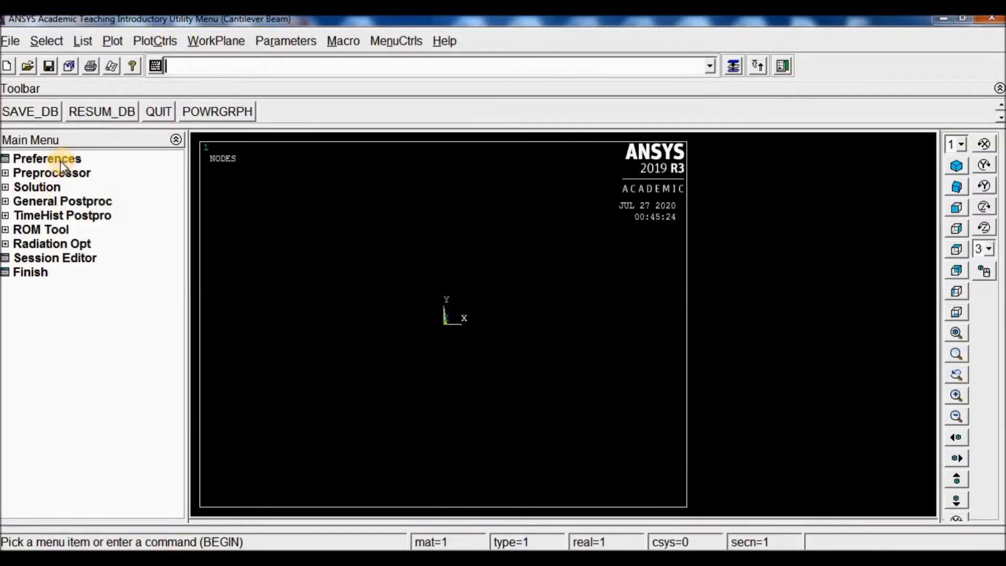
Filter the GUI menus to the Structural discipline only via Preferences
click(48, 158)
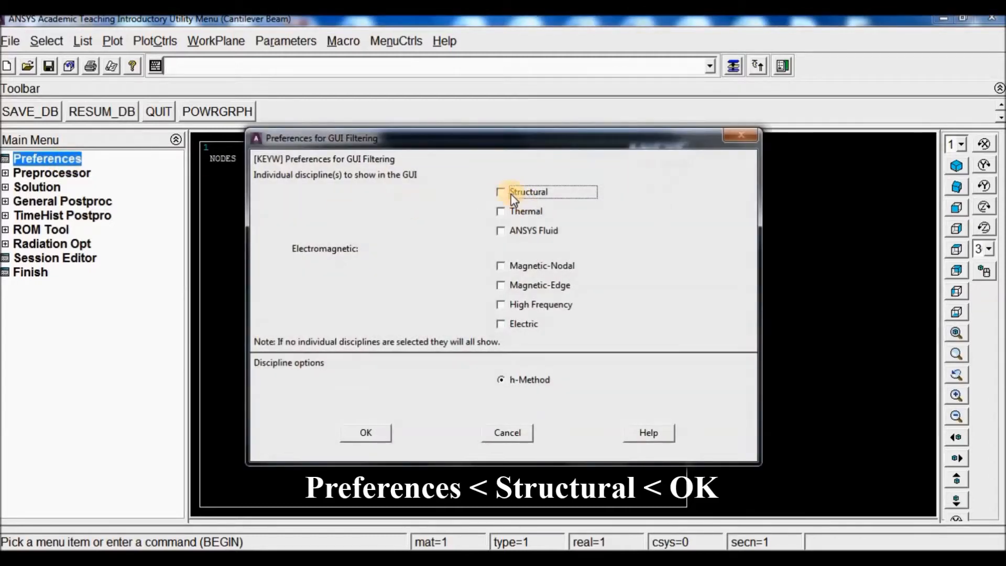
click(501, 192)
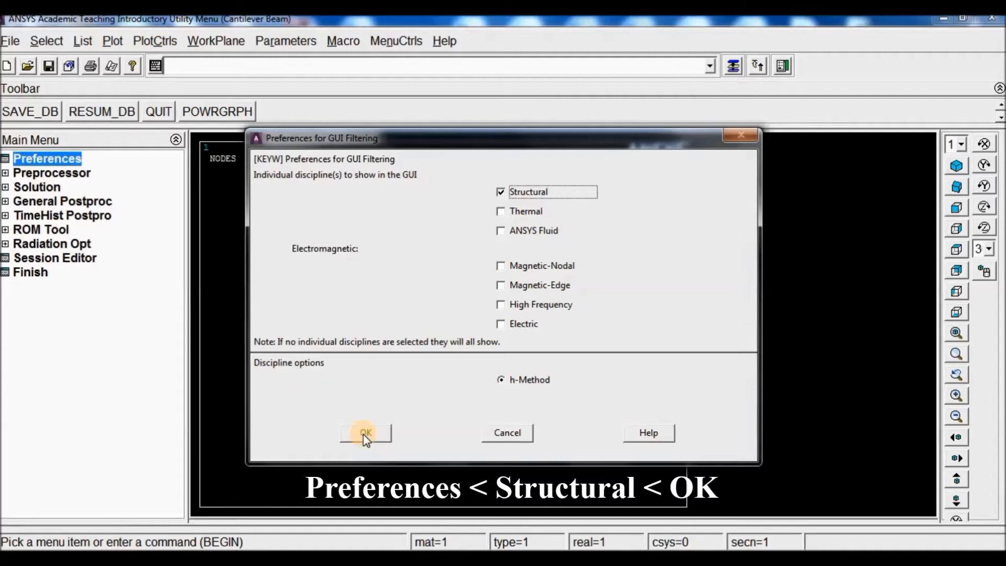
click(366, 433)
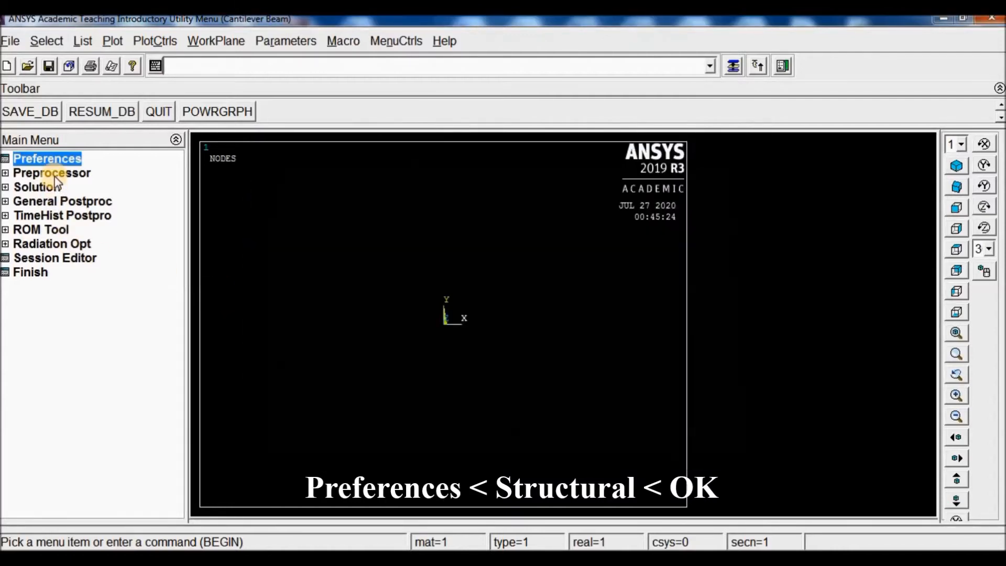
Add element type 1 as Beam 2-node 188 (BEAM188) from the element library
click(52, 173)
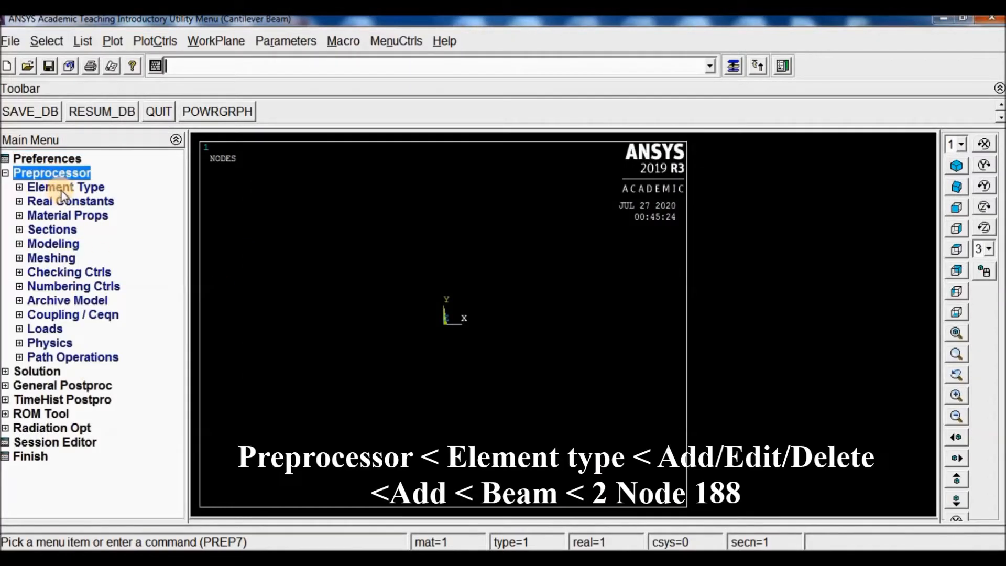
click(65, 187)
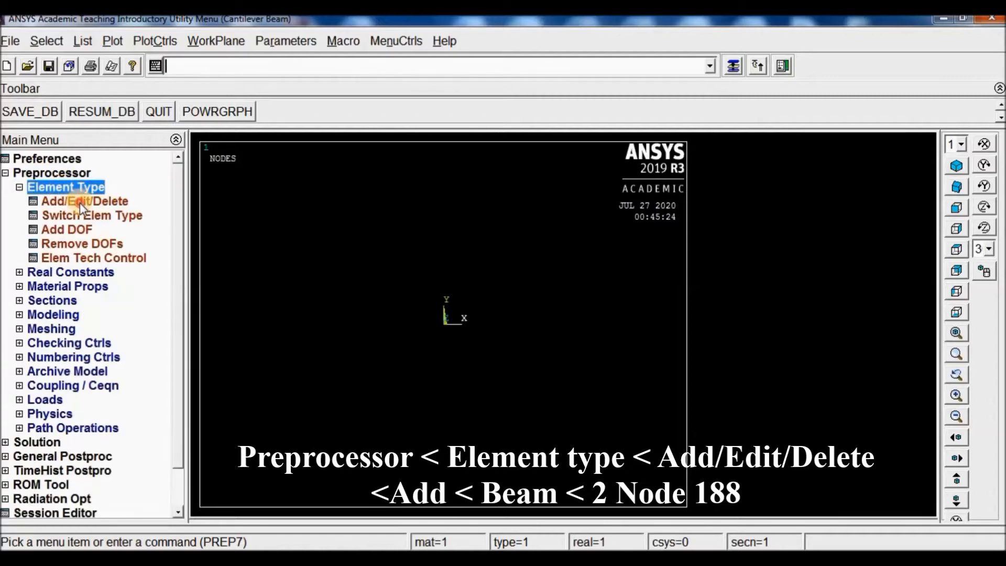
click(84, 201)
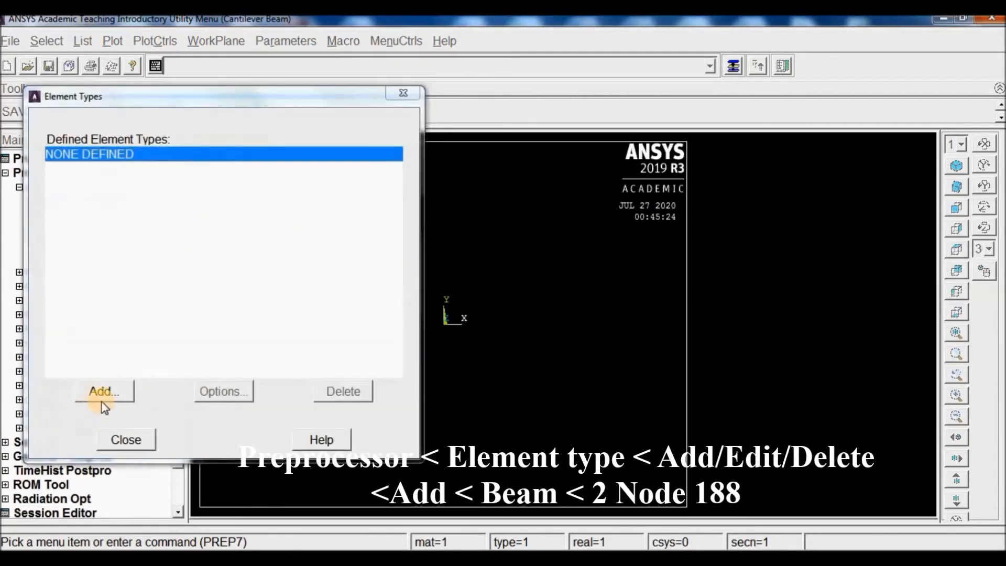
click(104, 391)
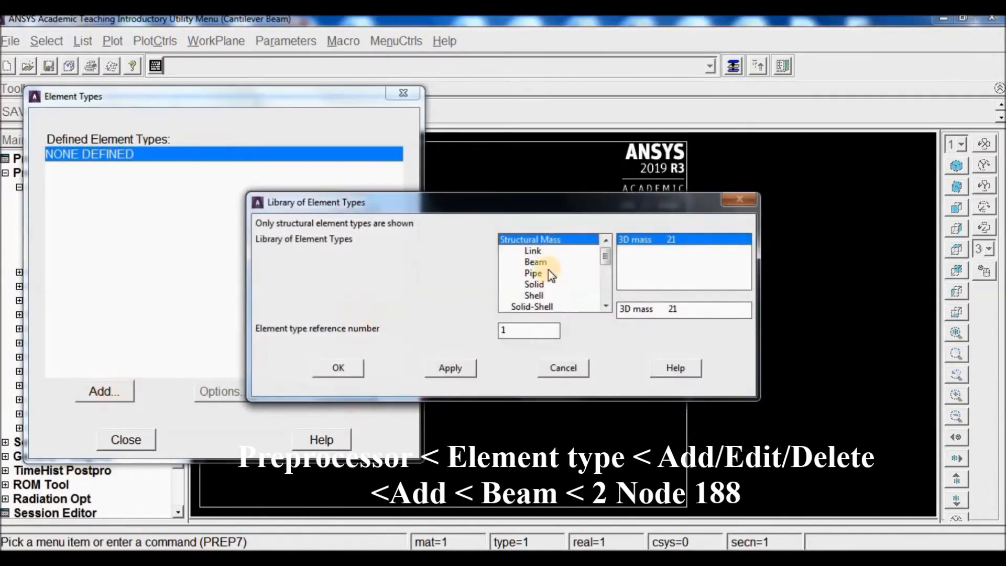
click(536, 262)
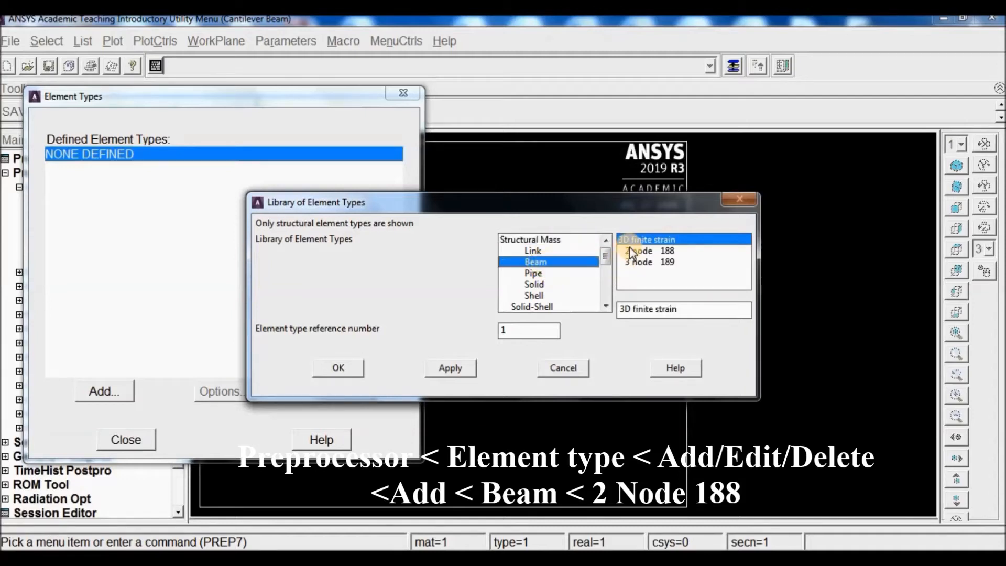
click(655, 251)
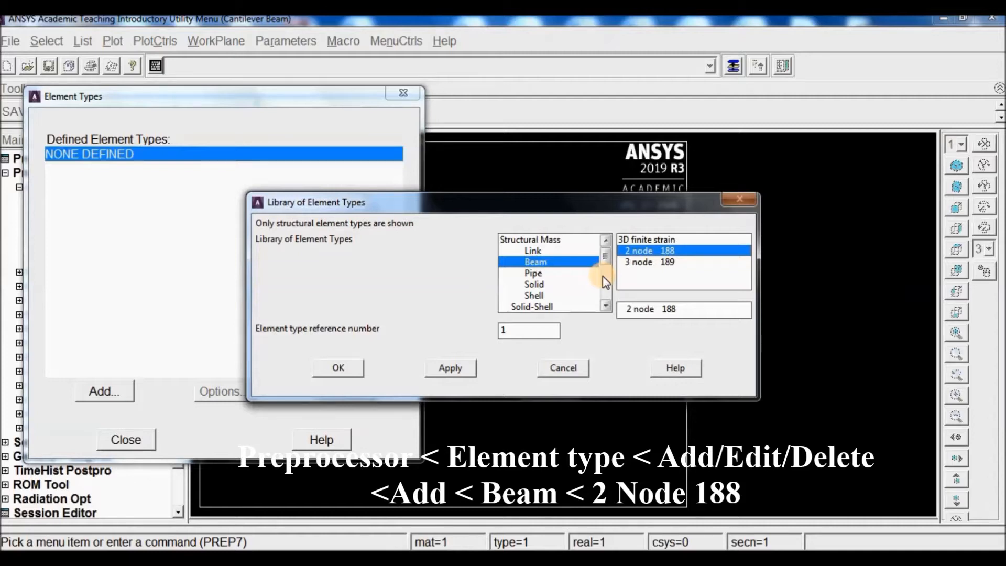
mouse_move(579, 275)
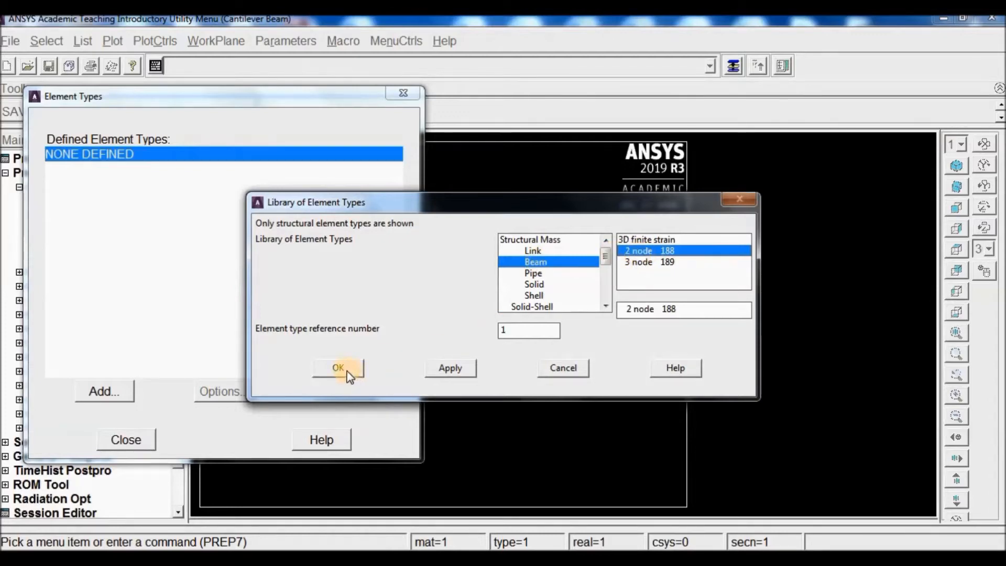
click(337, 368)
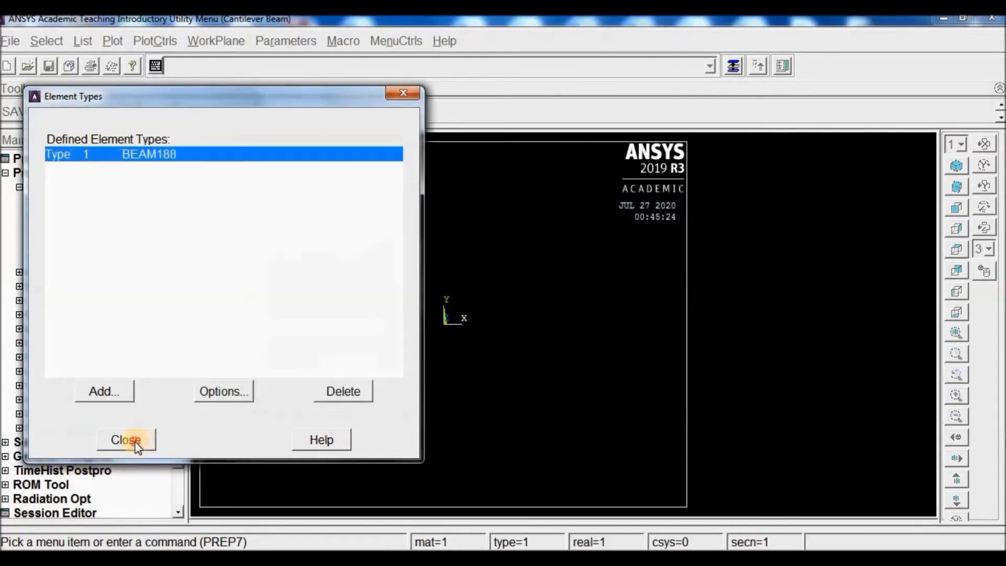
click(125, 439)
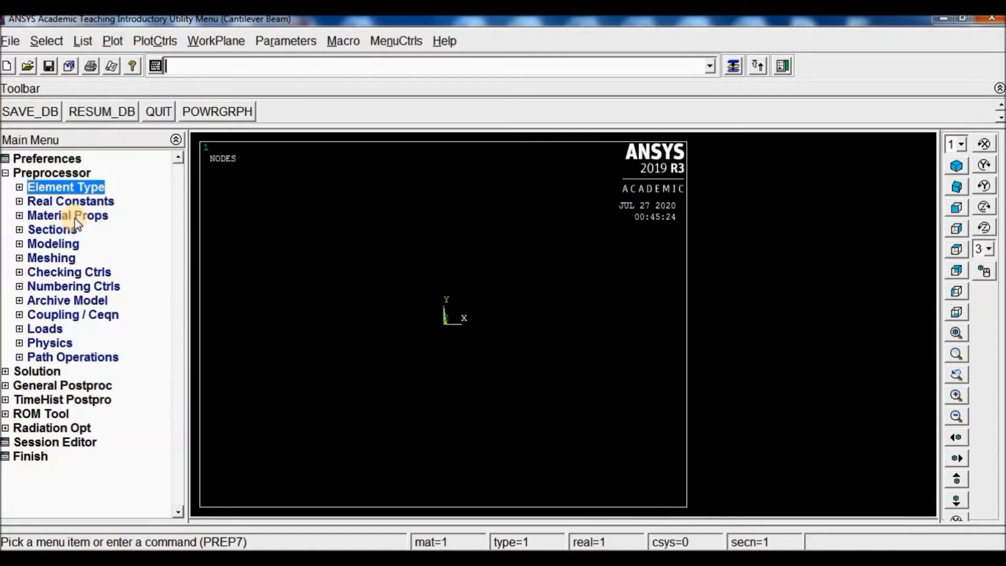
Navigate Material Models to Structural > Linear > Elastic > Isotropic for material 1
click(67, 214)
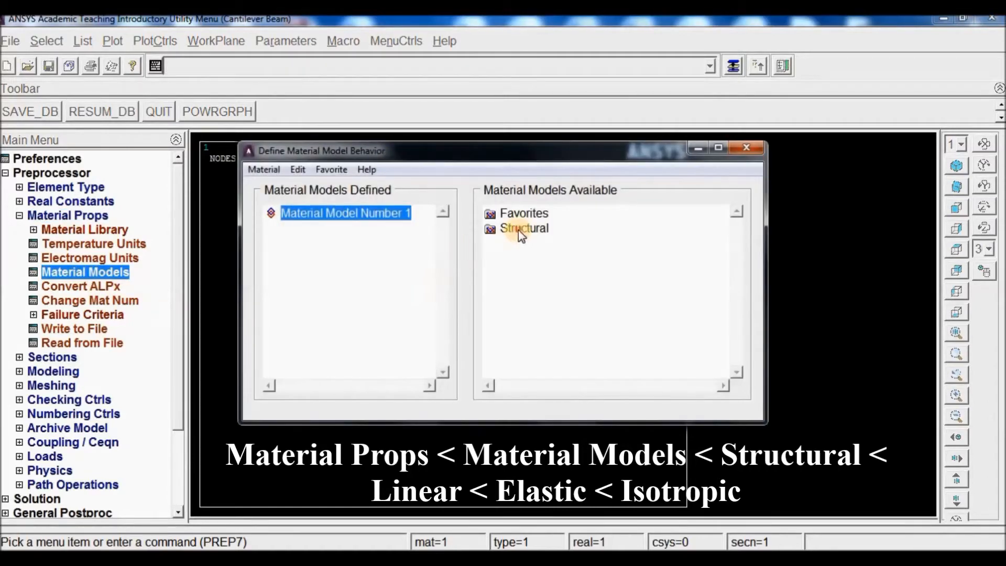
double_click(522, 228)
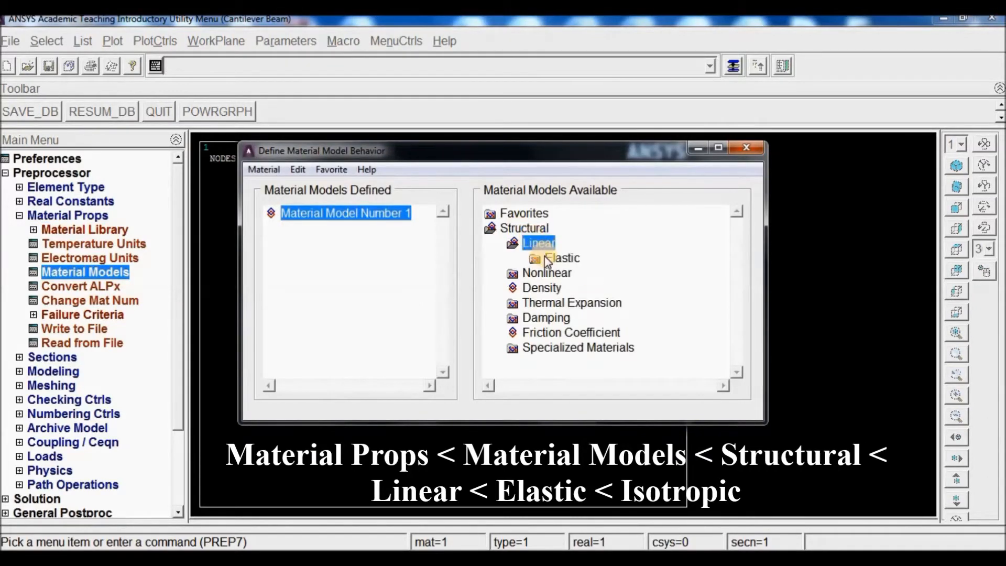
double_click(561, 258)
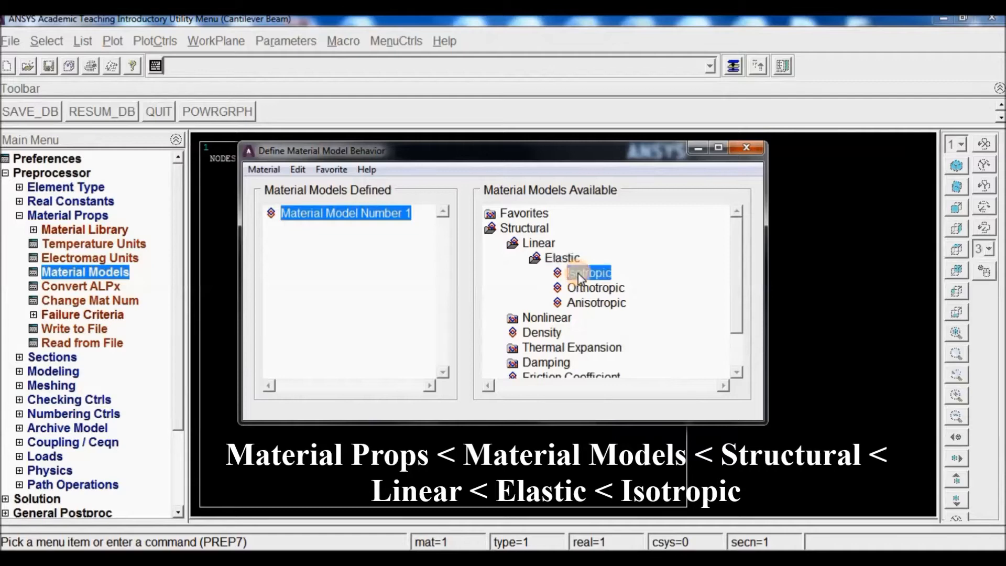
double_click(587, 273)
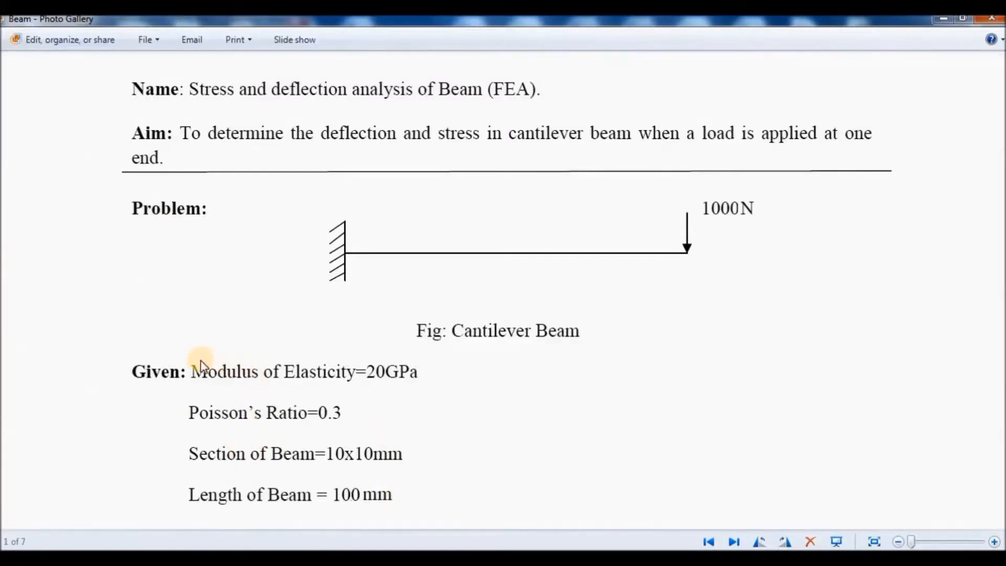
mouse_move(234, 374)
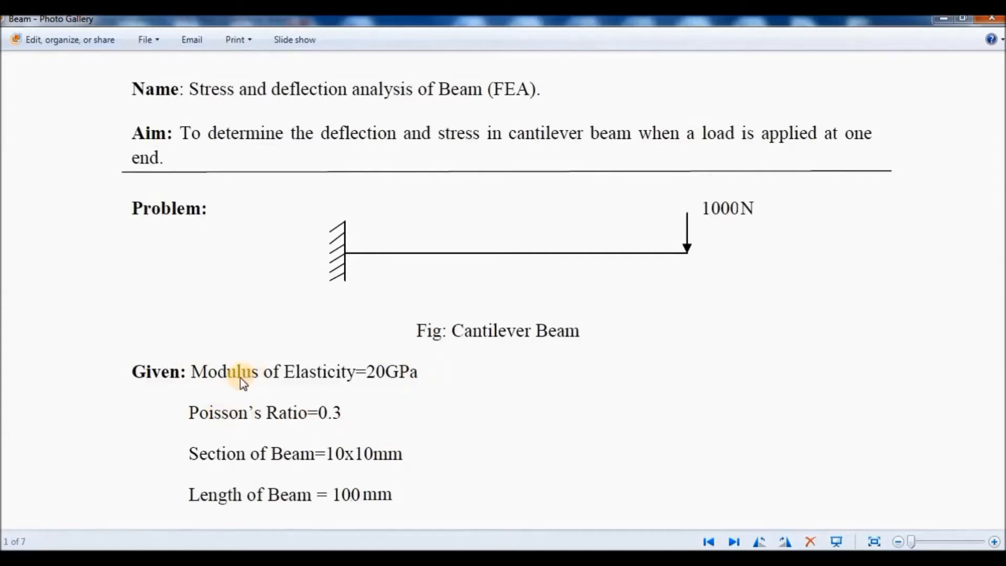
mouse_move(220, 412)
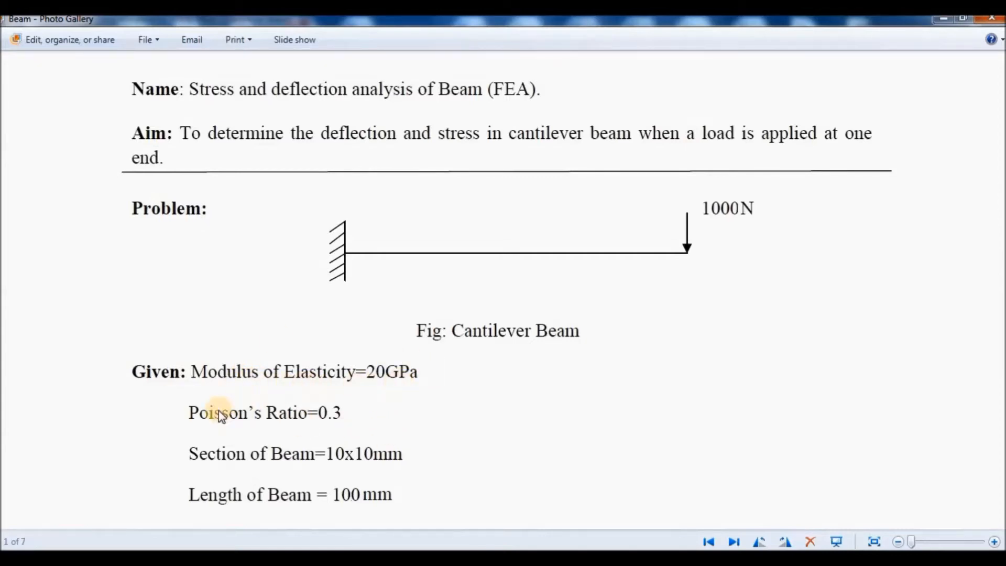
mouse_move(272, 446)
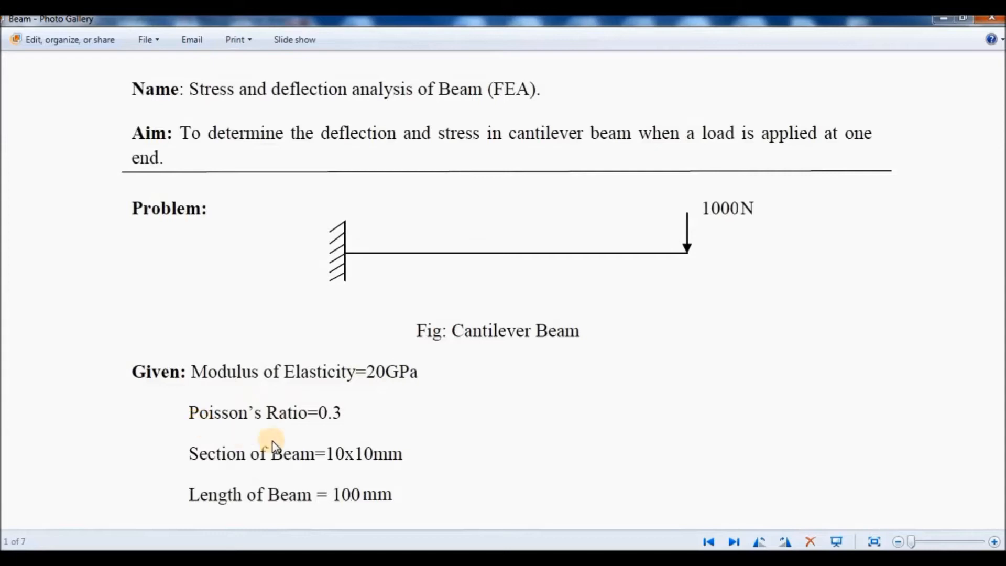
mouse_move(378, 388)
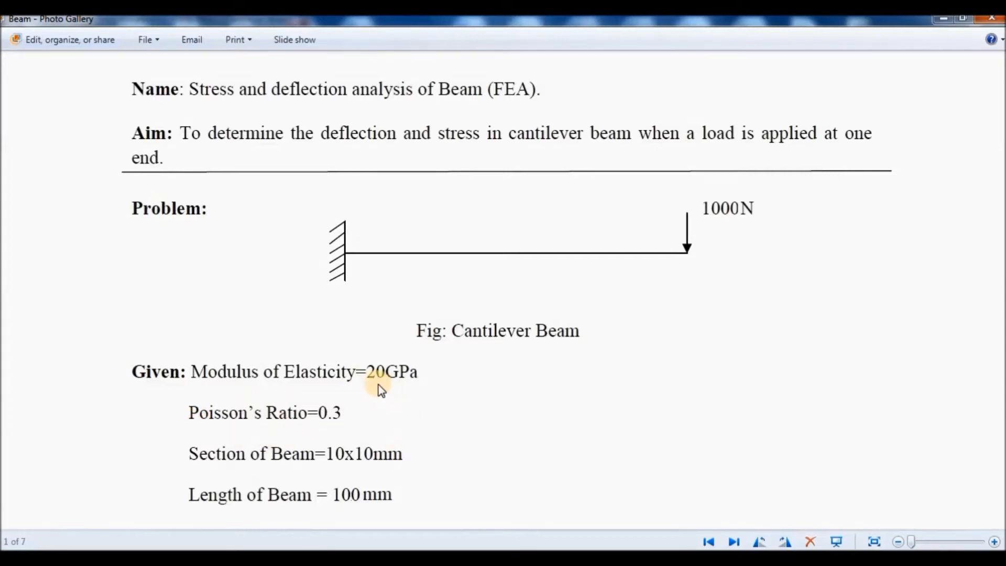
mouse_move(419, 393)
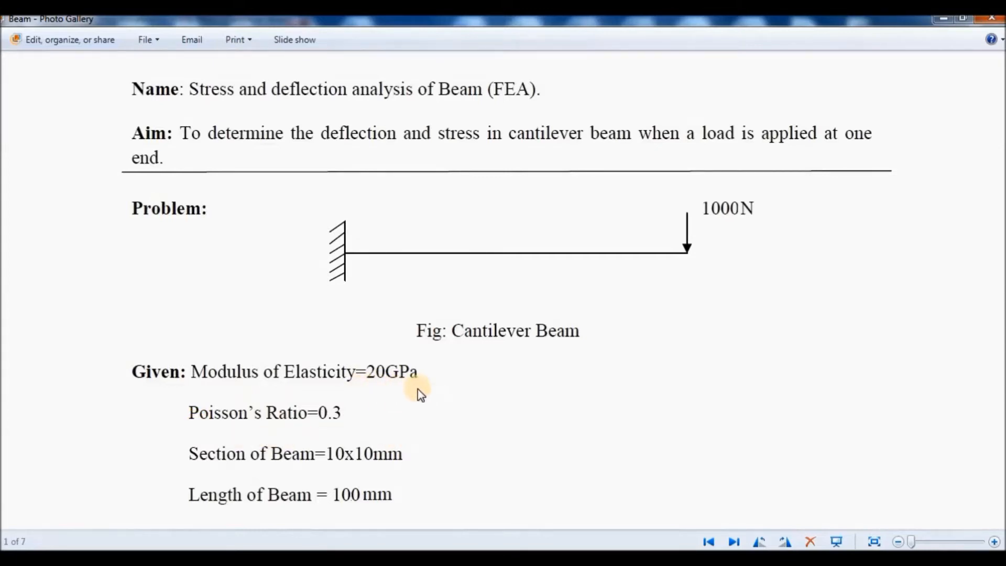
mouse_move(523, 398)
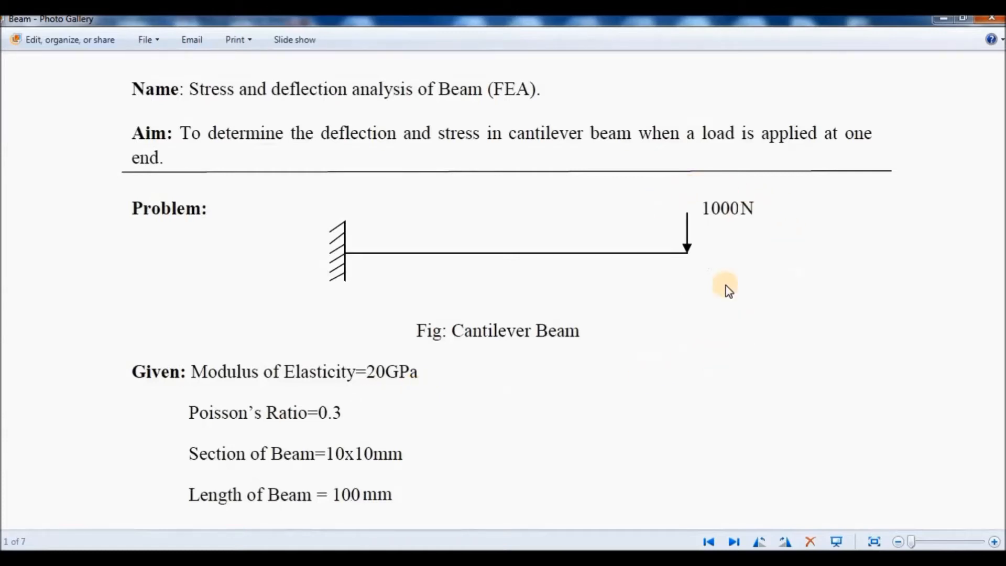
mouse_move(402, 468)
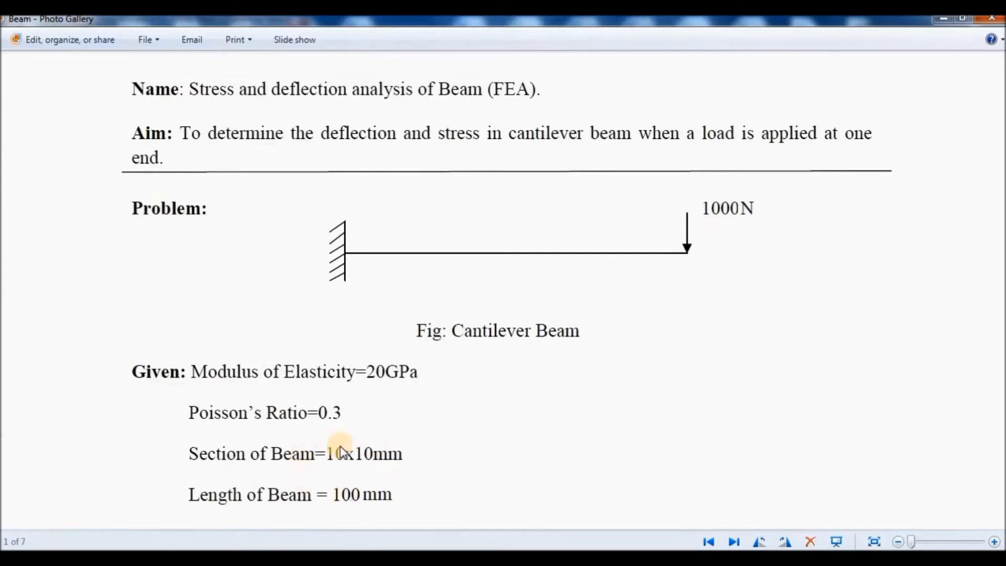
mouse_move(323, 485)
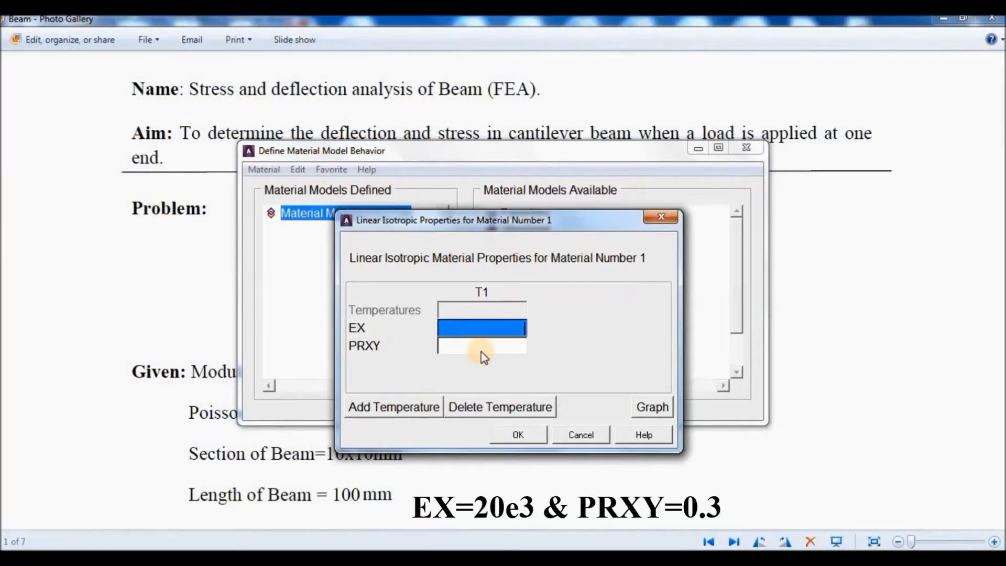
Enter EX = 20e3 and PRXY = 0.3 for material 1 and confirm
text(20e)
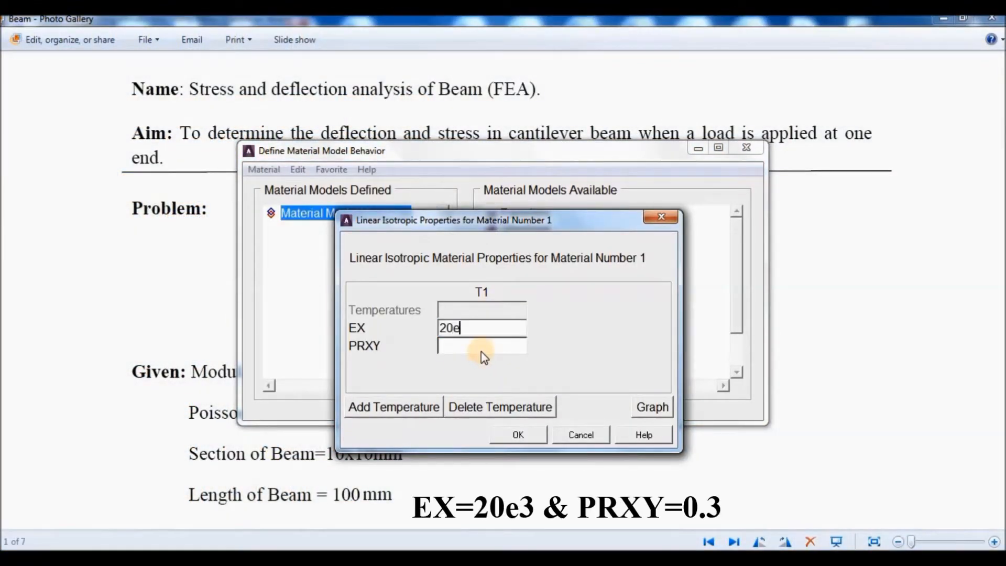
text(3)
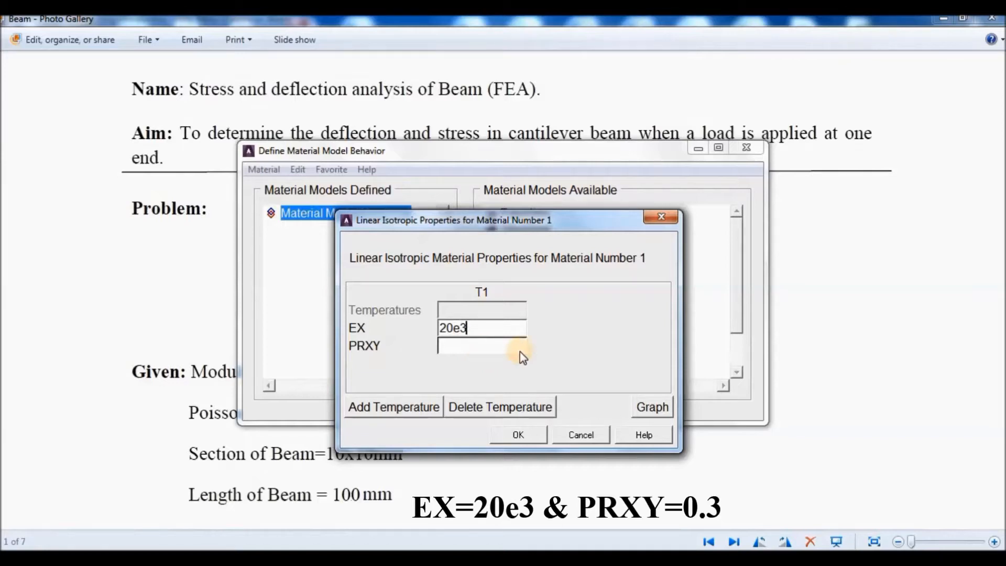
click(481, 345)
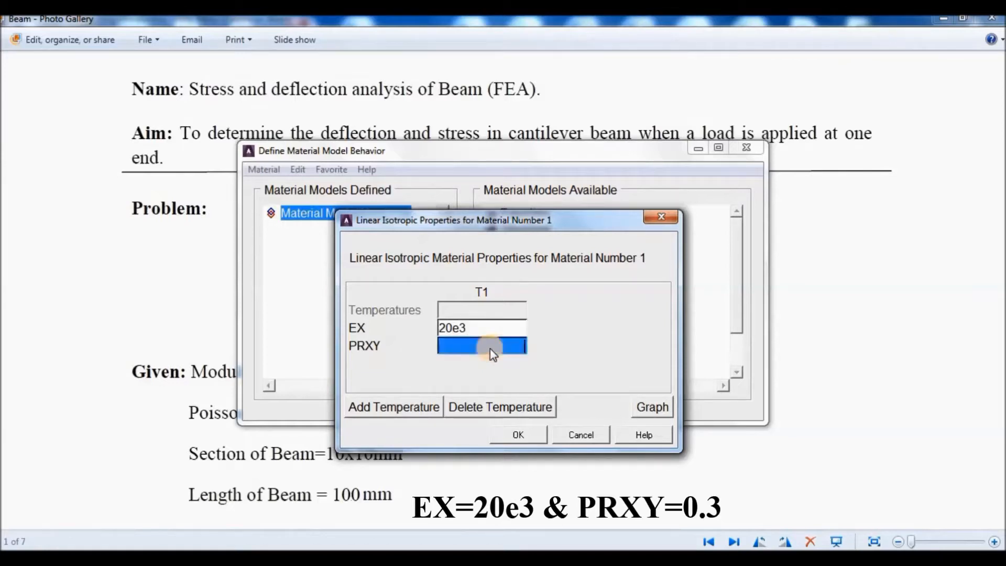
text(.3)
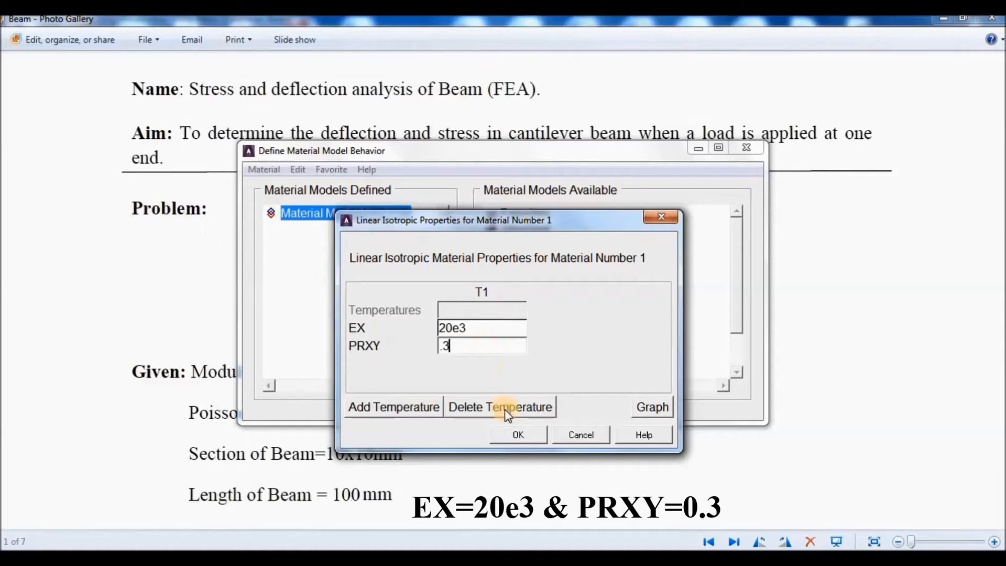
click(518, 433)
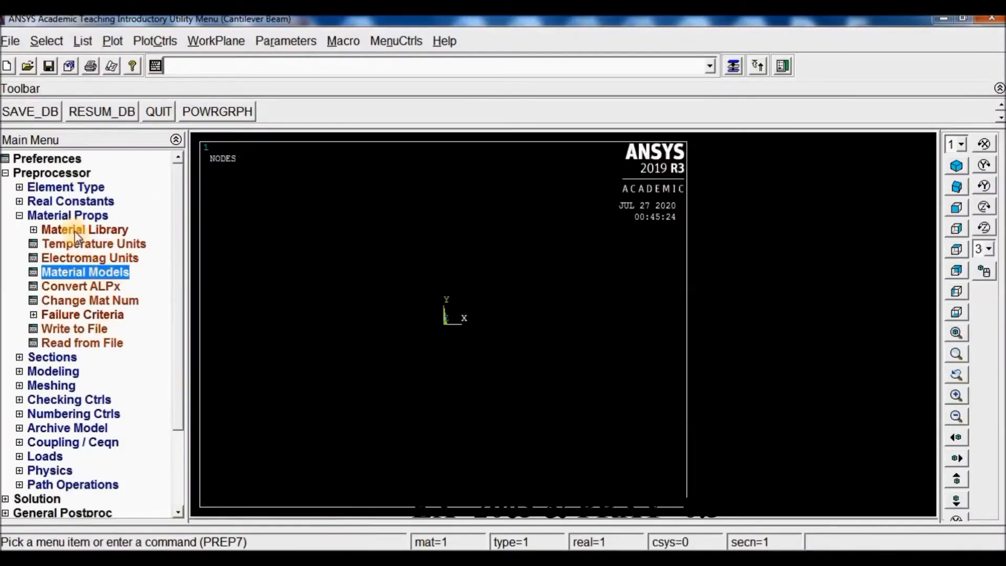
Define beam common section 1 as a 10 × 10 rectangle, preview it, and return to front view
click(21, 215)
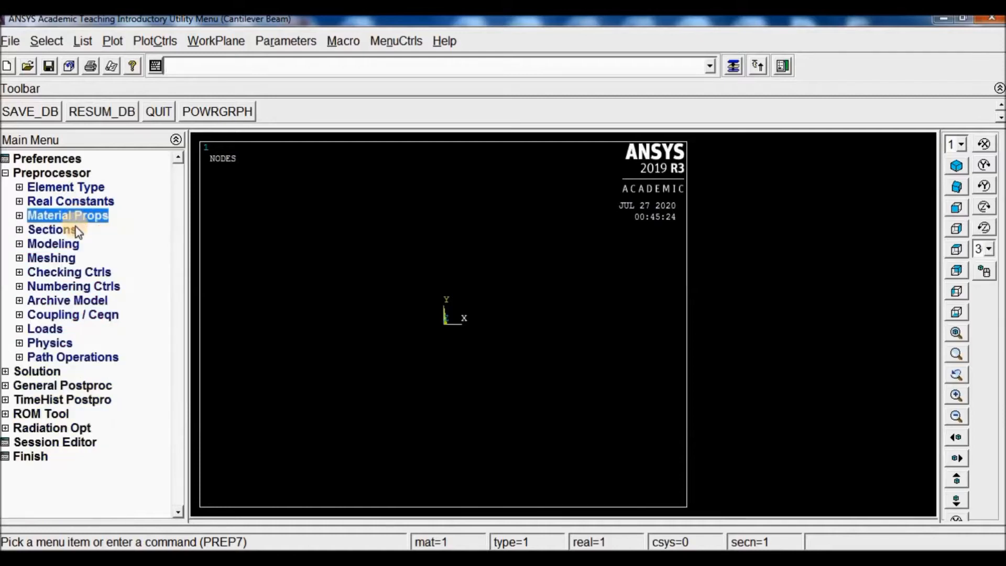
click(50, 229)
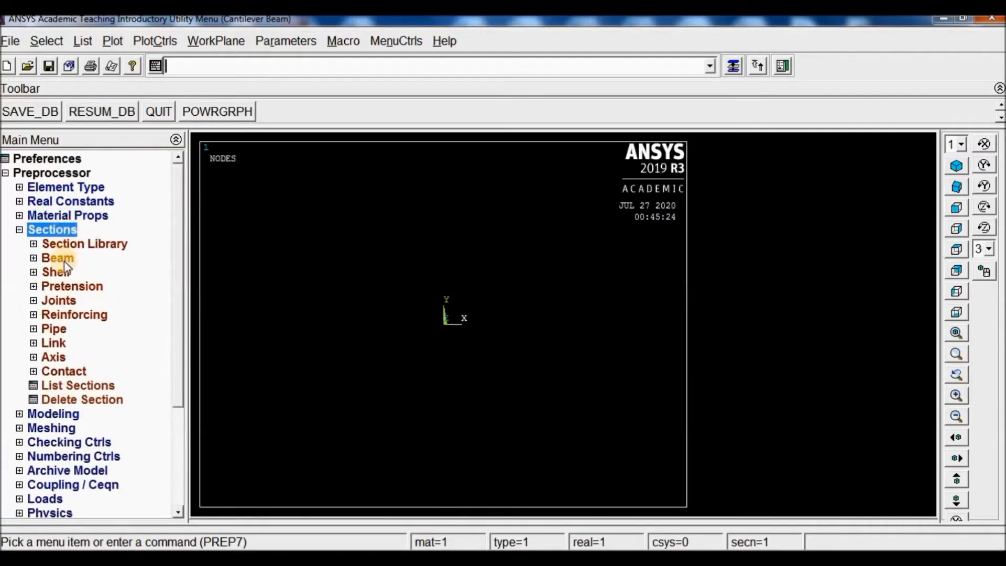
click(57, 258)
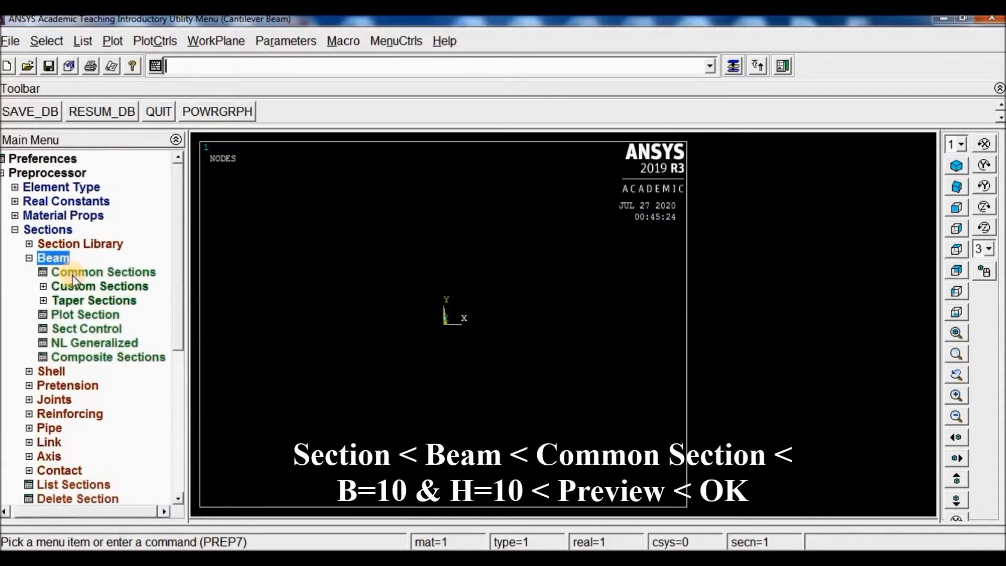
click(103, 271)
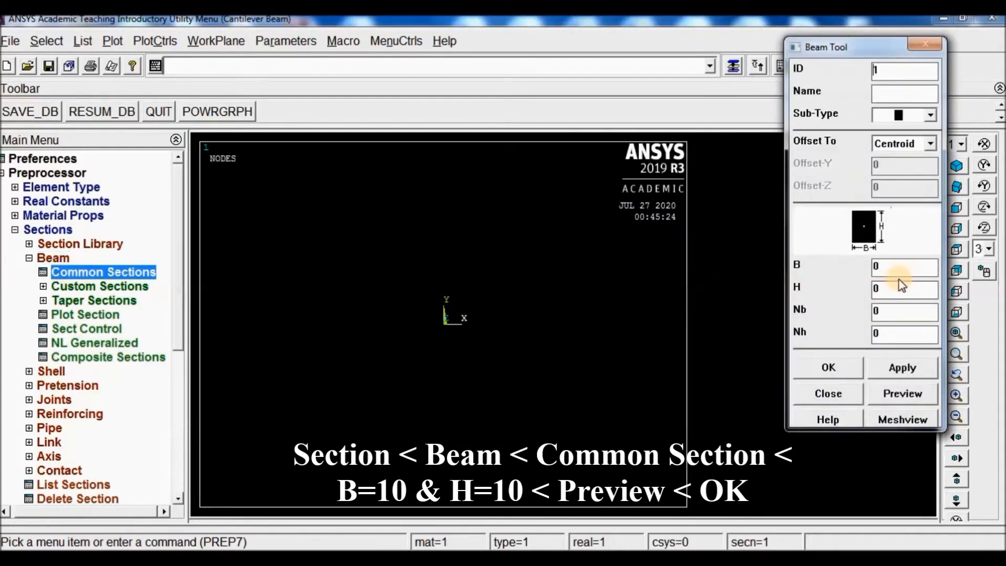
text(1)
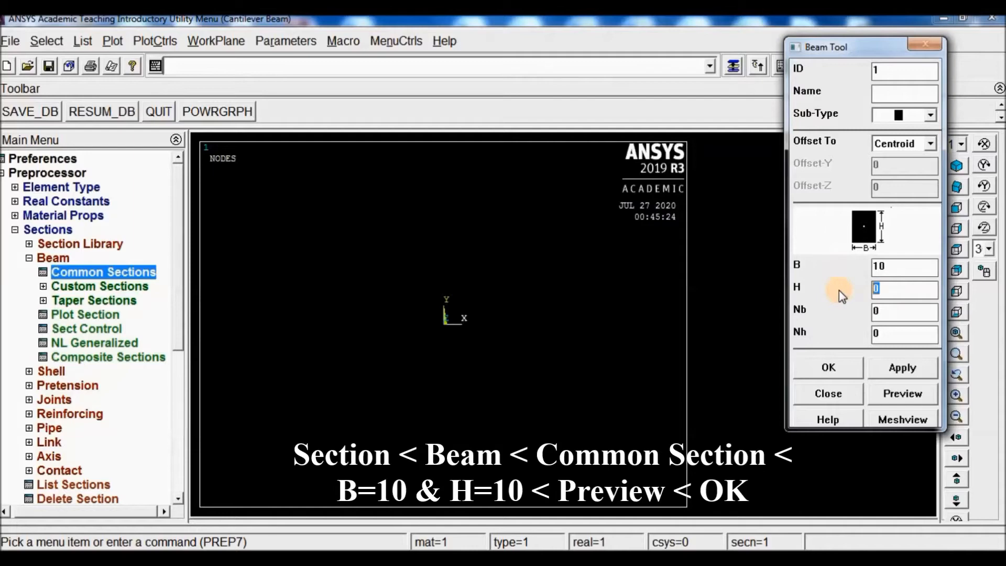
text(10)
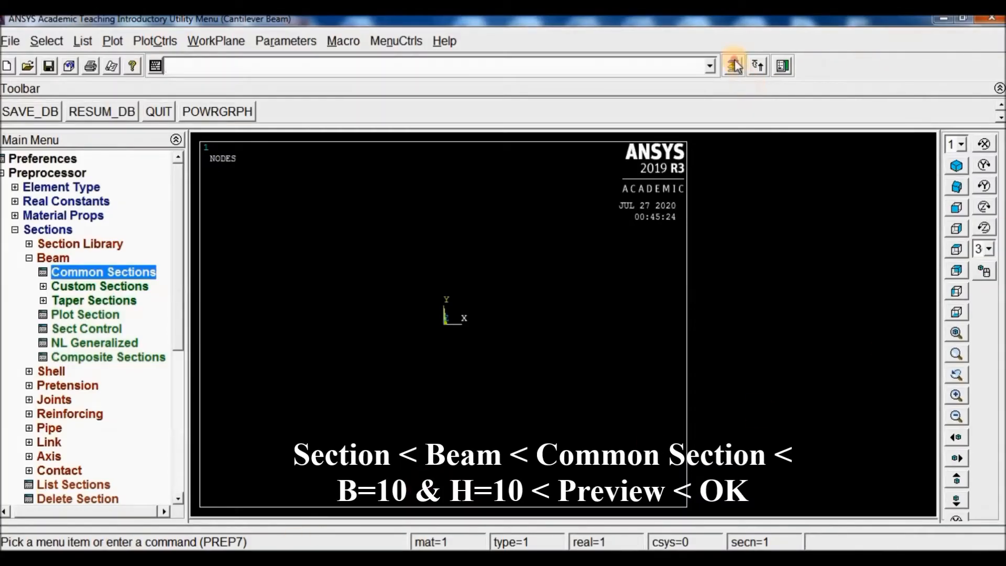
click(101, 271)
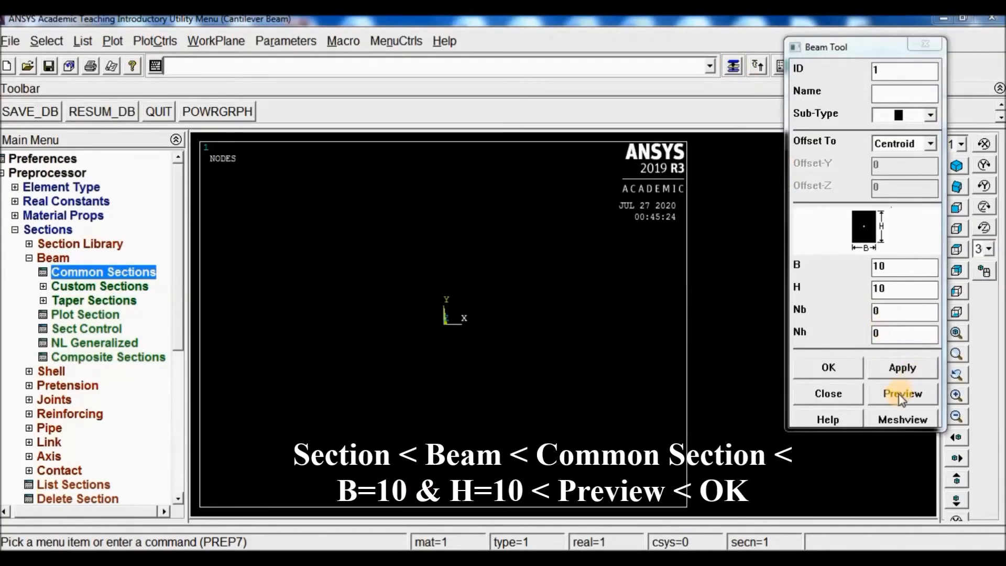
click(901, 393)
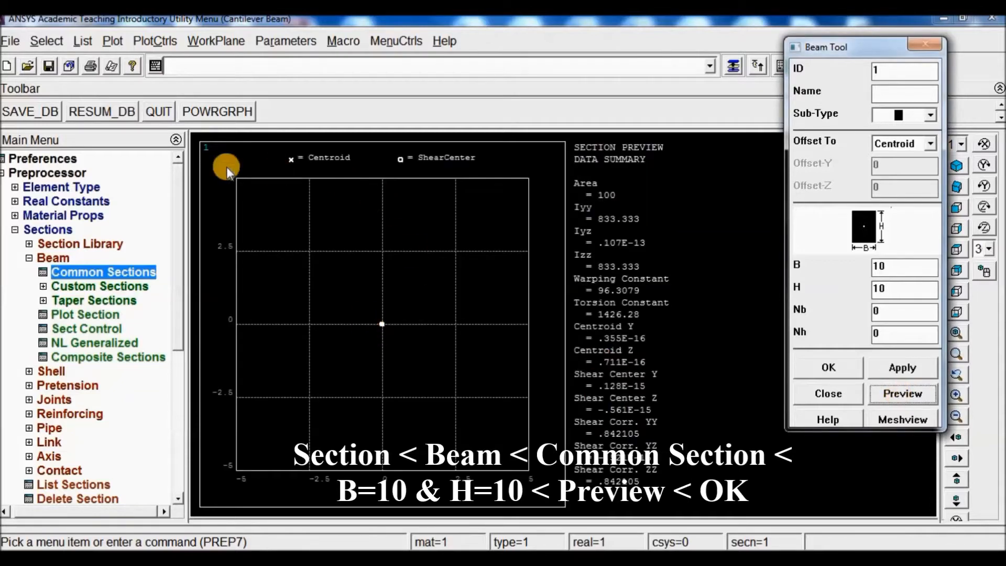
mouse_move(544, 212)
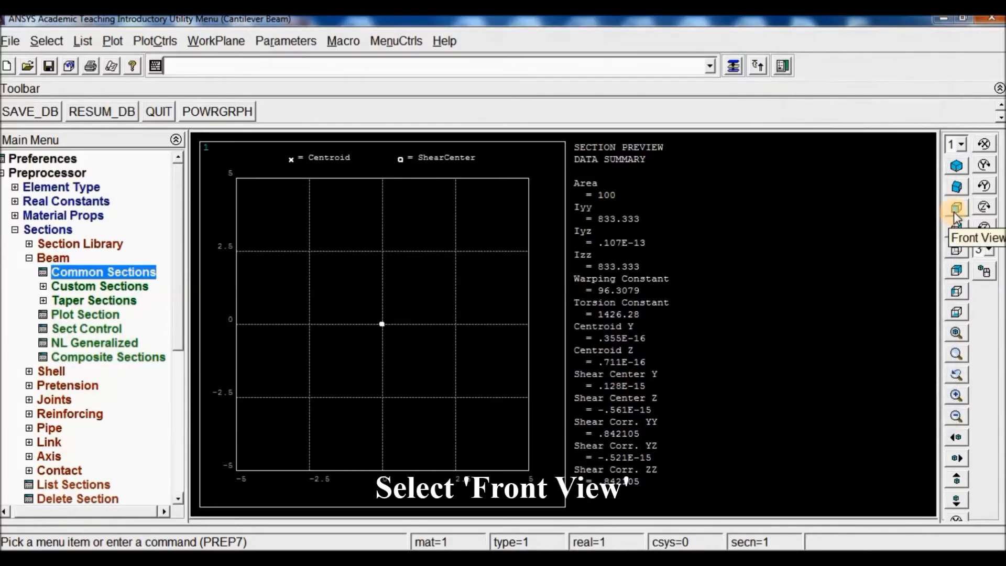
click(955, 208)
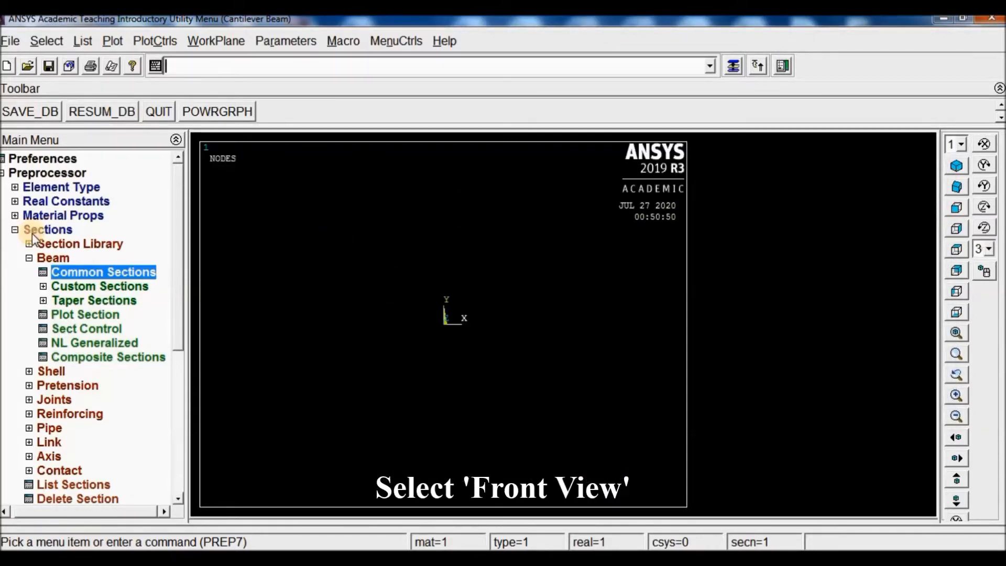
Create keypoint 1 at 0,0,0 and keypoint 2 at 100,0,0 in the active coordinate system
click(52, 258)
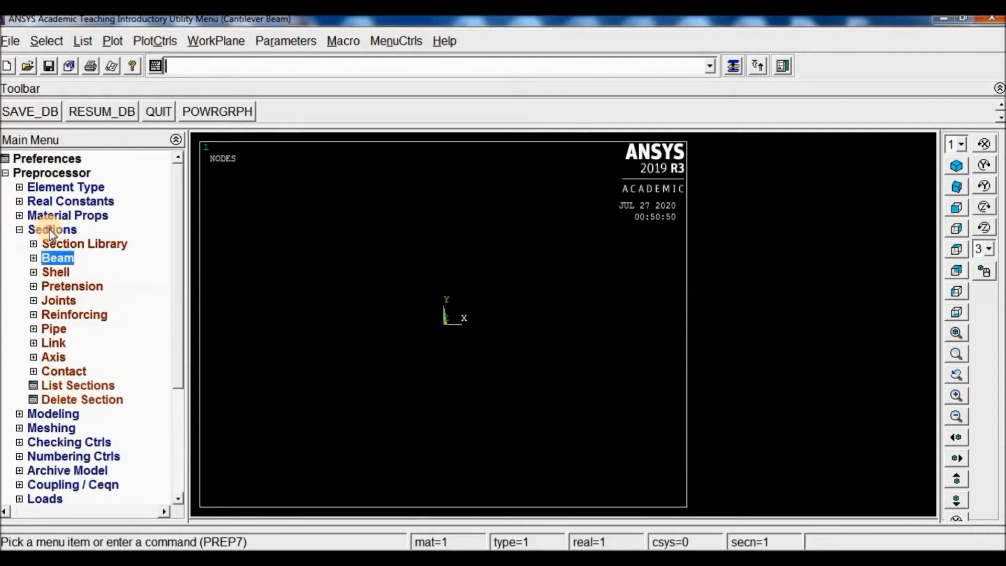
click(53, 229)
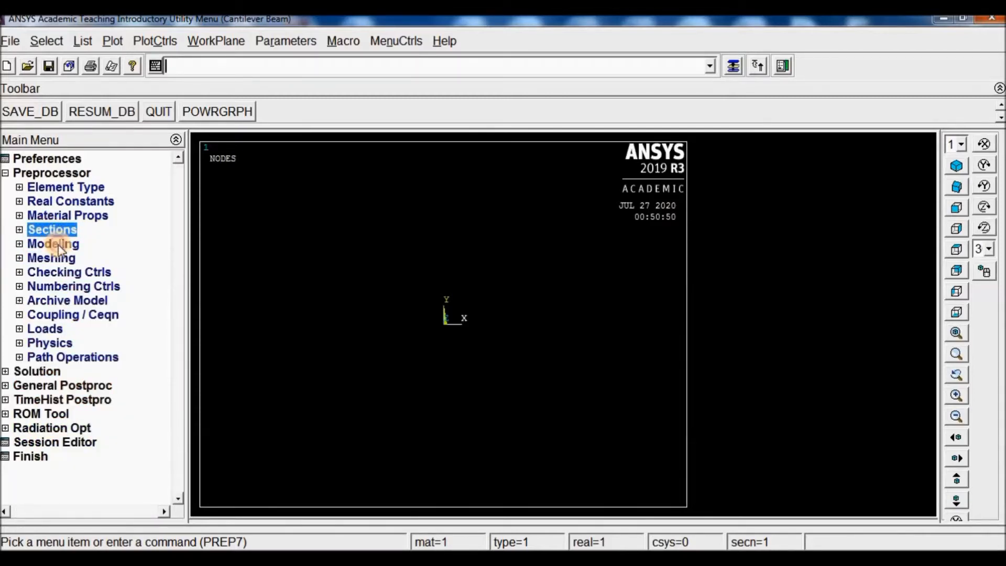
click(53, 243)
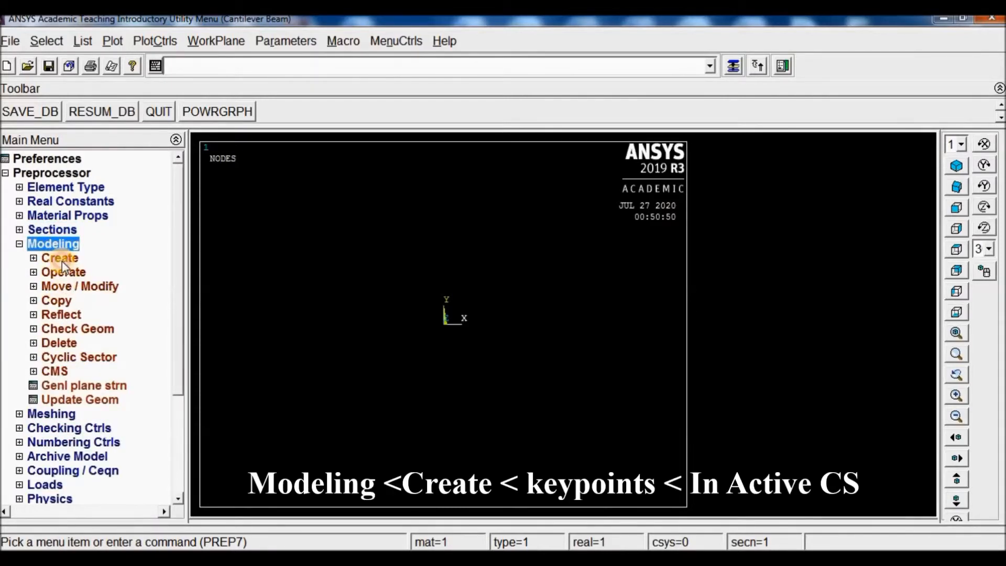
click(59, 258)
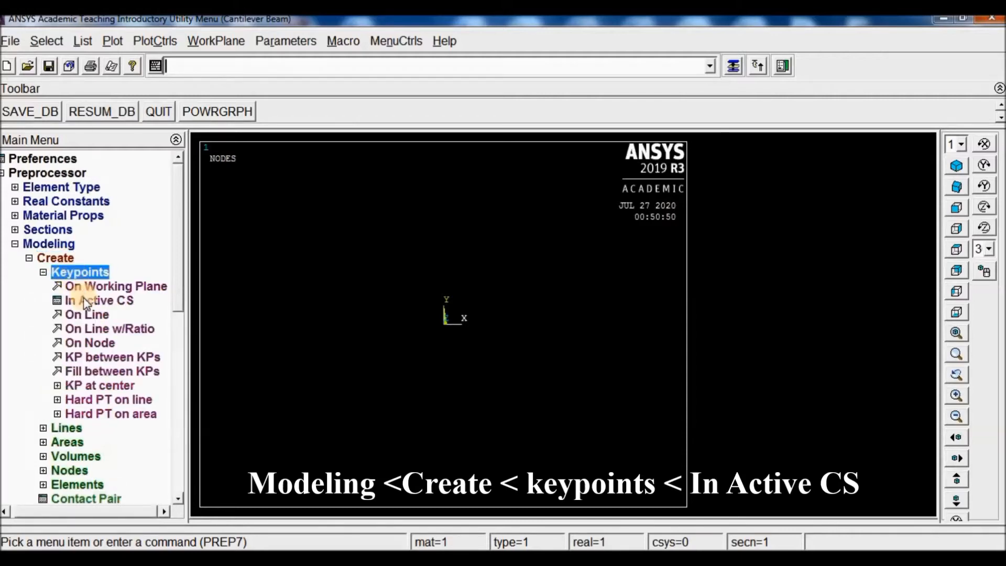
click(100, 301)
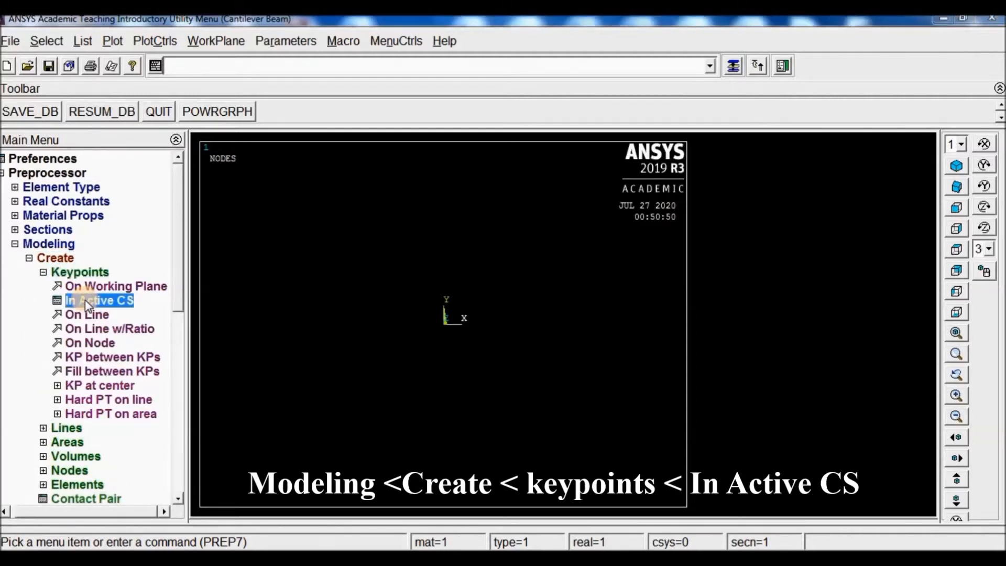
click(99, 301)
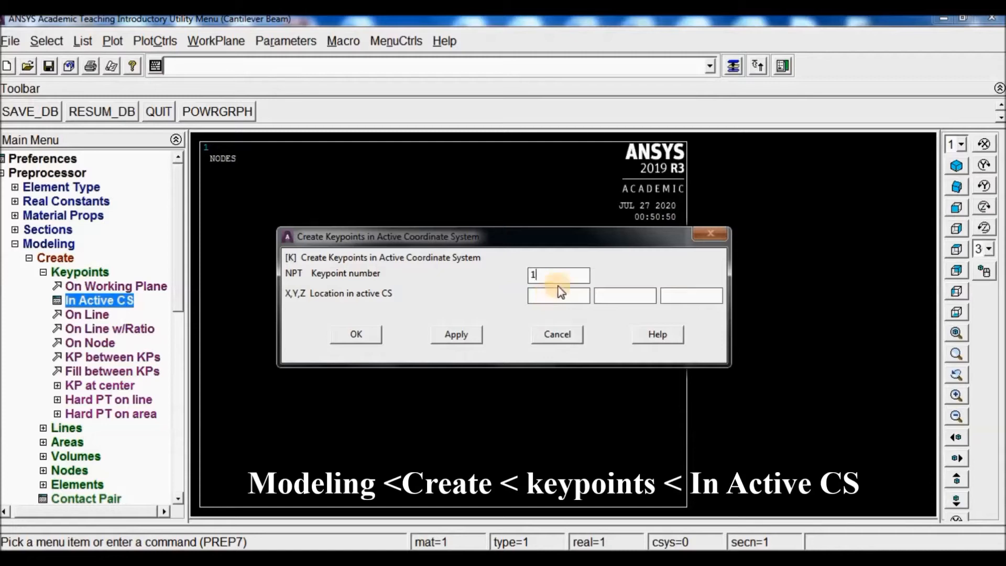
text(0)
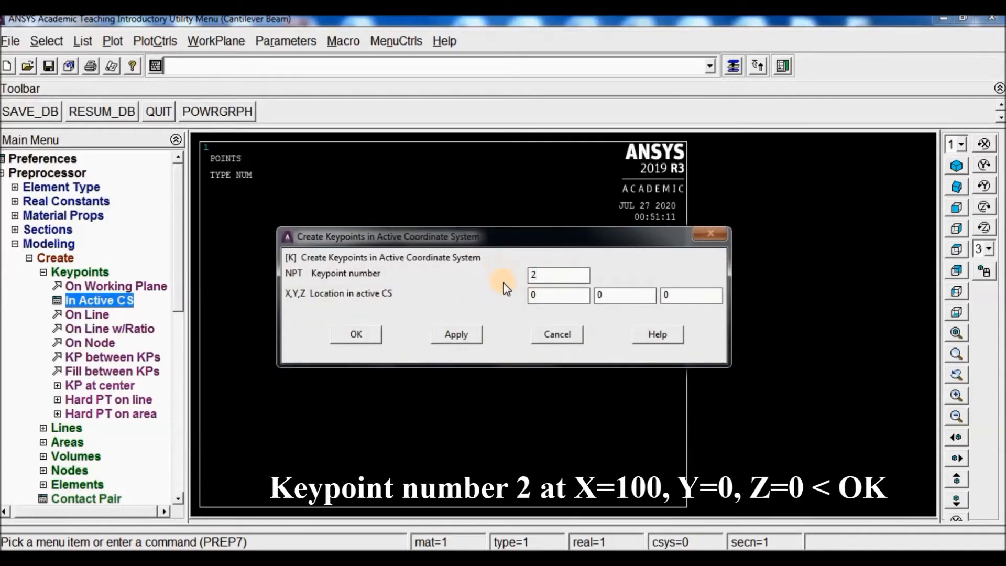
text(100)
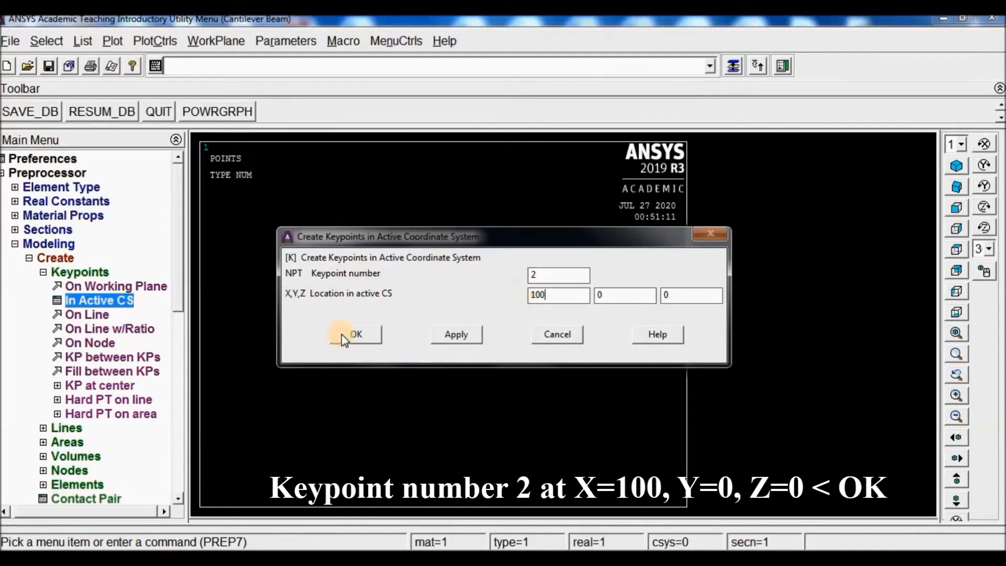
click(355, 334)
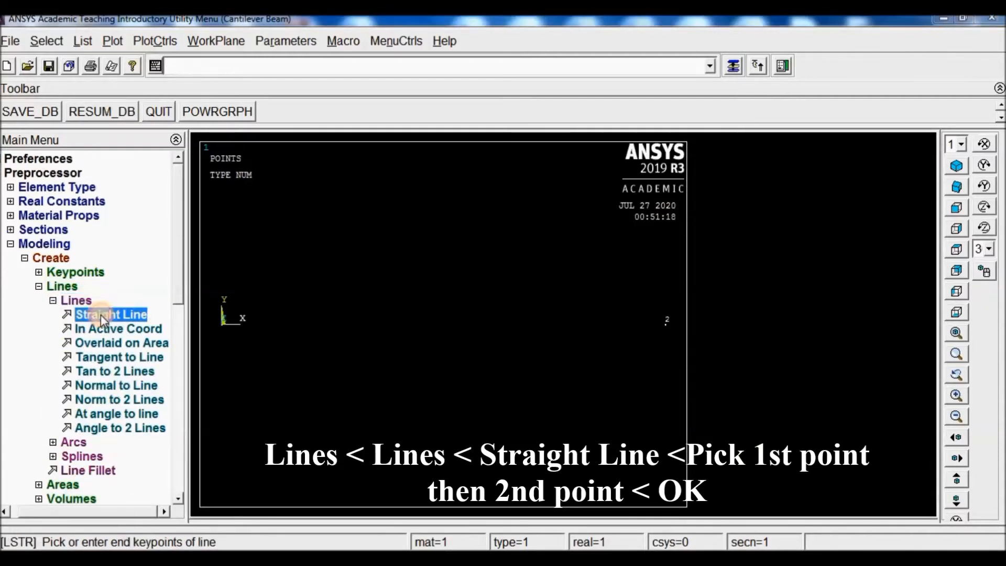
Draw a straight line from keypoint 1 to keypoint 2 to form the beam
click(110, 314)
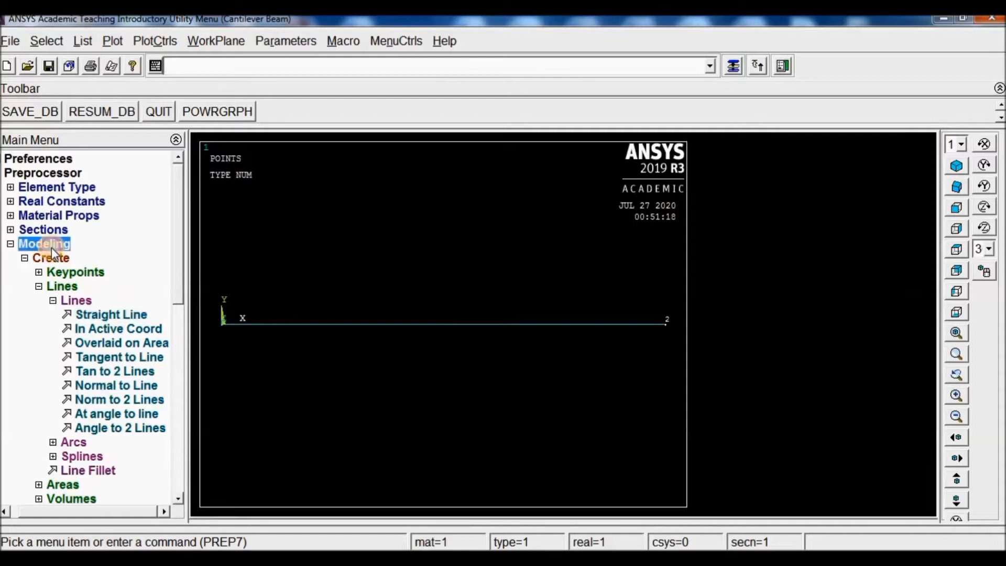
click(52, 258)
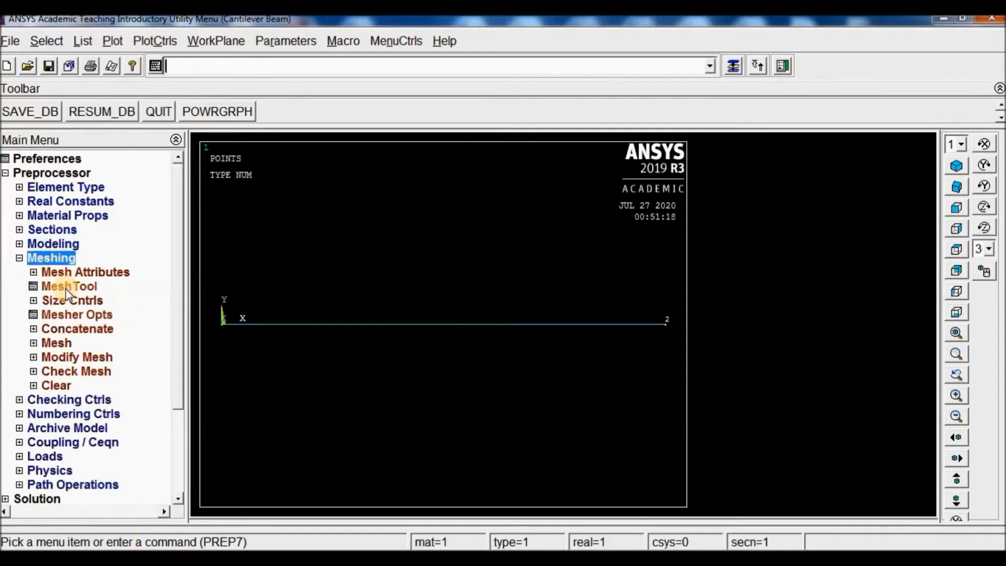
Set the line size to NDIV = 50 in MeshTool and mesh the beam line
click(69, 286)
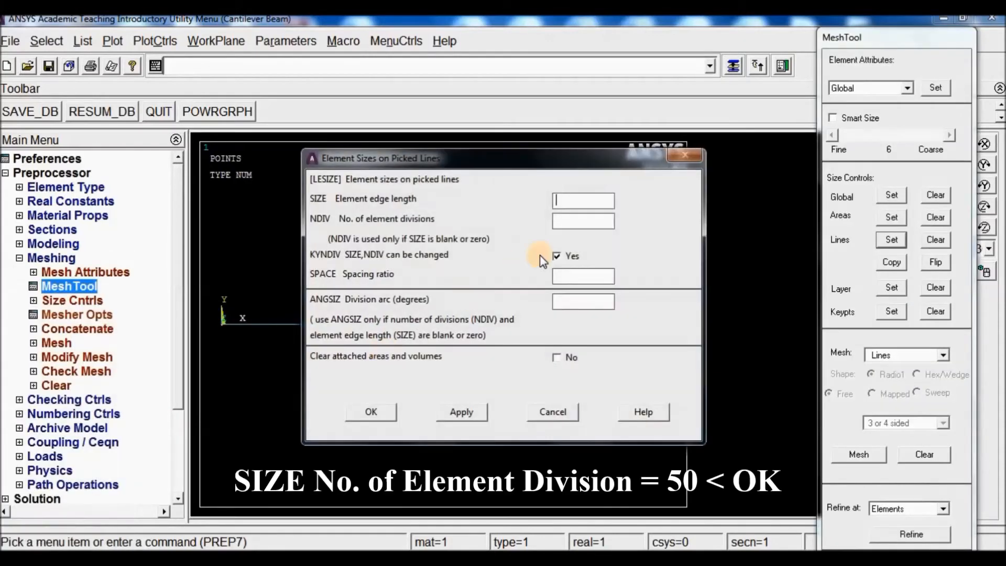
mouse_move(420, 213)
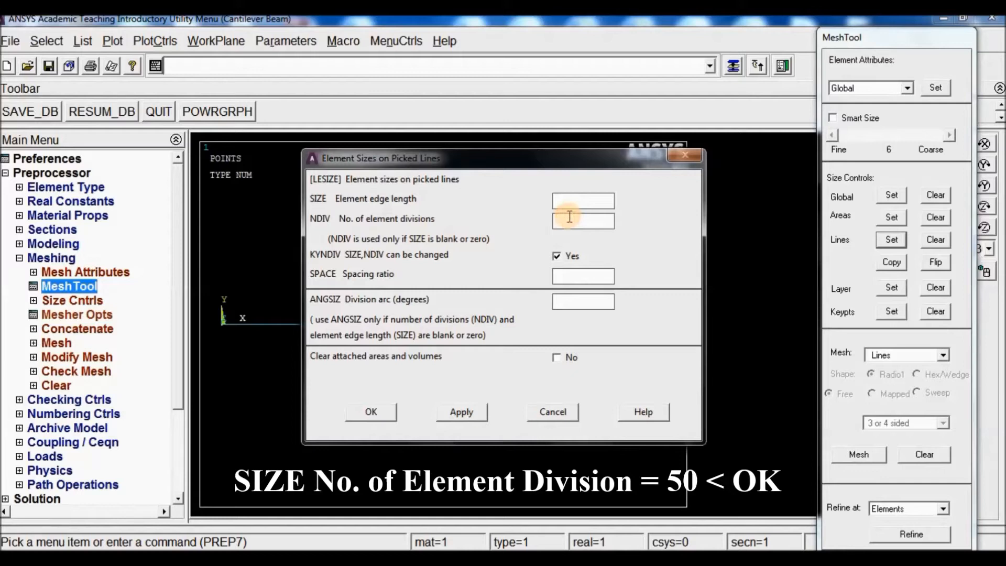
text(5)
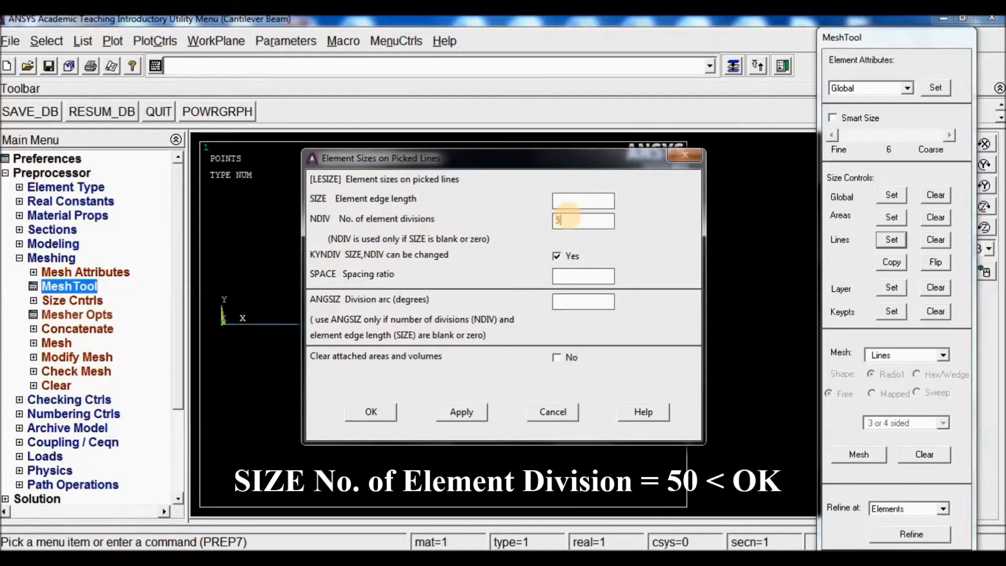
text(0)
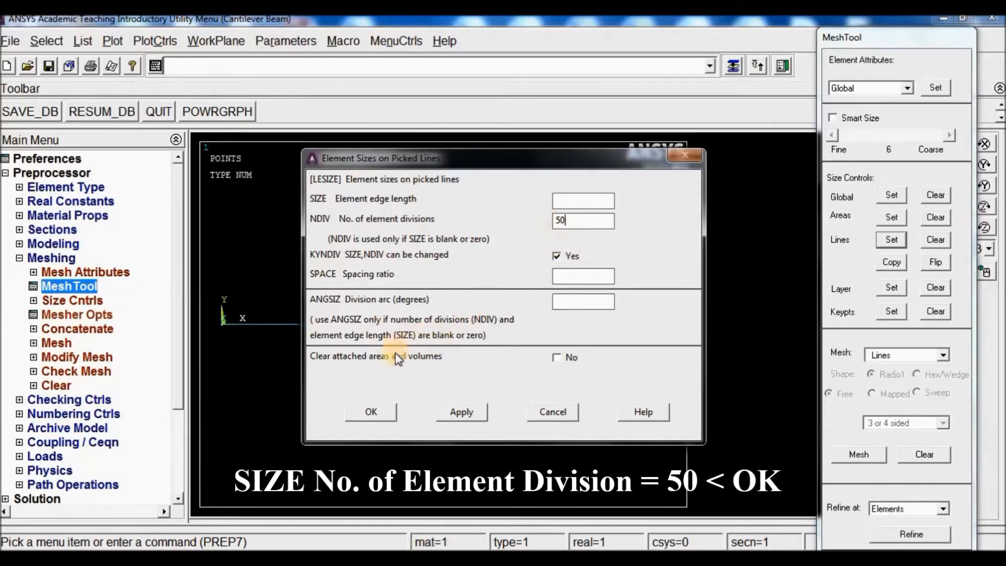
click(371, 411)
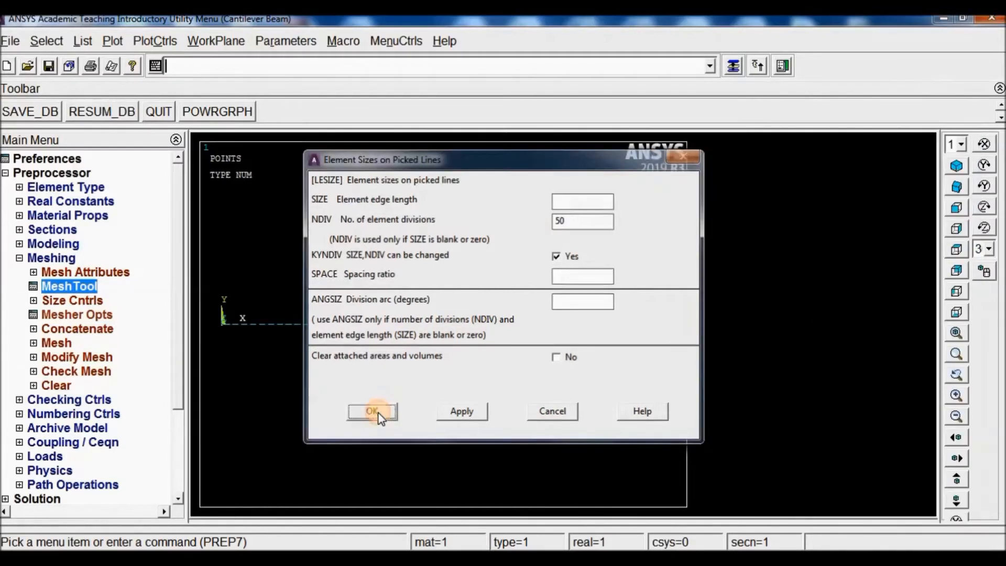
click(371, 410)
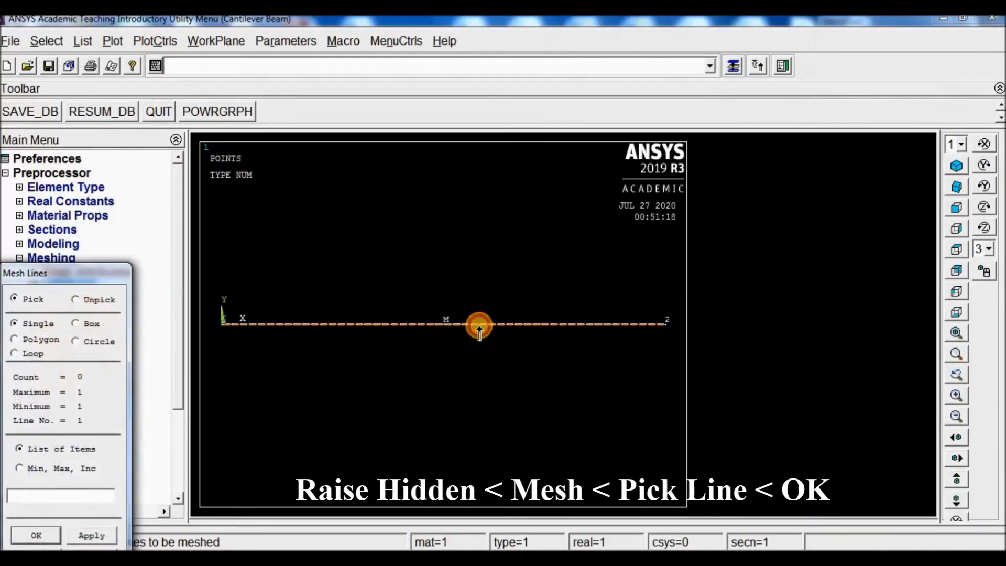
click(35, 535)
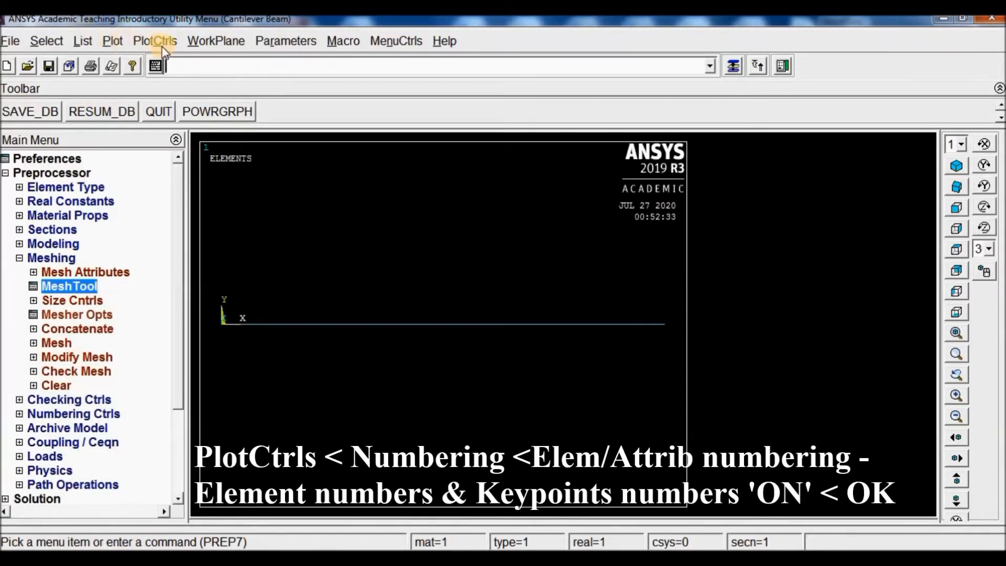
Turn on element and keypoint numbering in PlotCtrls and close the MeshTool
click(154, 41)
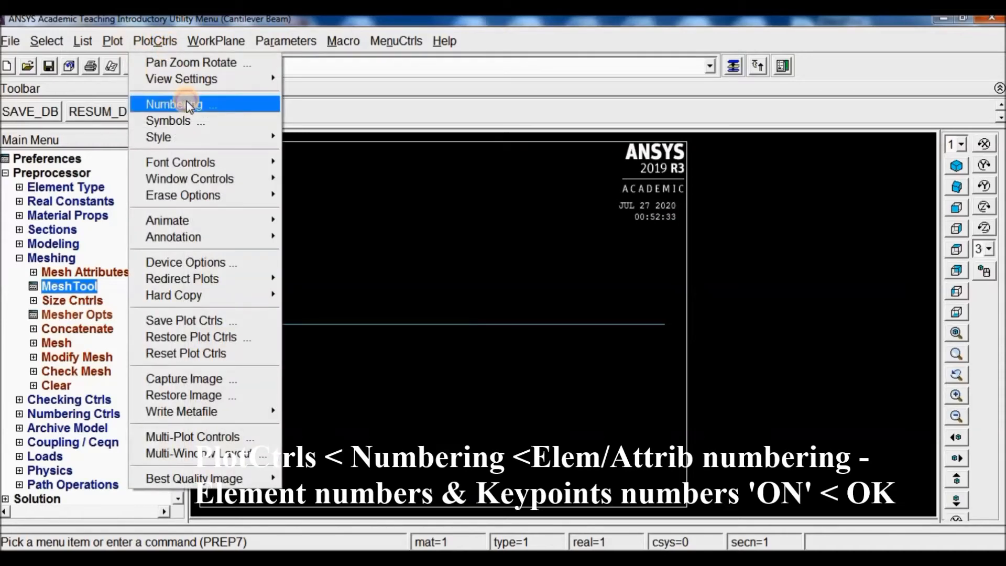
click(173, 103)
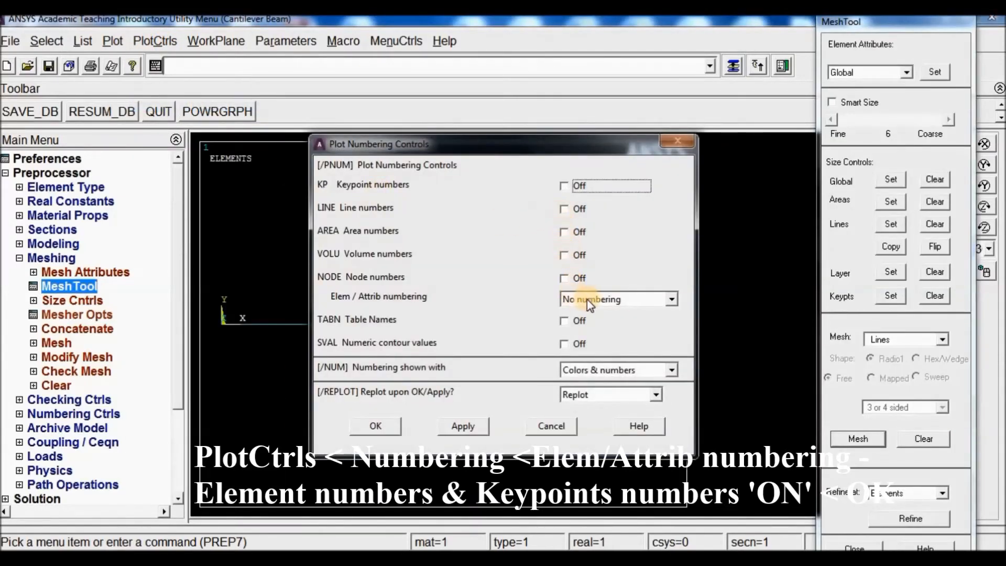
click(597, 299)
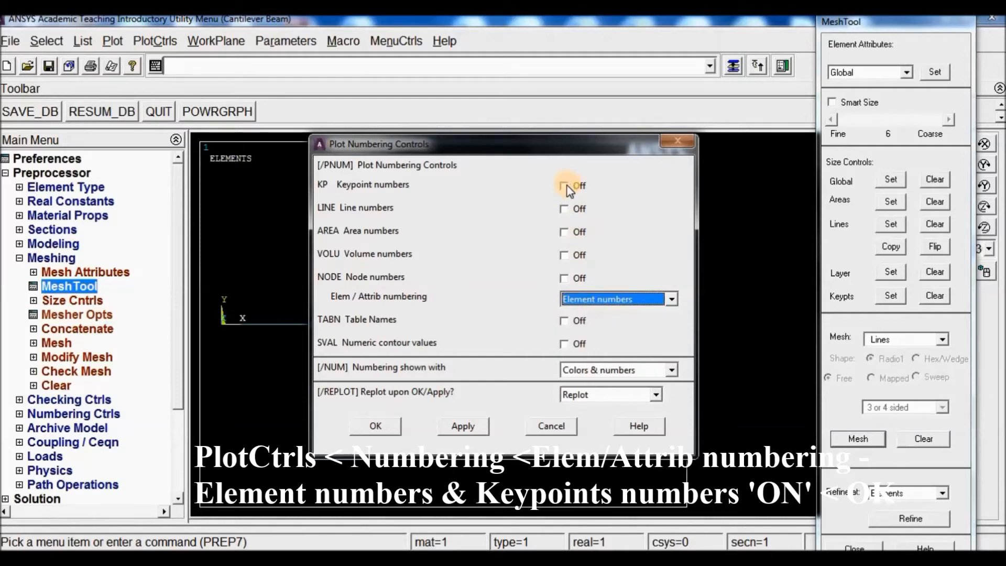
click(375, 426)
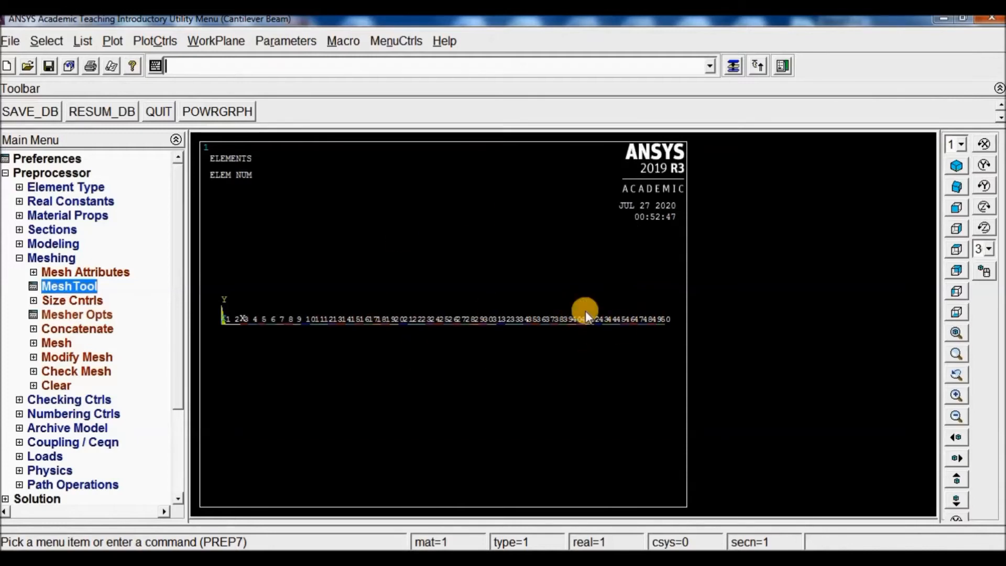
mouse_move(733, 66)
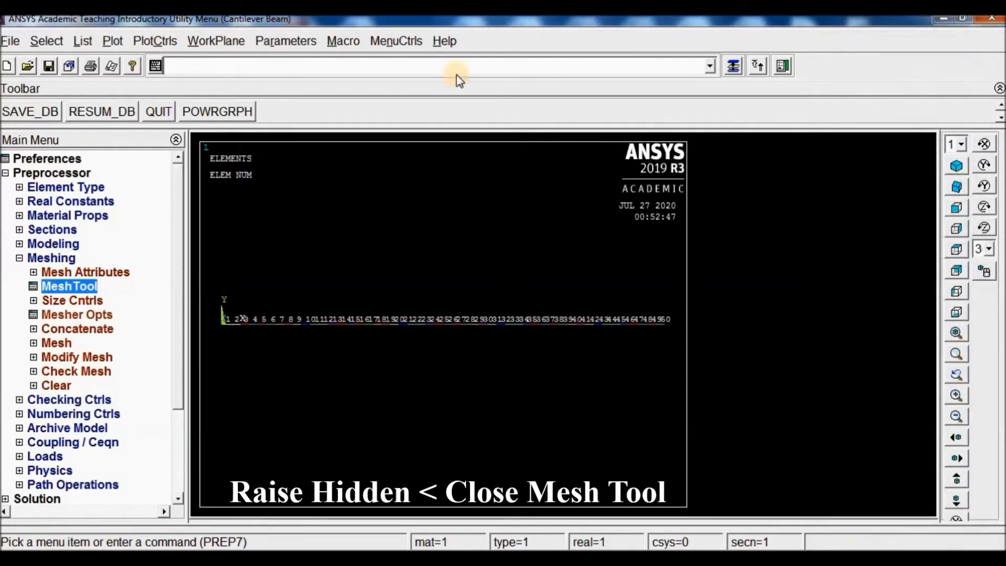
click(154, 41)
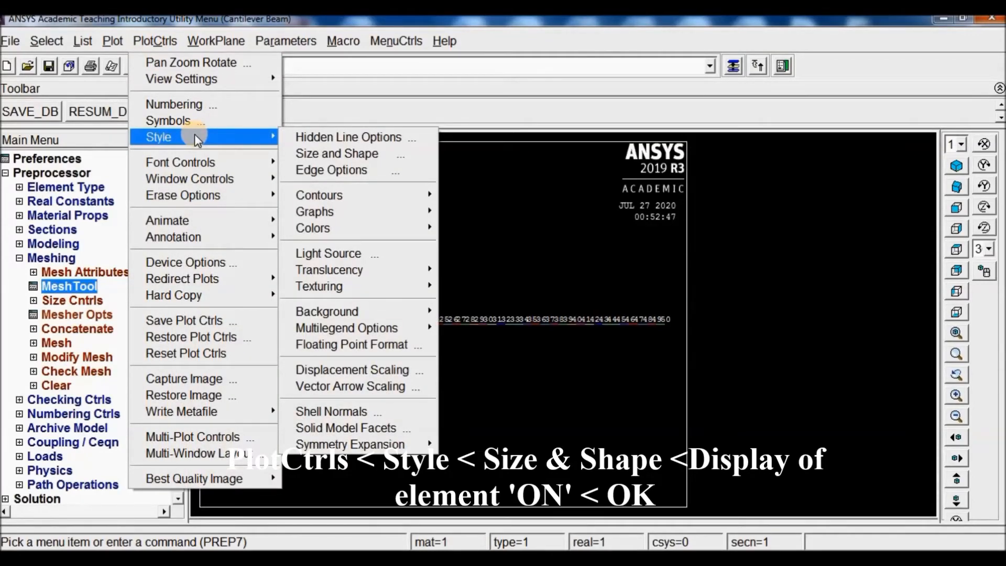
Display elements as real 3D shapes and switch to isometric view
click(336, 153)
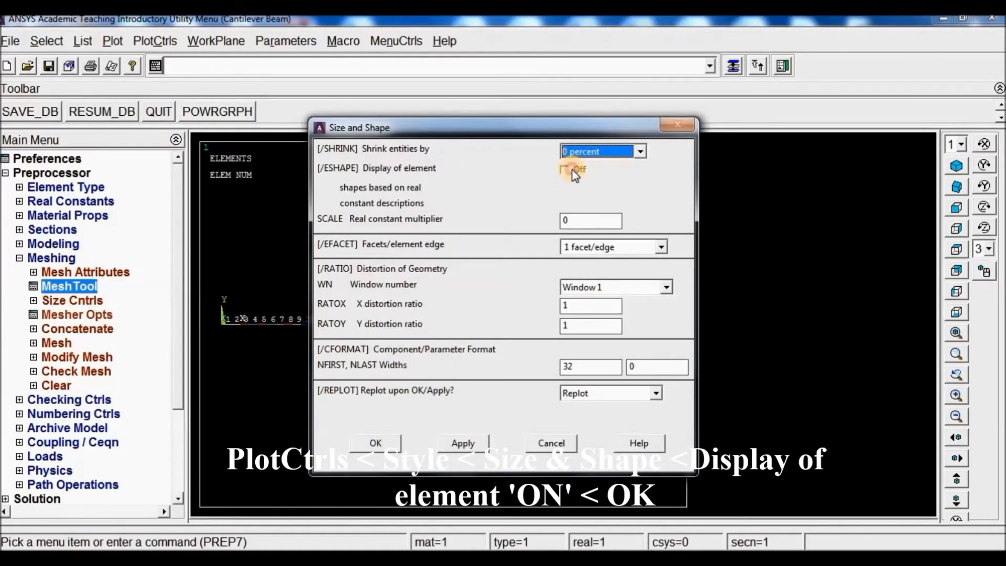
click(569, 171)
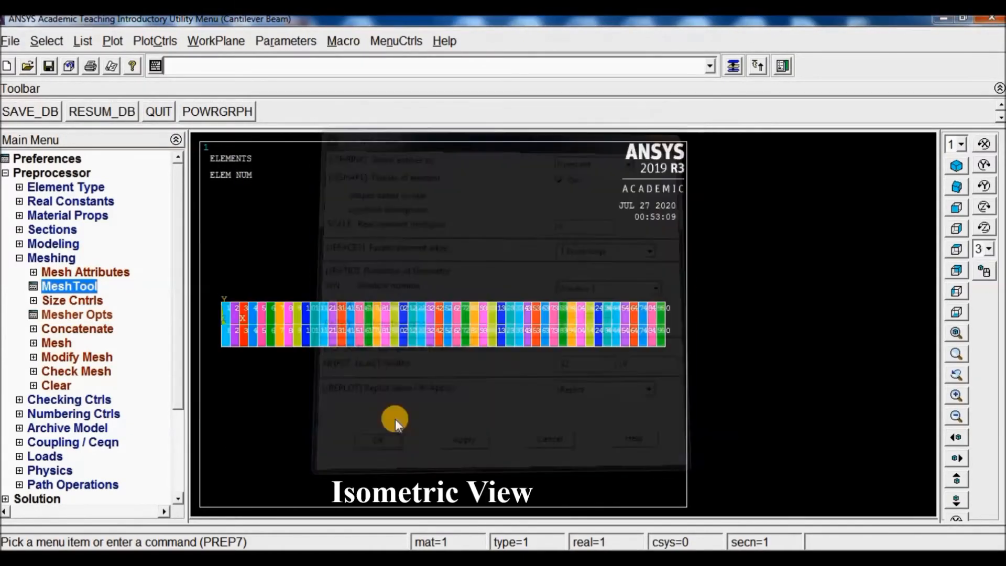
click(378, 441)
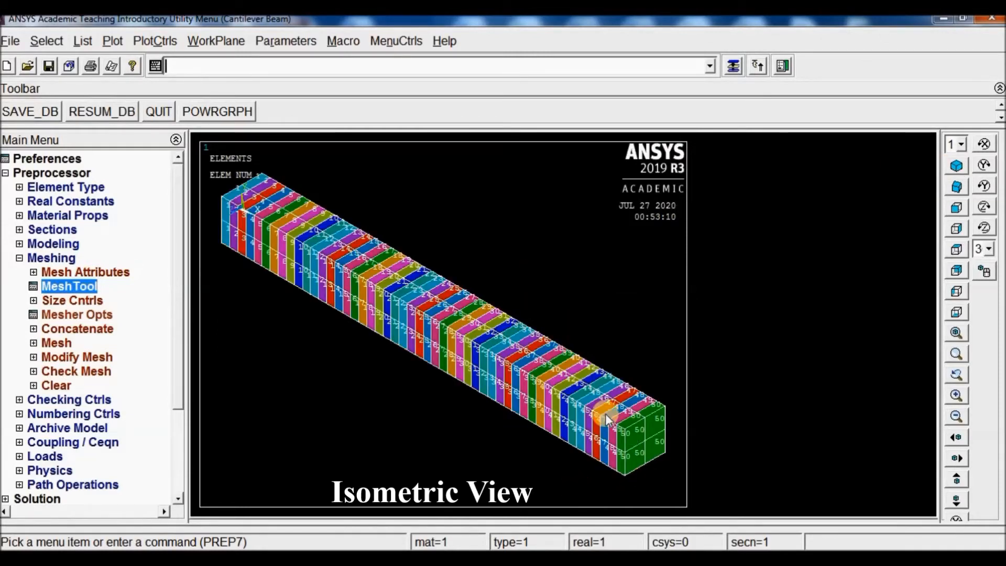
mouse_move(336, 208)
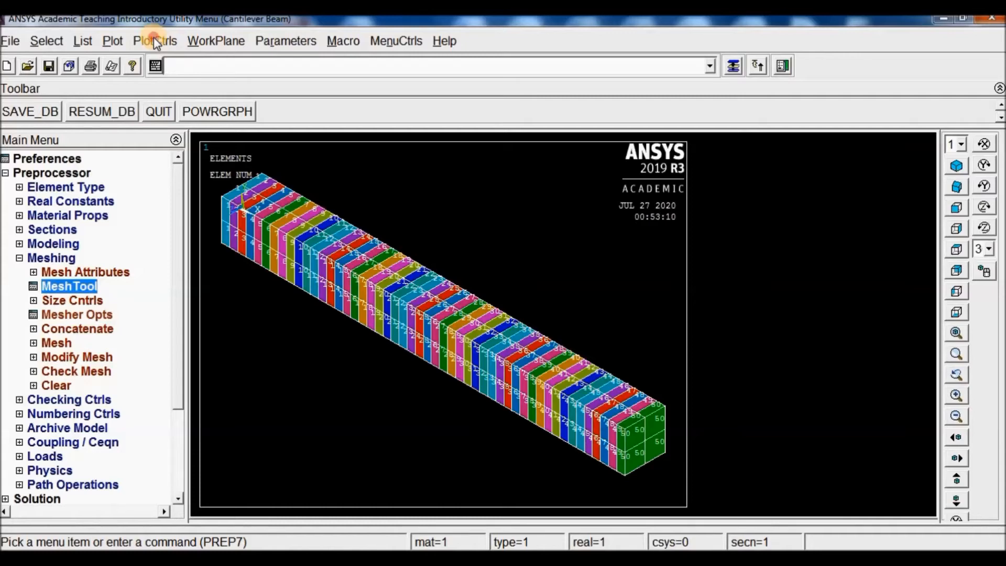
Set plot numbering to none with keypoint numbers off and replot
click(154, 41)
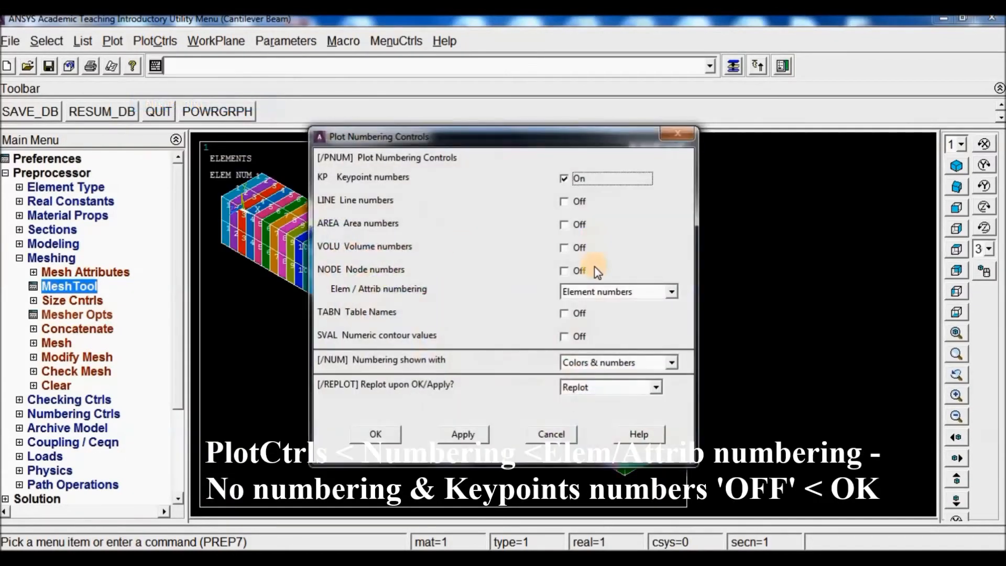
click(672, 292)
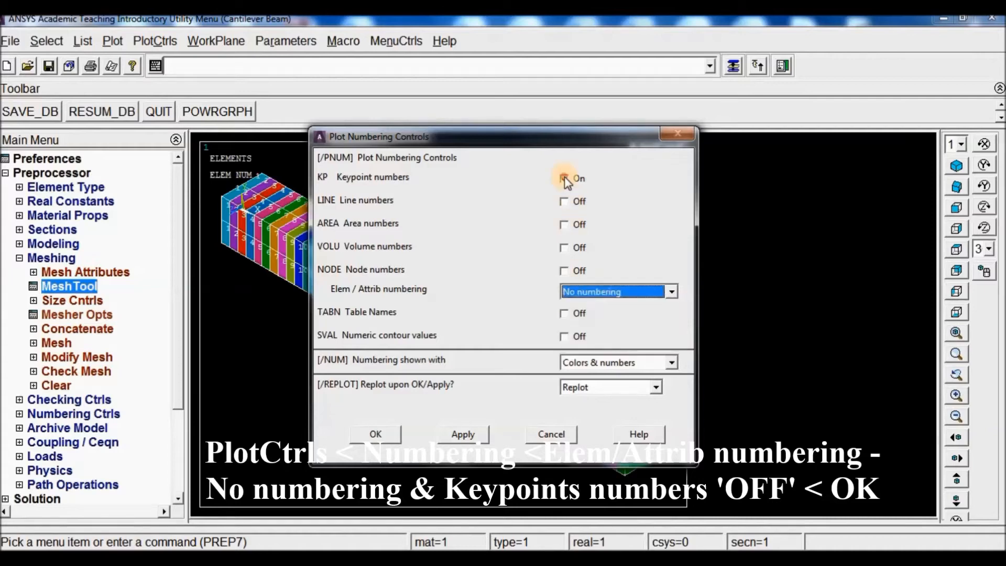
click(375, 434)
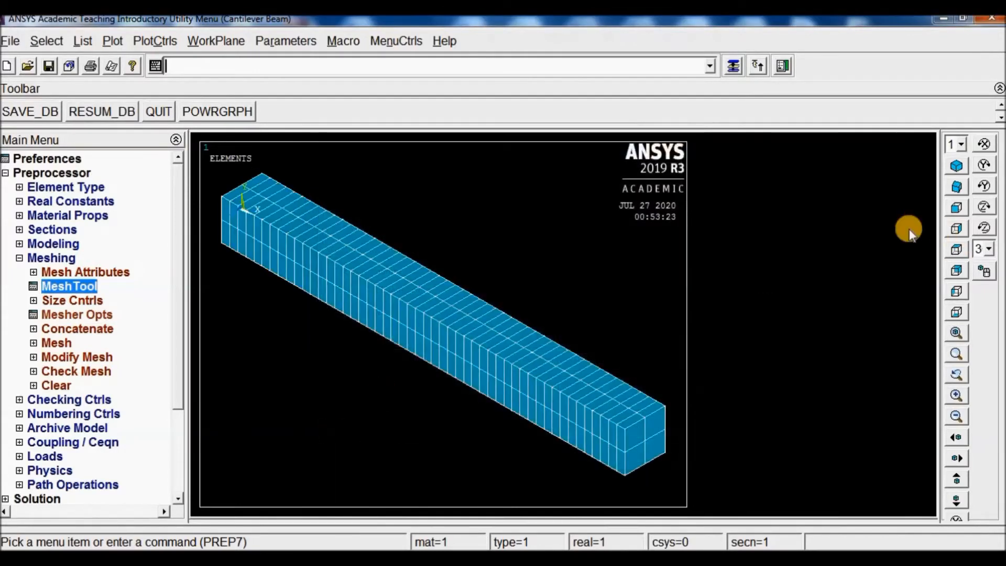
click(20, 257)
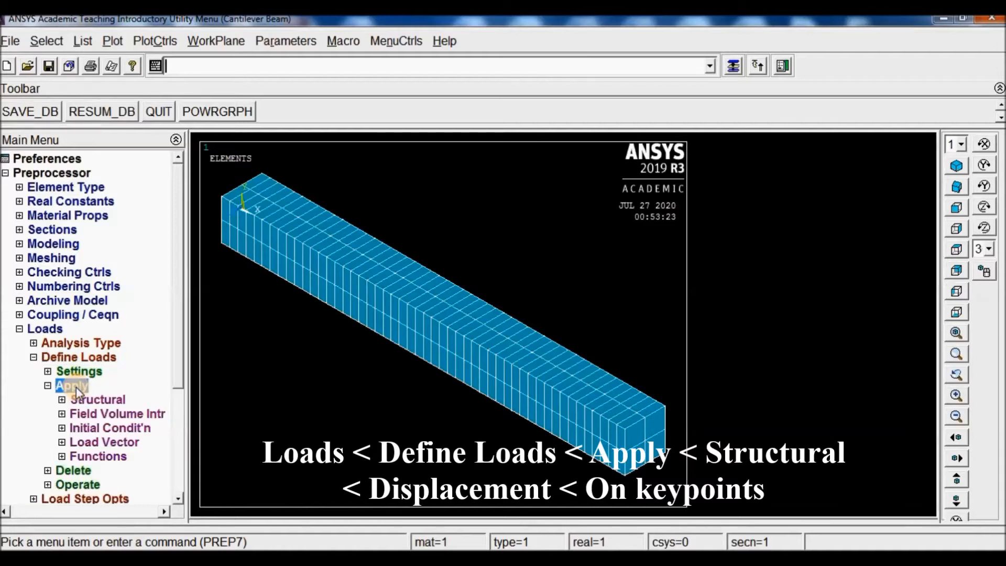
Start a displacement constraint on keypoints, switch to front view and pick keypoint 1
click(98, 399)
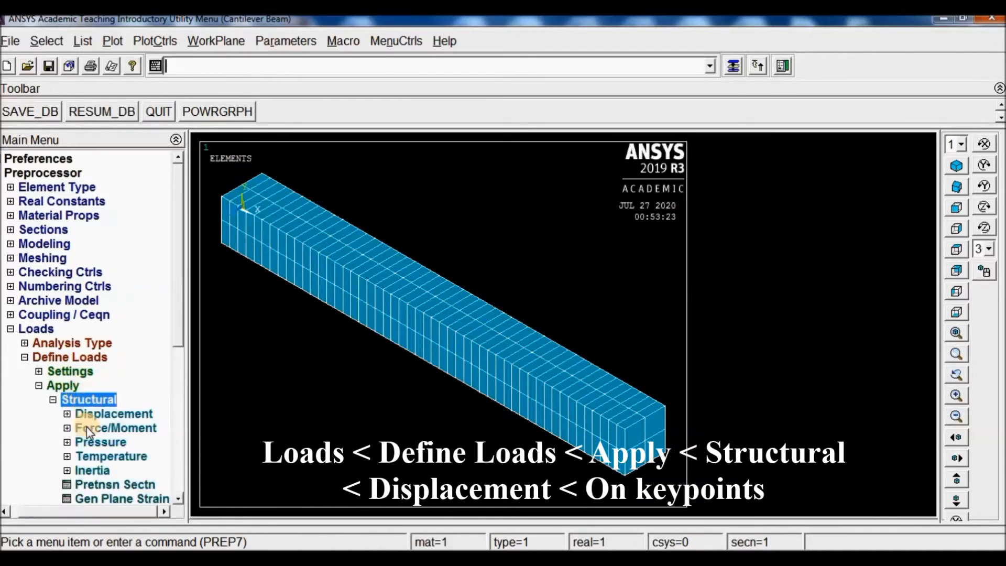
click(113, 413)
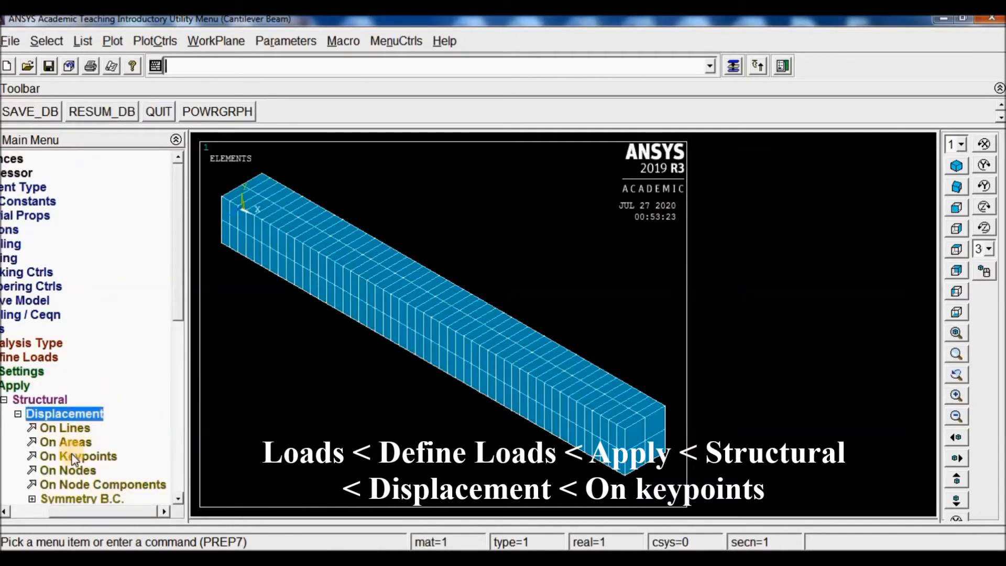
click(84, 456)
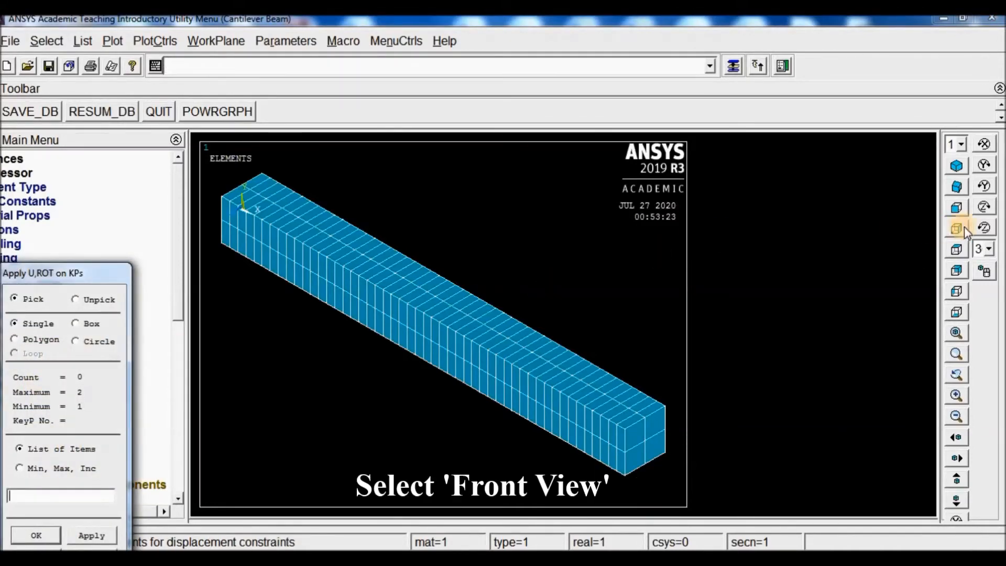
click(956, 229)
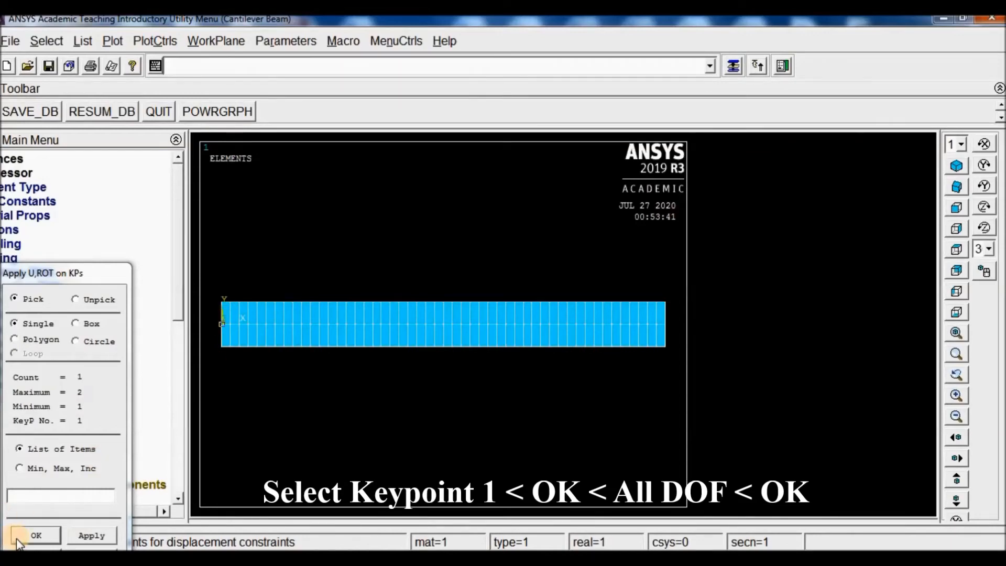
click(36, 535)
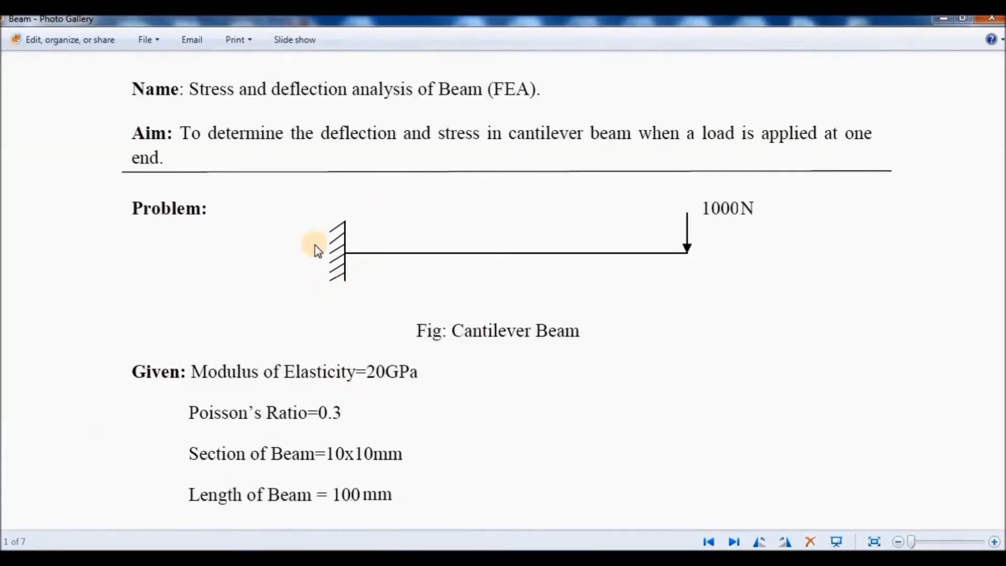
mouse_move(330, 221)
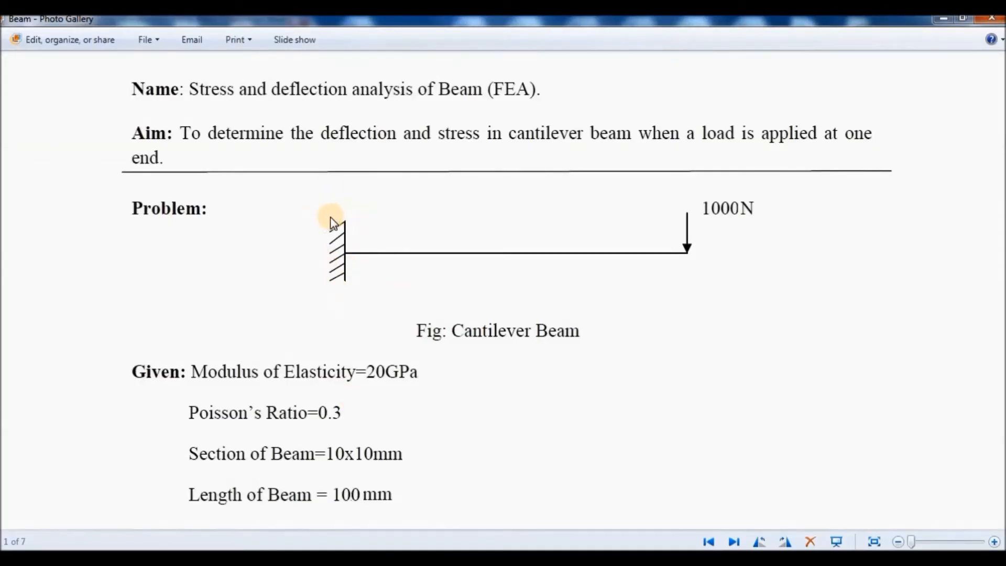
mouse_move(697, 211)
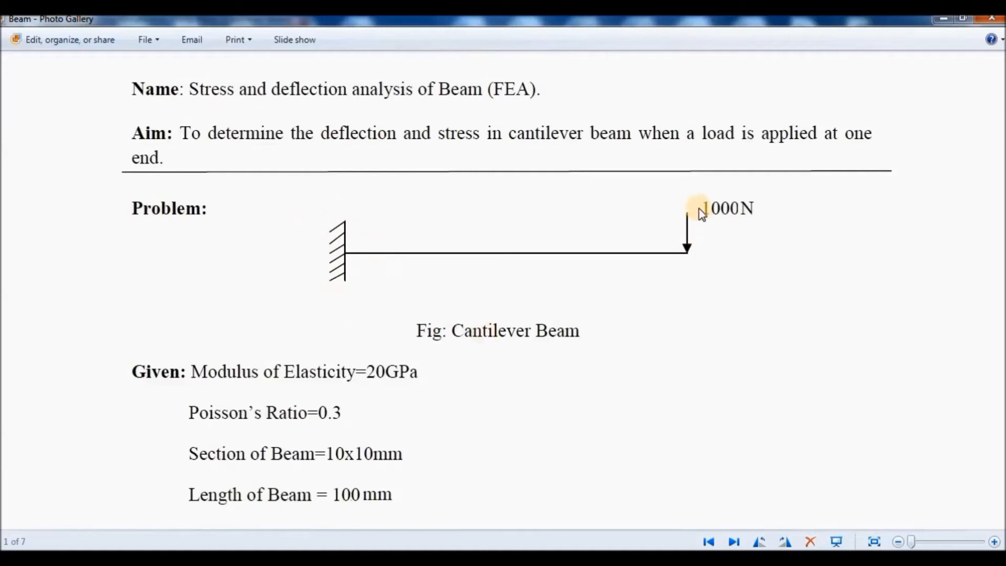
mouse_move(704, 233)
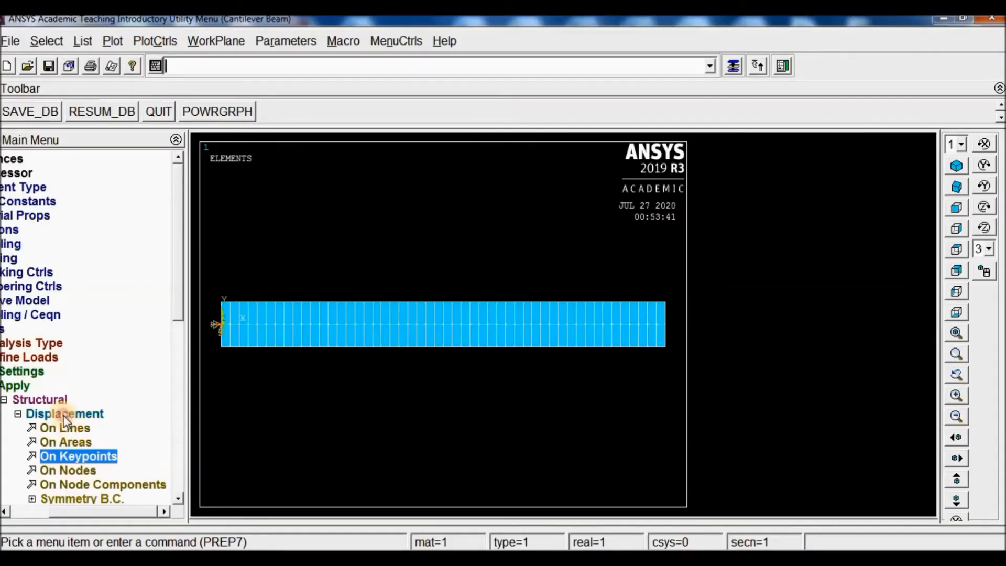
Apply a structural force FY = -1000 at keypoint 2 on the beam's free right end
click(66, 427)
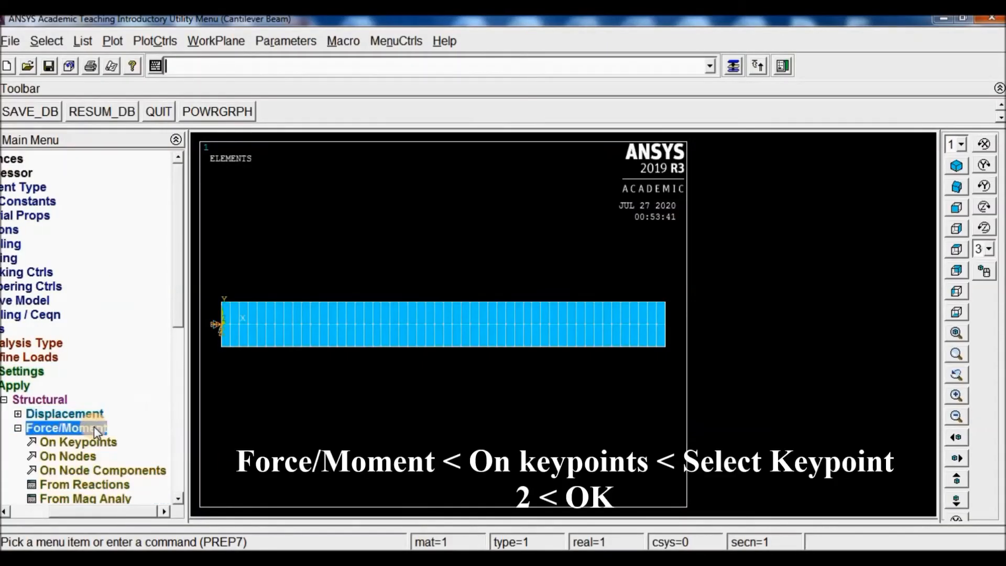
click(80, 441)
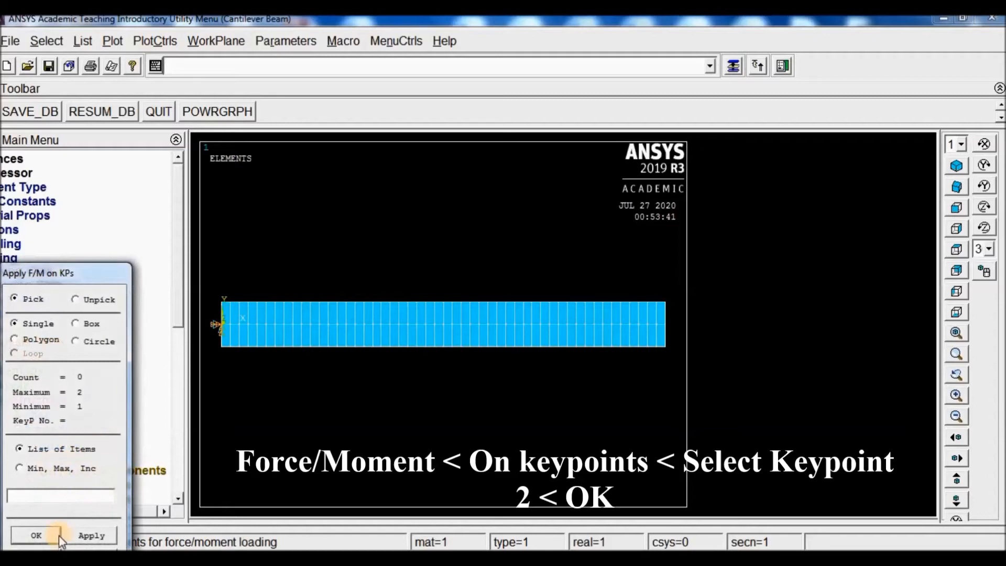
click(665, 322)
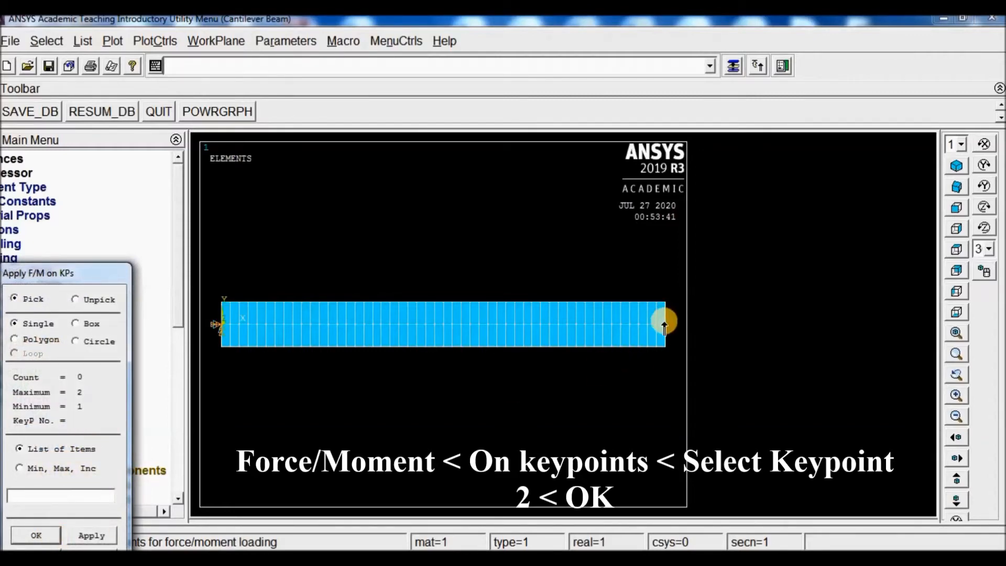
click(665, 324)
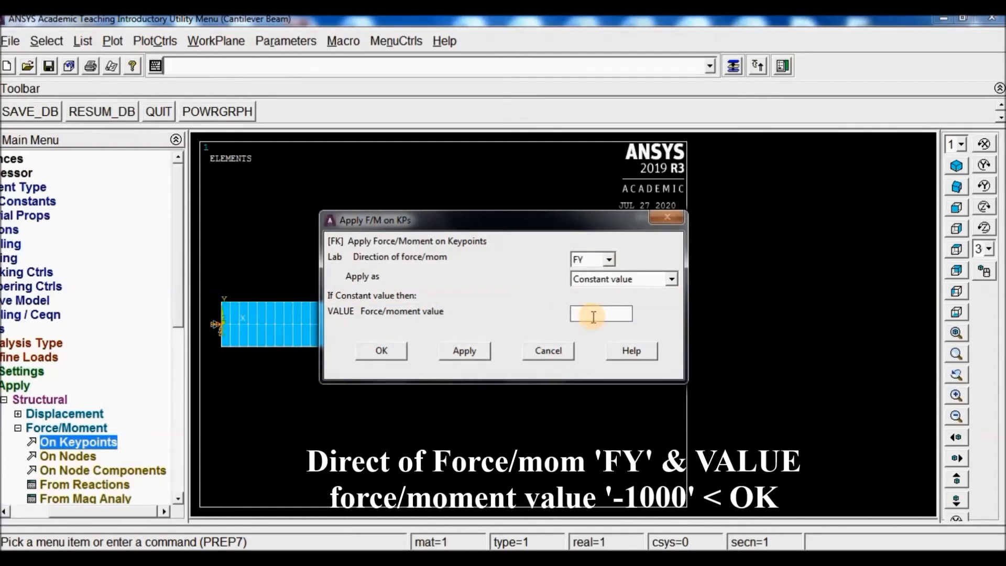
text(-)
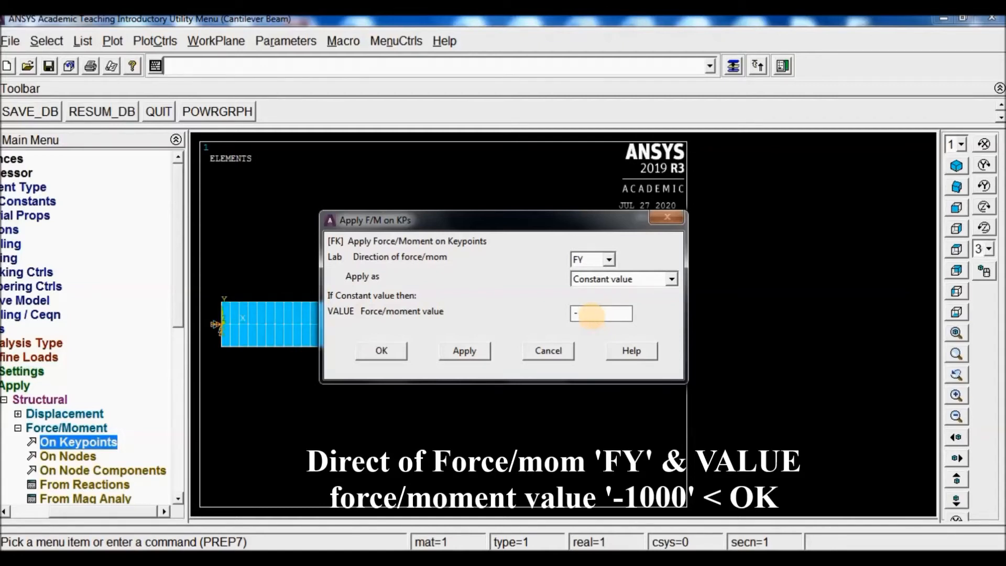
text(1000)
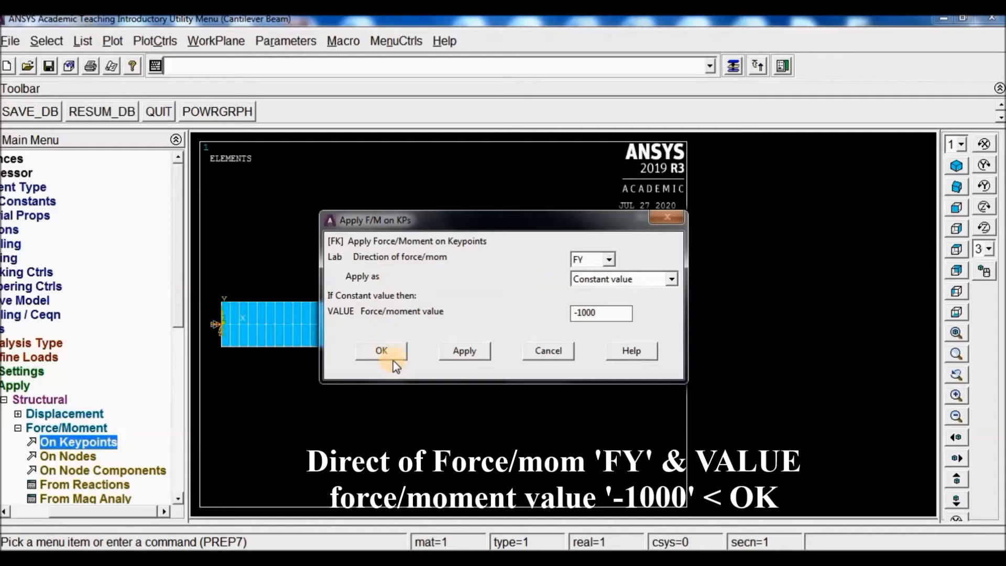
click(381, 350)
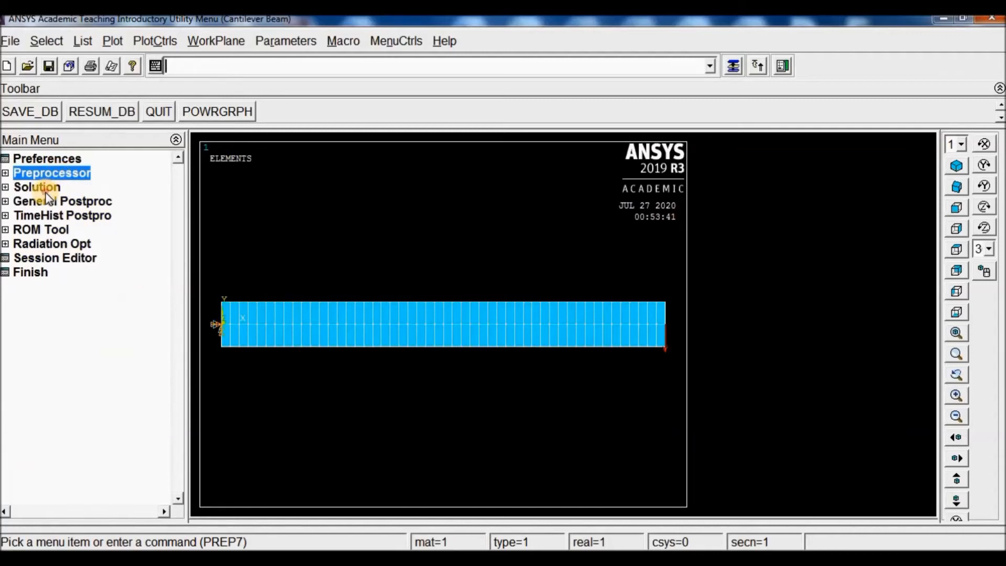
Solve the current load step and dismiss the 'Solution is done!' note and /STATUS window
click(37, 186)
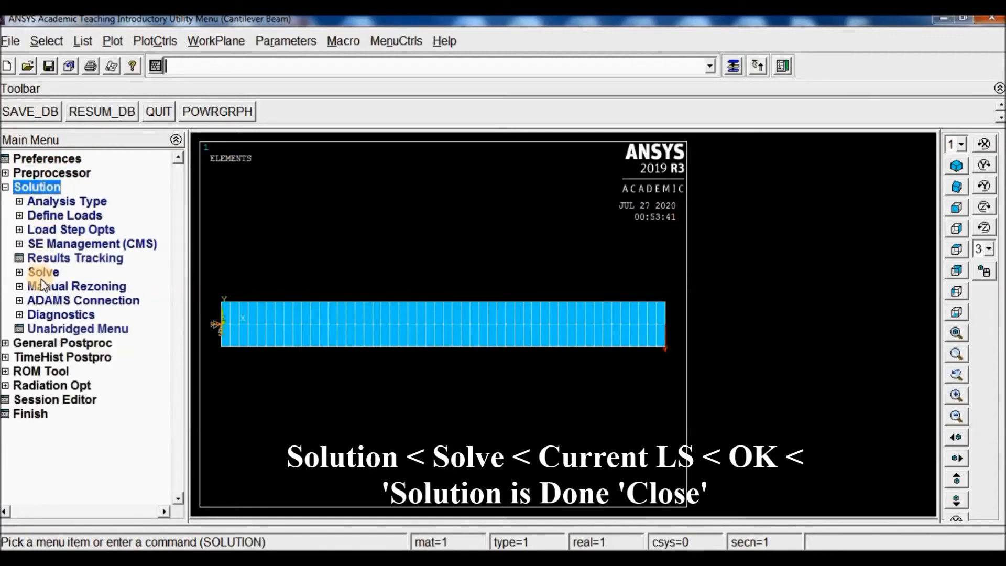
click(43, 272)
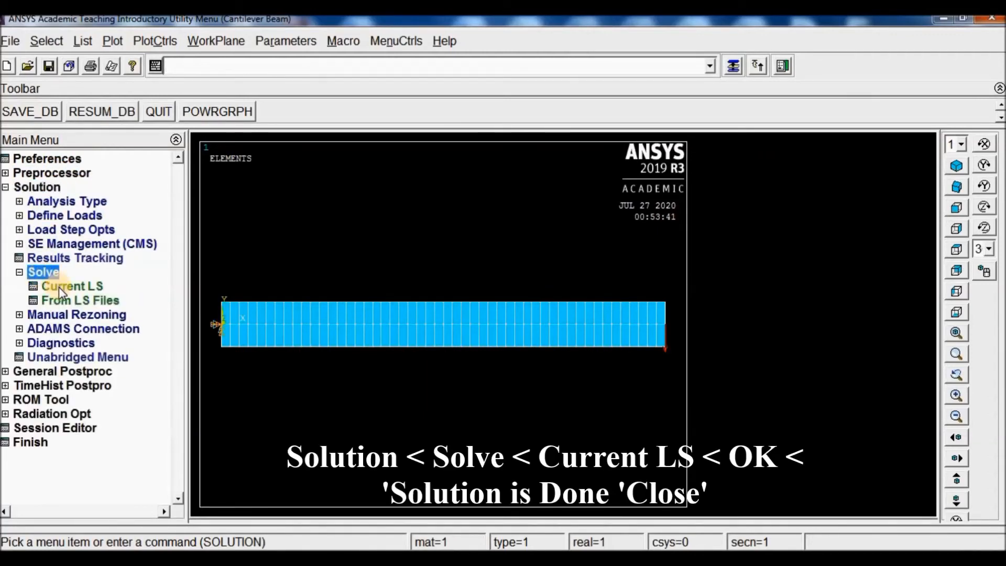
click(72, 285)
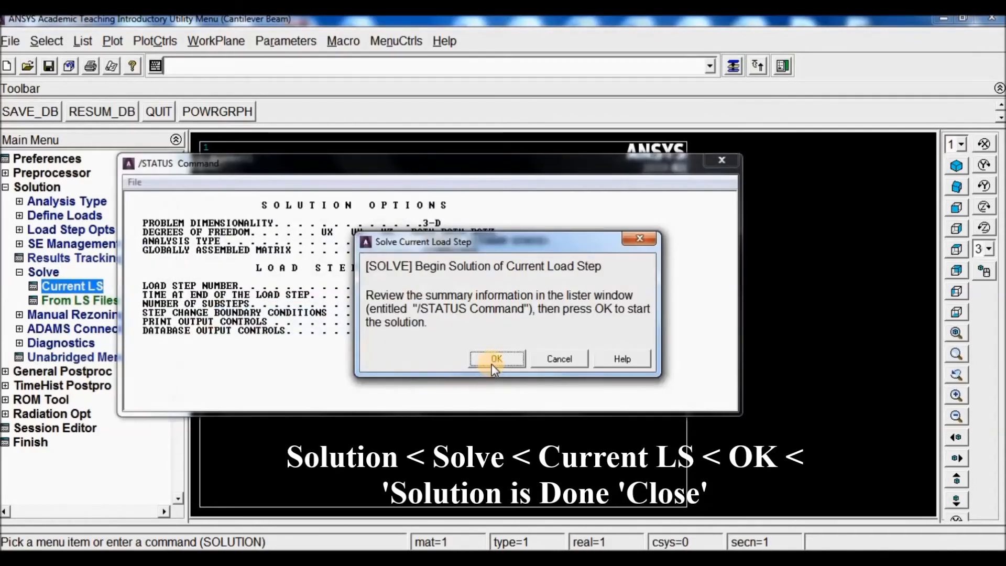
click(495, 359)
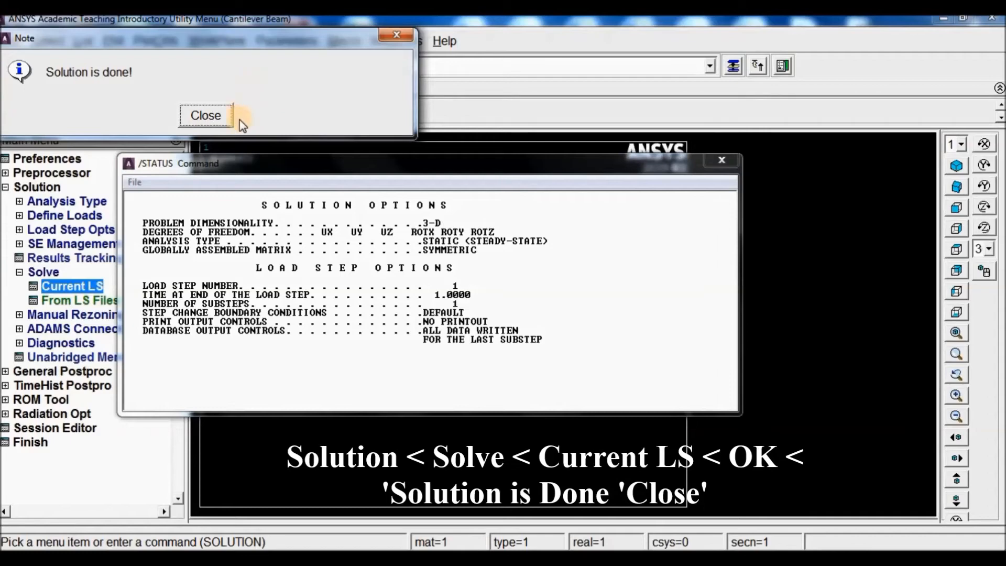
click(205, 115)
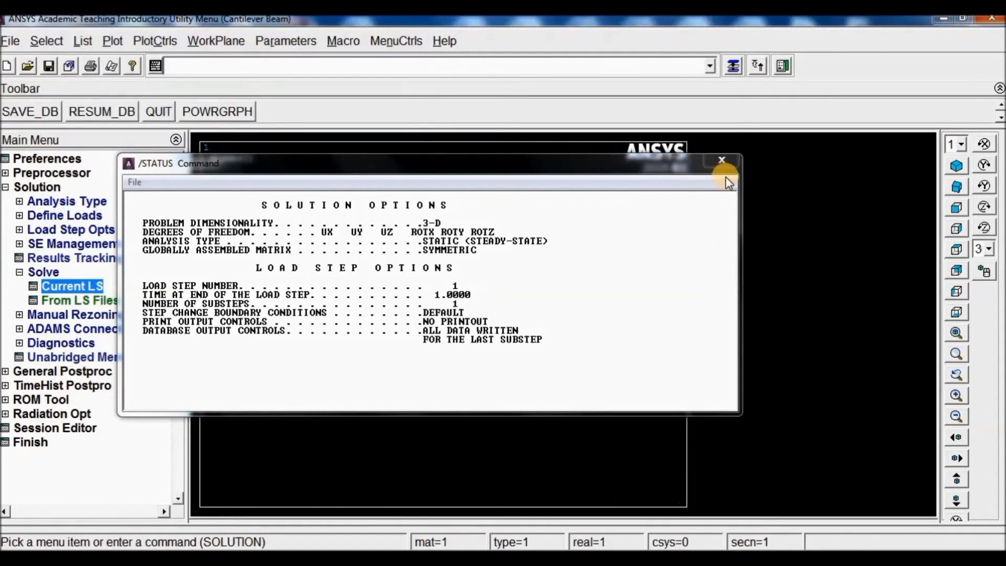
click(721, 159)
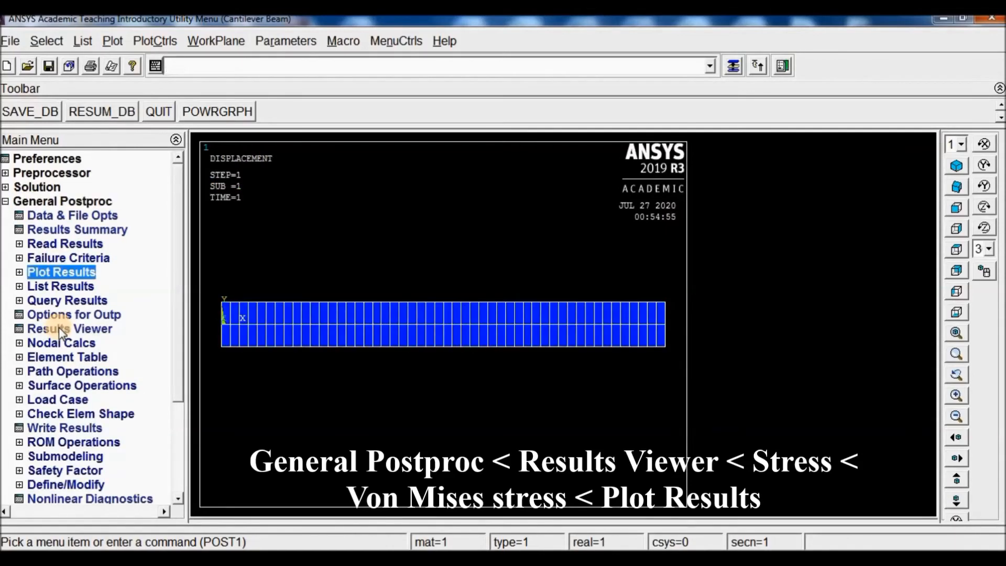
Plot the von Mises stress contour on the deformed beam in the Results Viewer
click(70, 328)
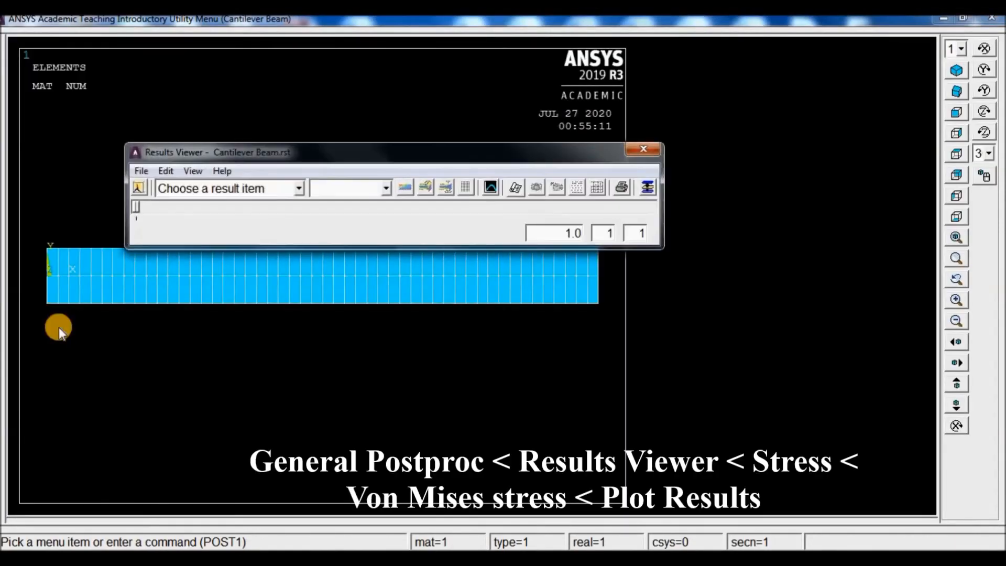
click(297, 187)
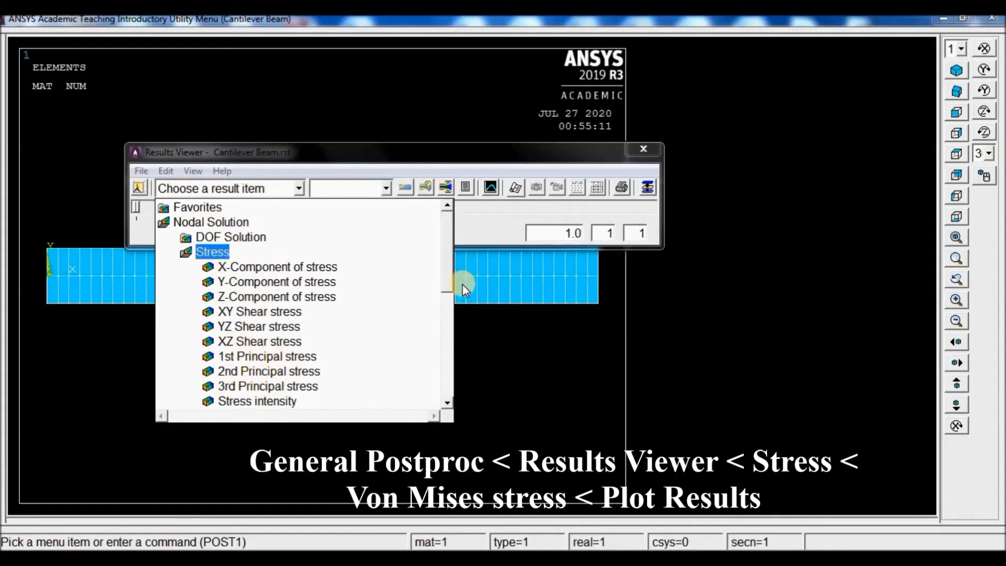
scroll(down, 3)
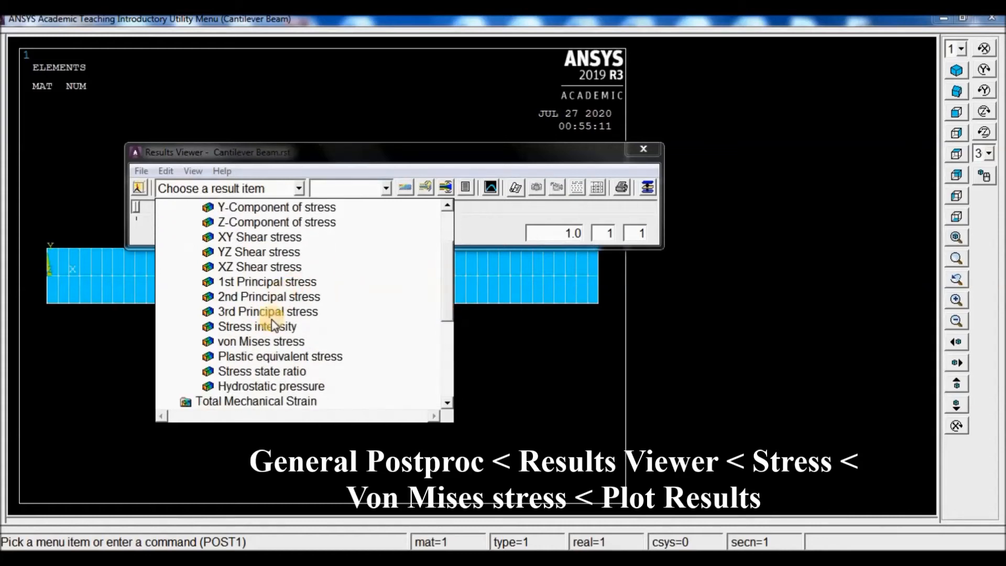
click(260, 340)
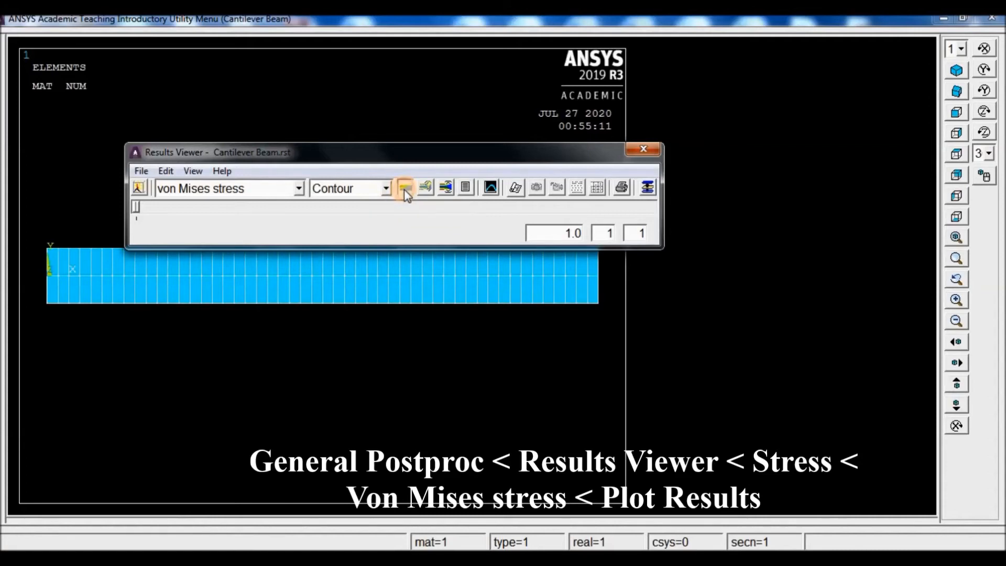
click(404, 187)
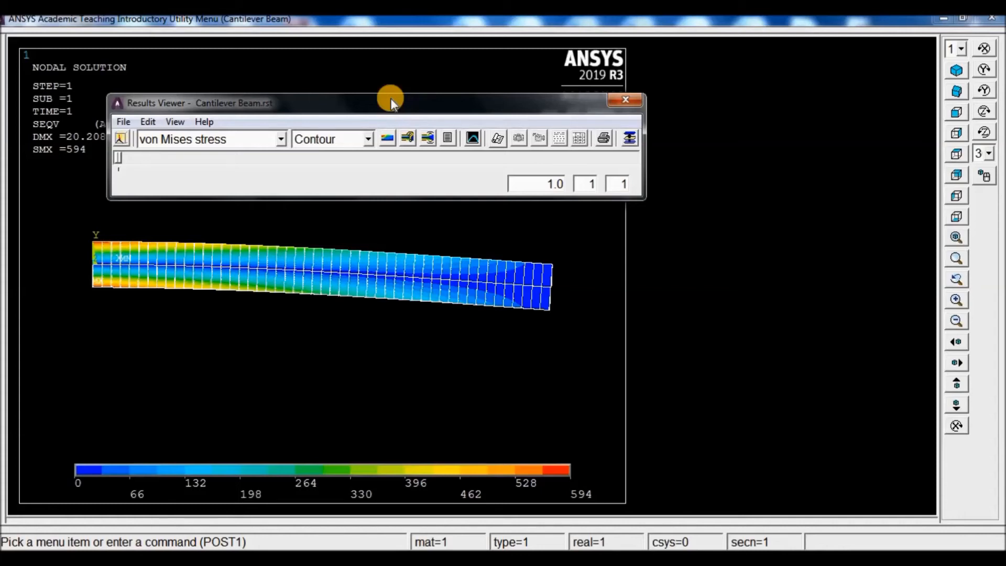
mouse_move(205, 319)
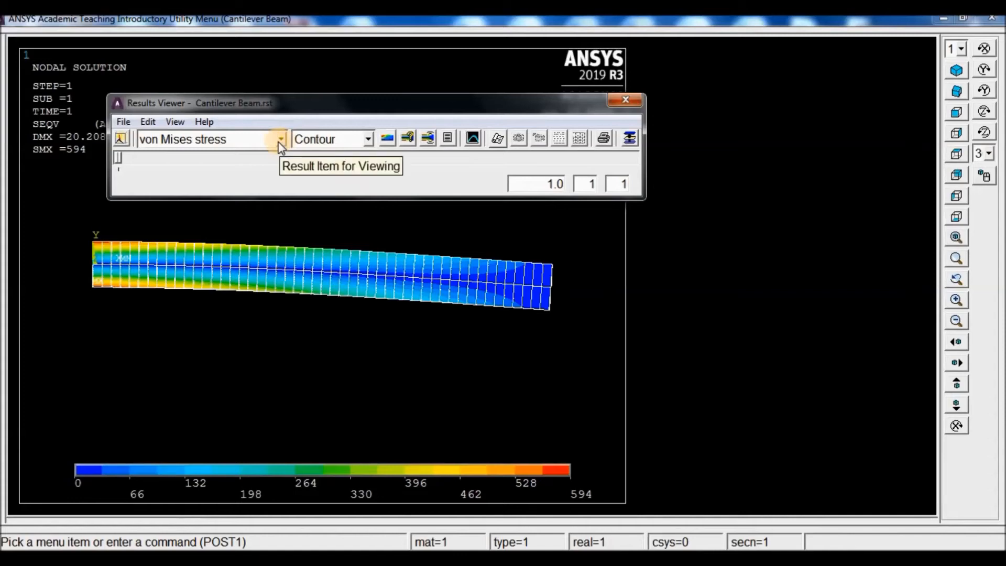
click(281, 138)
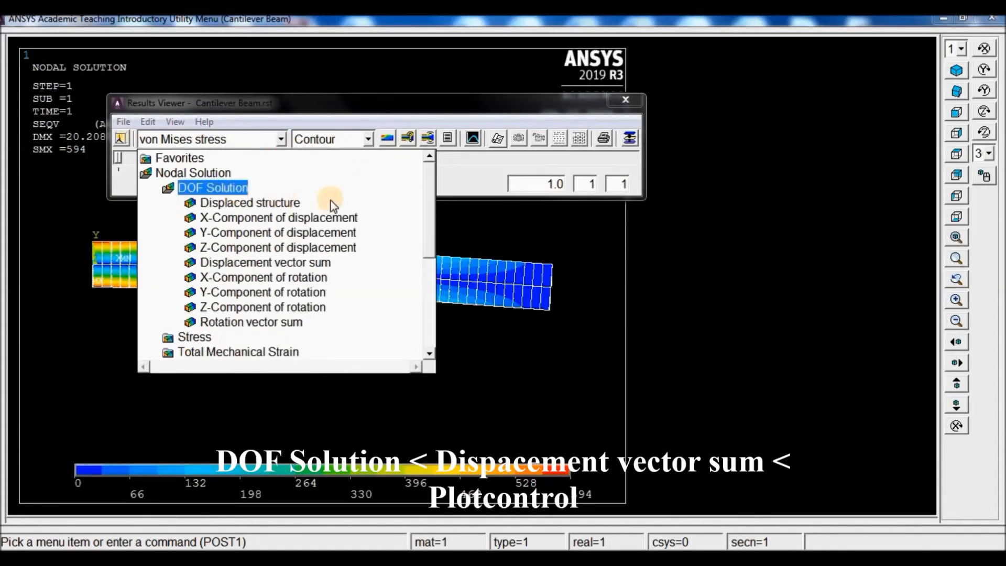
Plot the displacement vector sum contour, then close the Results Viewer
click(264, 262)
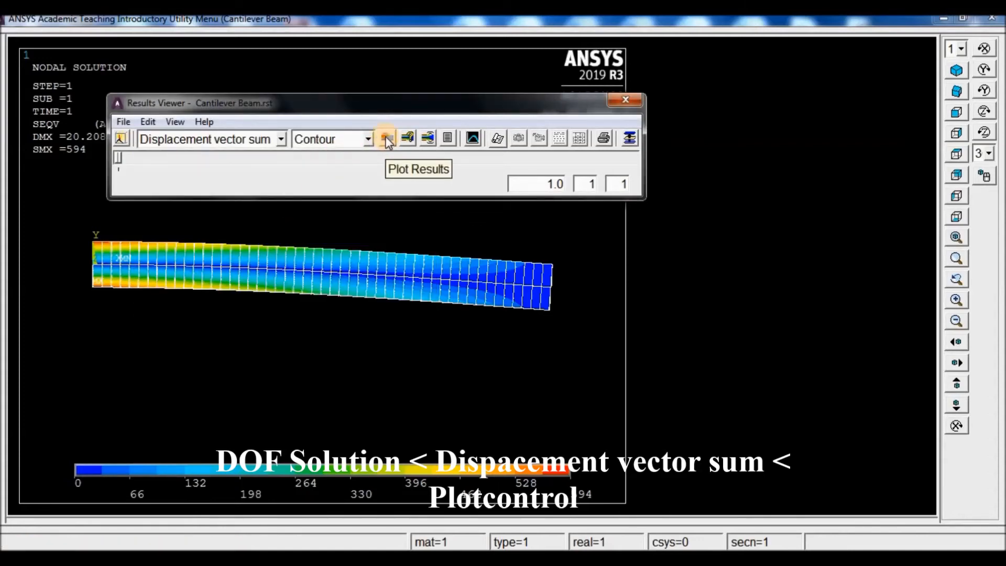
click(384, 138)
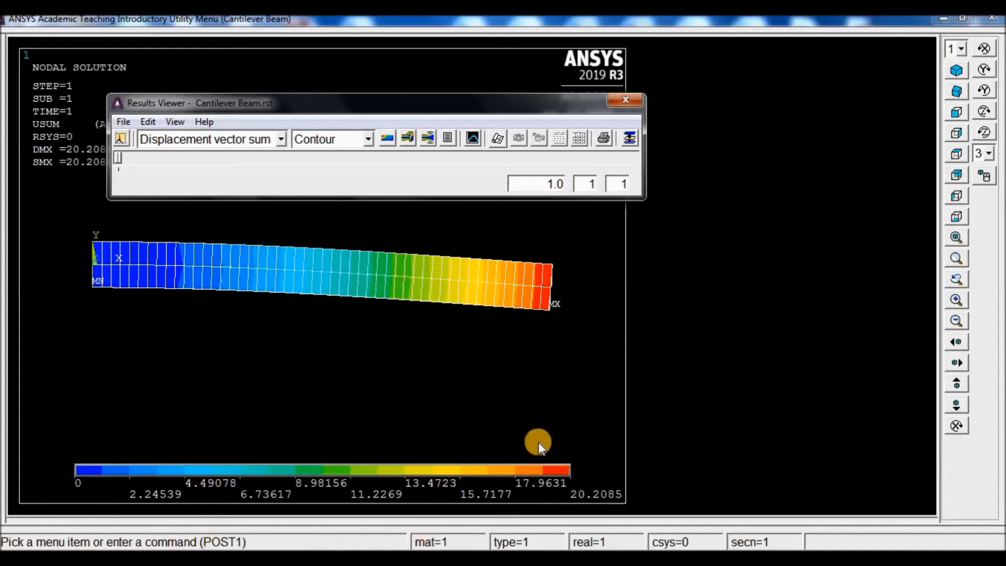
mouse_move(243, 401)
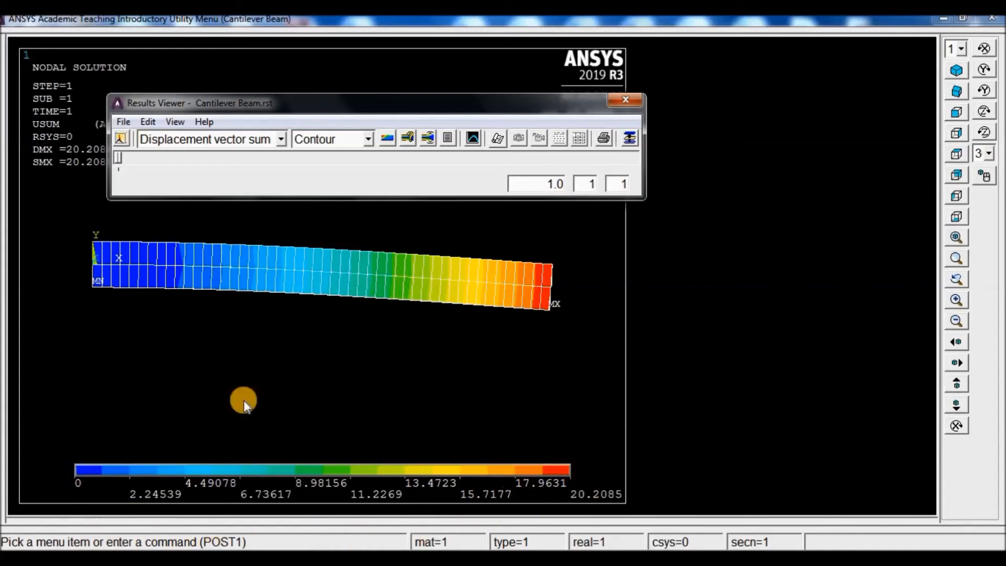
mouse_move(282, 260)
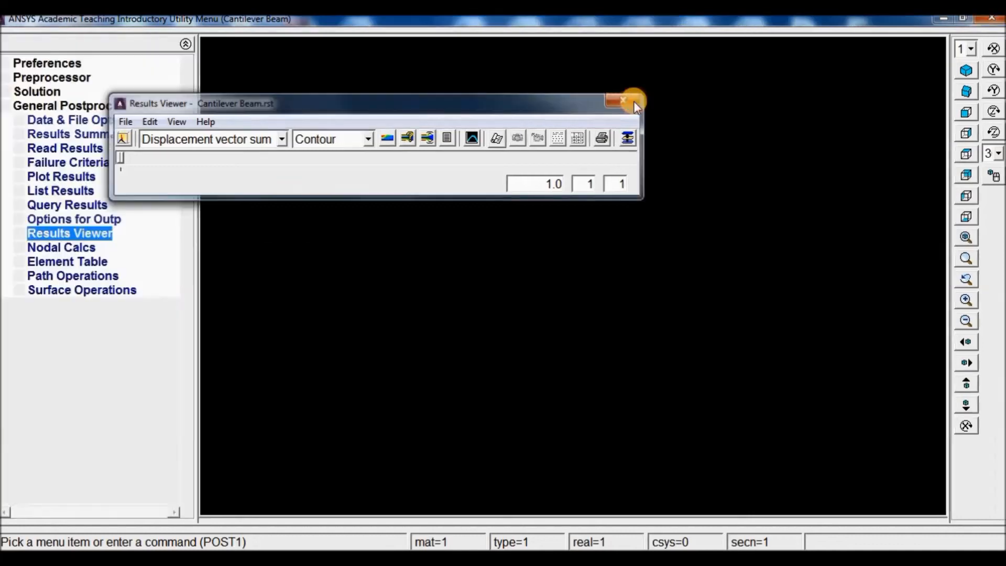
click(621, 100)
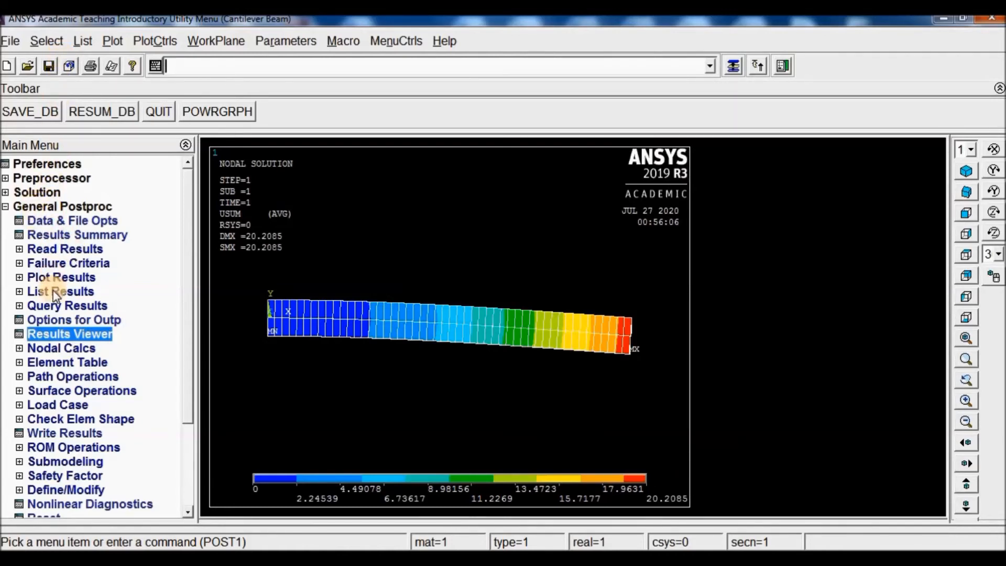
mouse_move(60, 363)
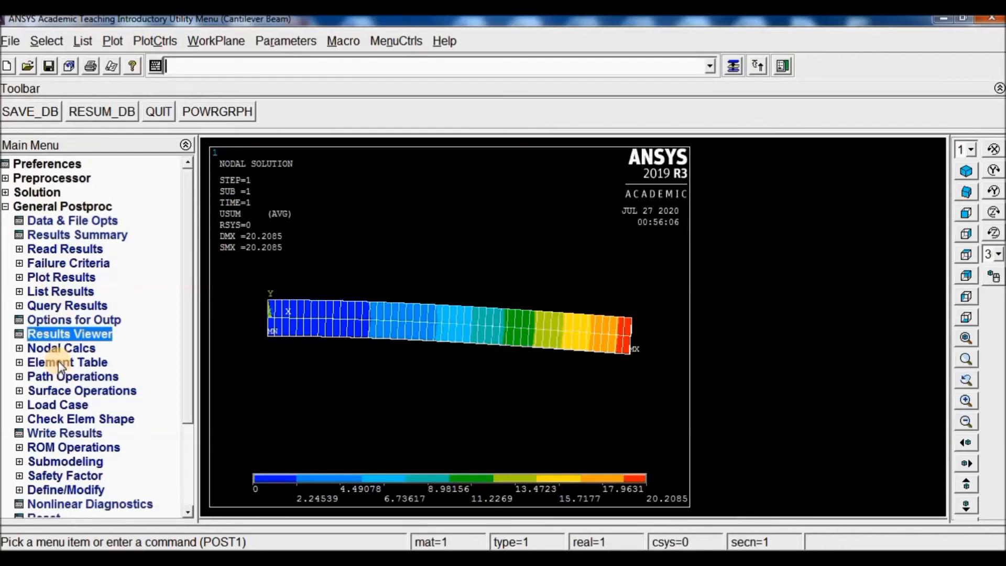
Add element table items SMISC 3 and SMISC 16 by sequence number
click(67, 362)
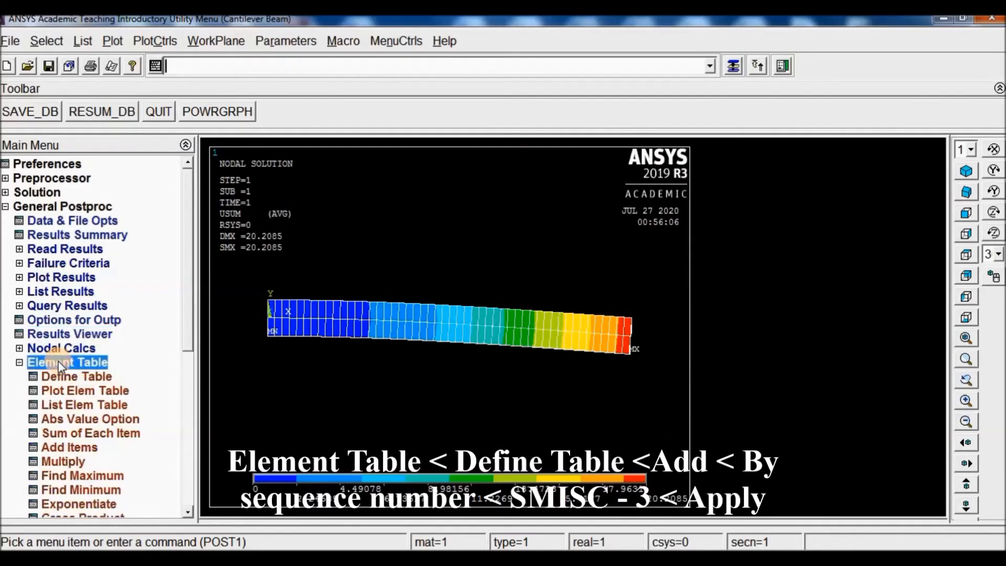
click(75, 376)
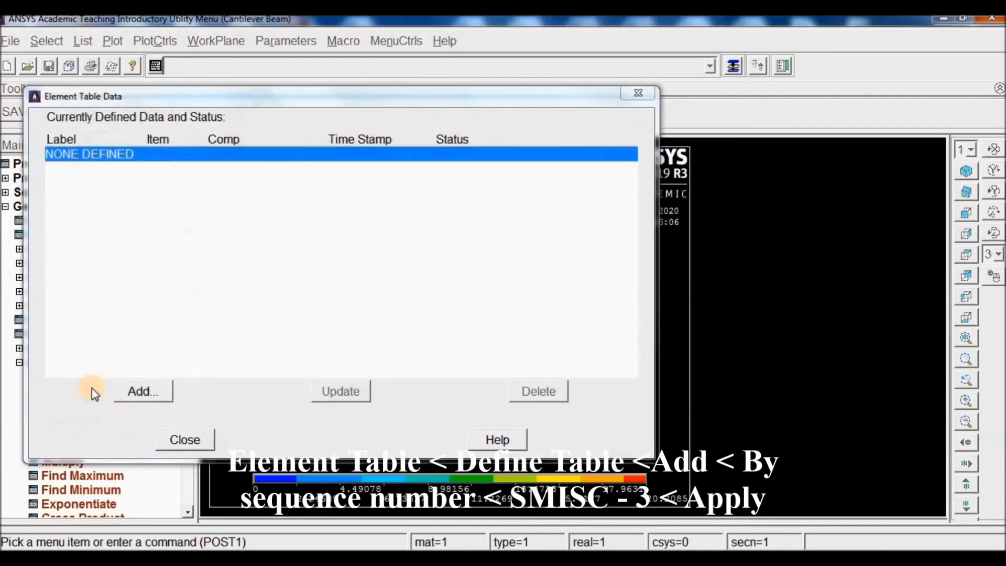
click(143, 391)
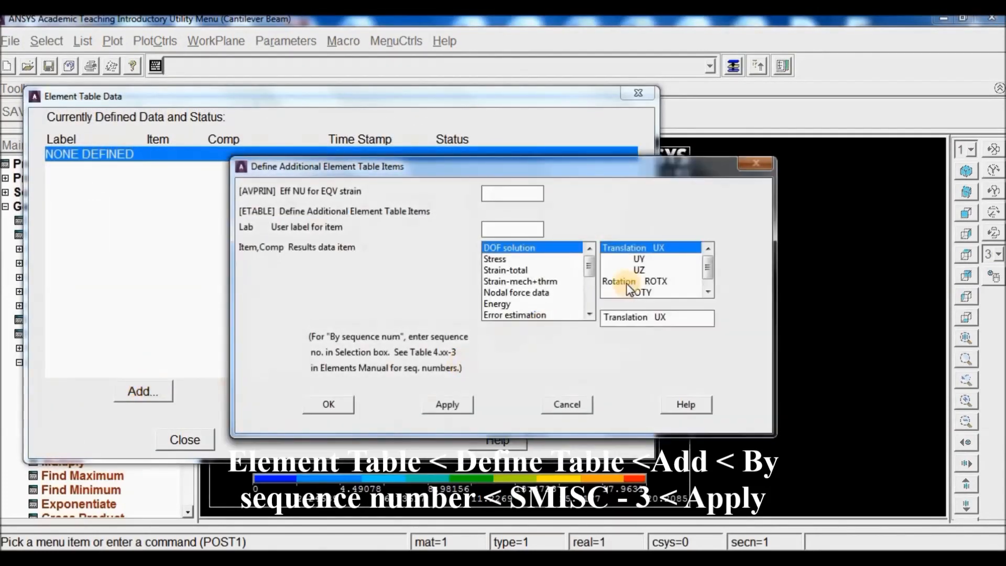
scroll(down, 3)
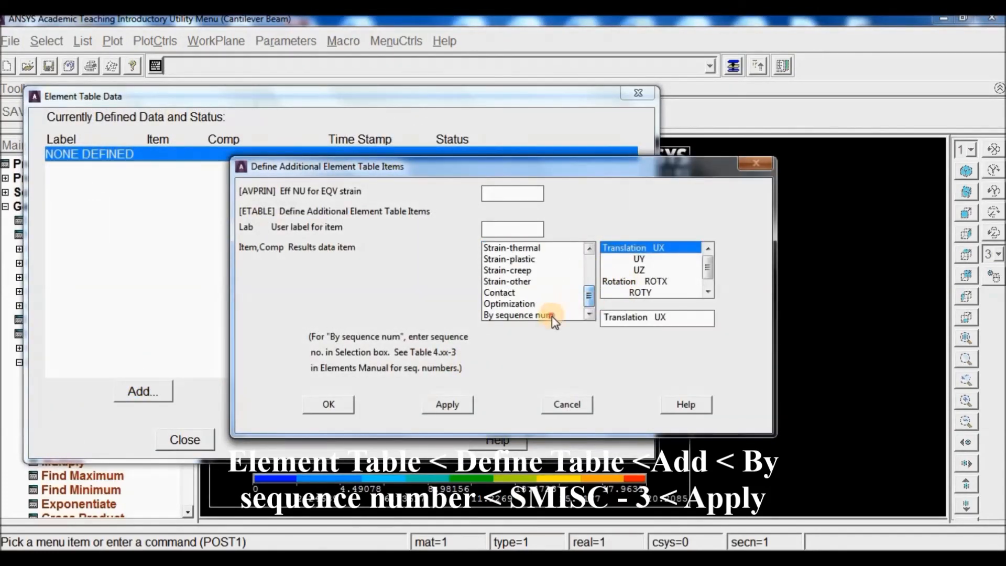
click(519, 314)
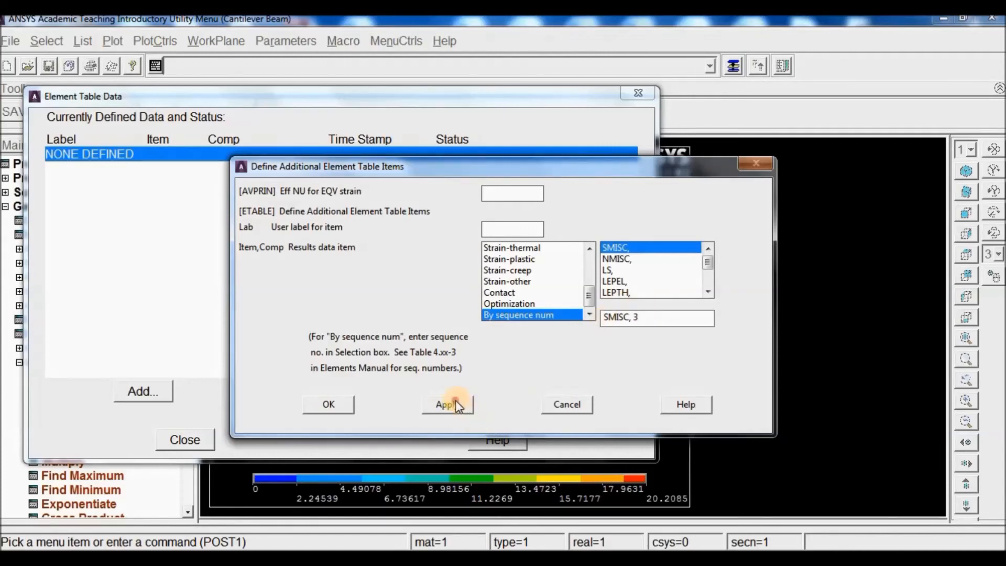
click(447, 404)
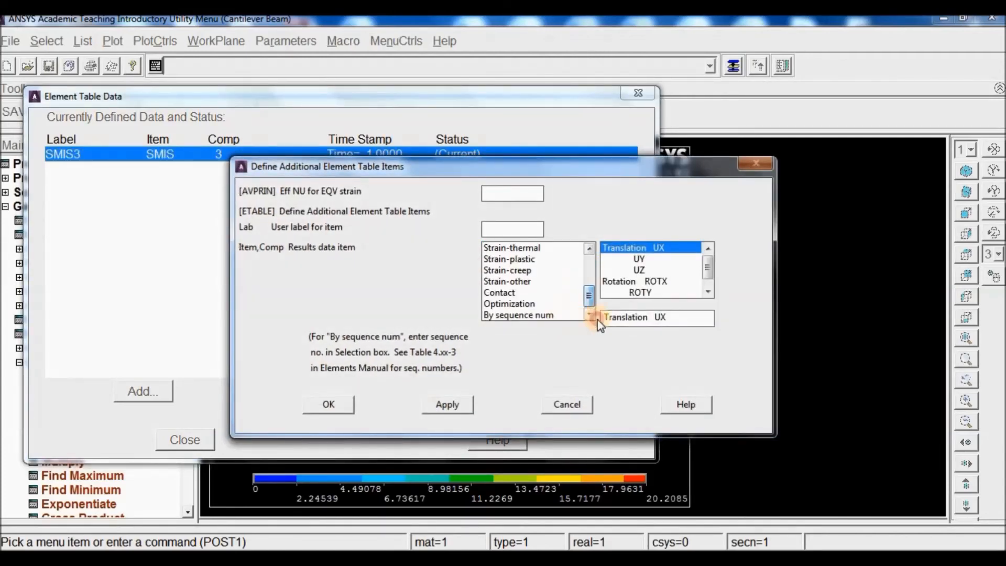
click(519, 316)
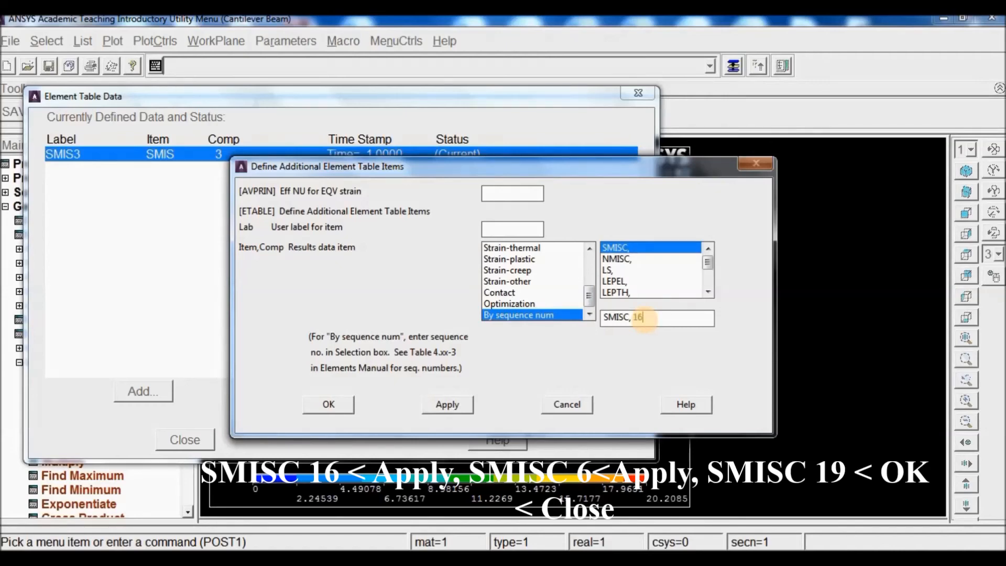
click(446, 404)
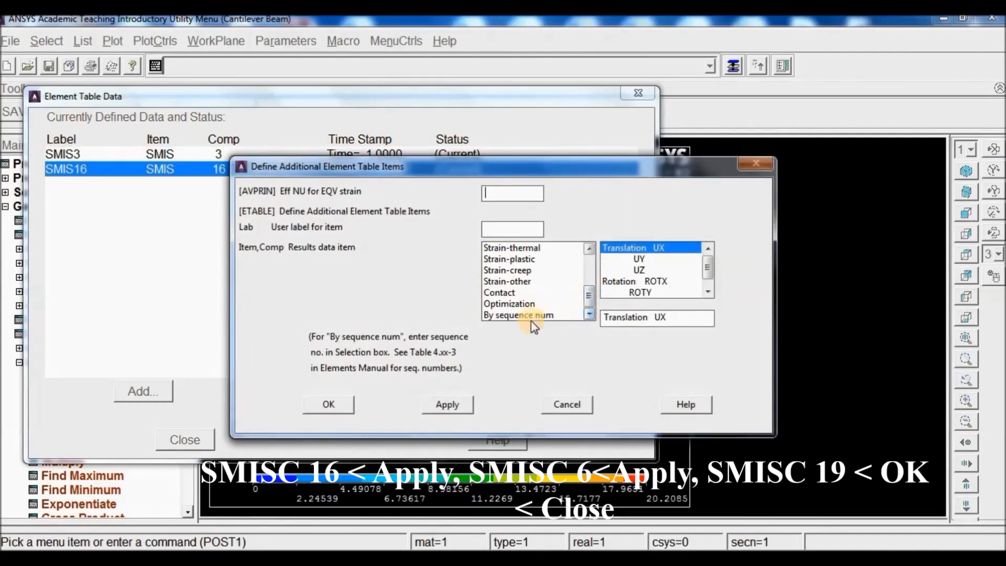
Add element table items SMISC 6 and SMISC 19, then close the table definition dialog
click(518, 314)
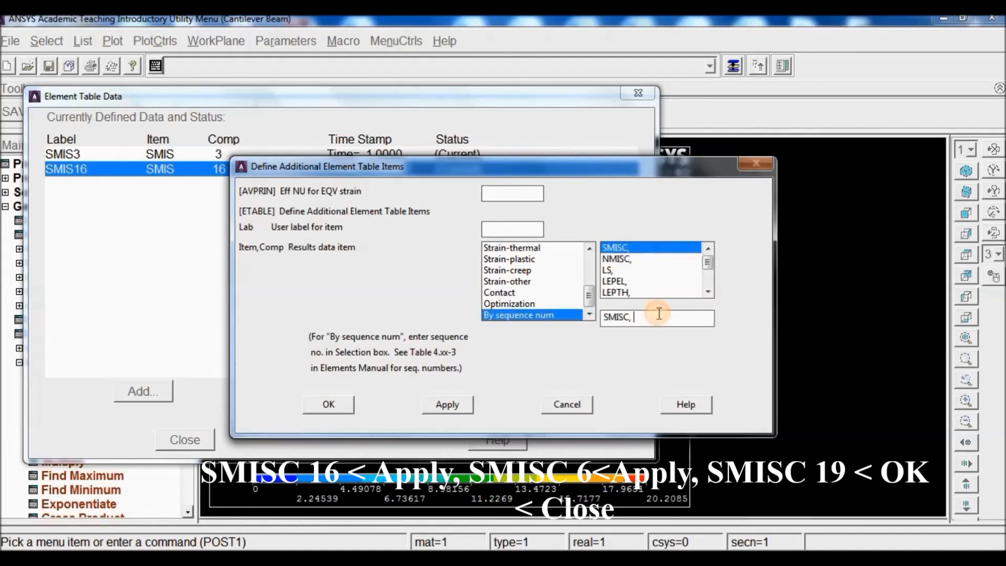
text(6)
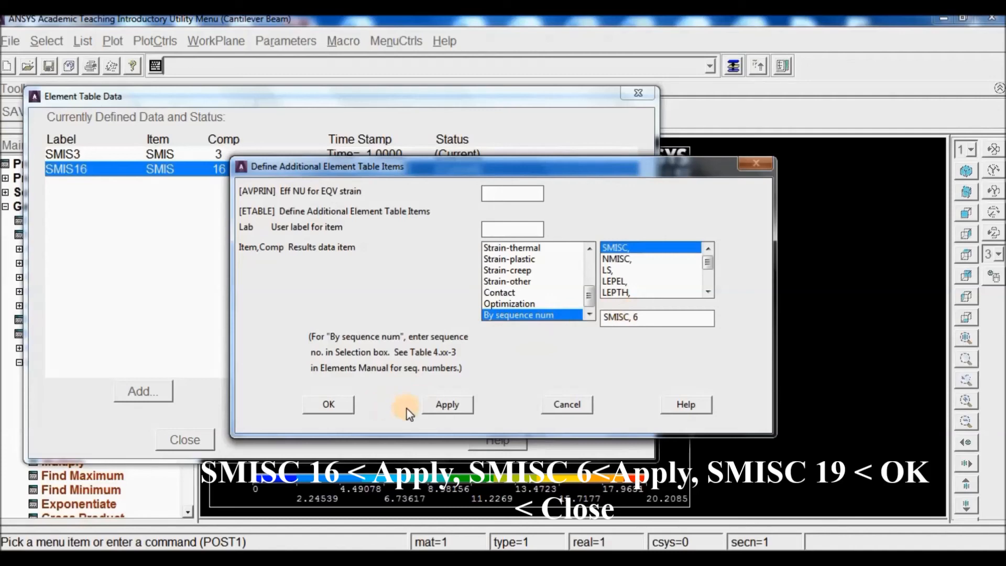
click(447, 404)
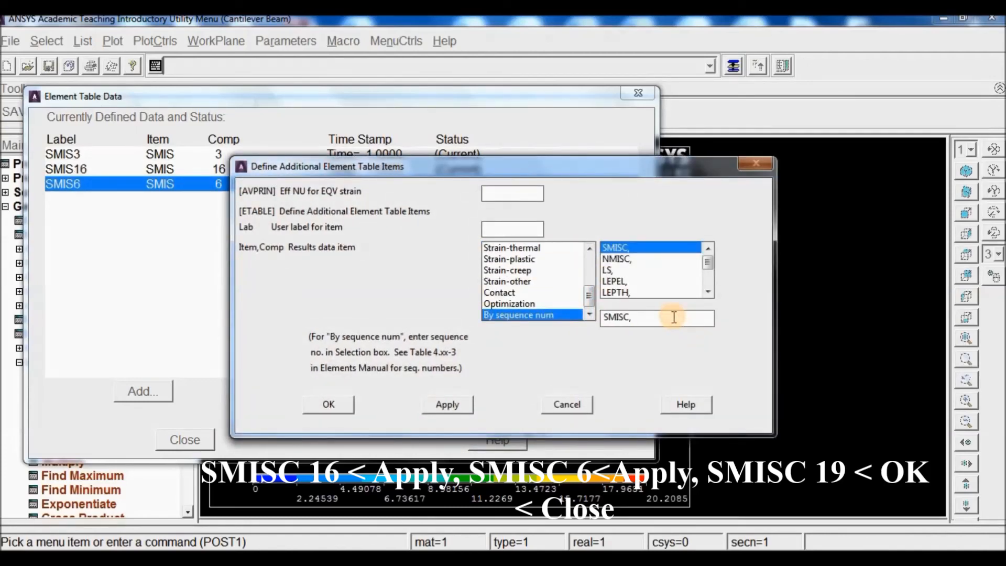
text(19)
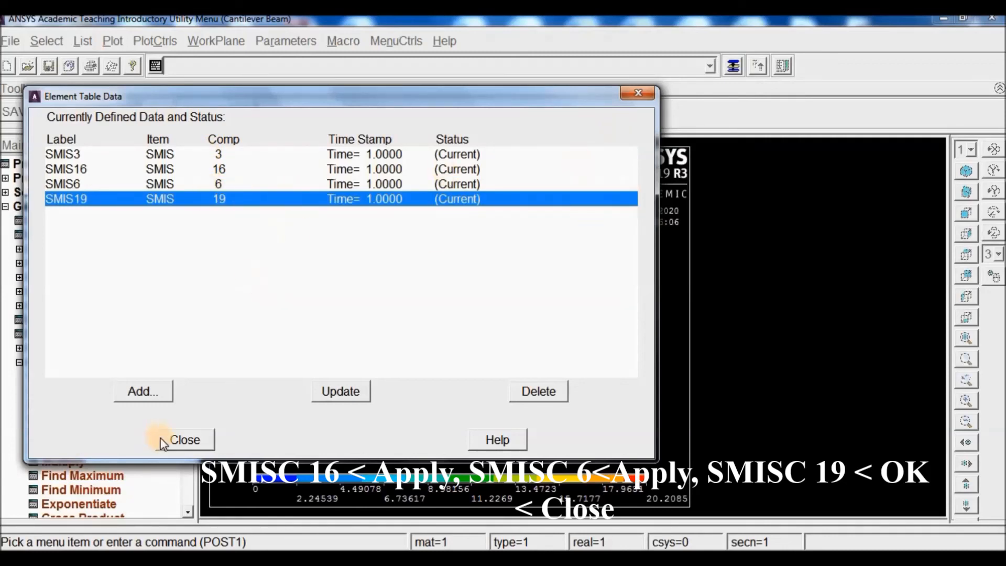
click(186, 439)
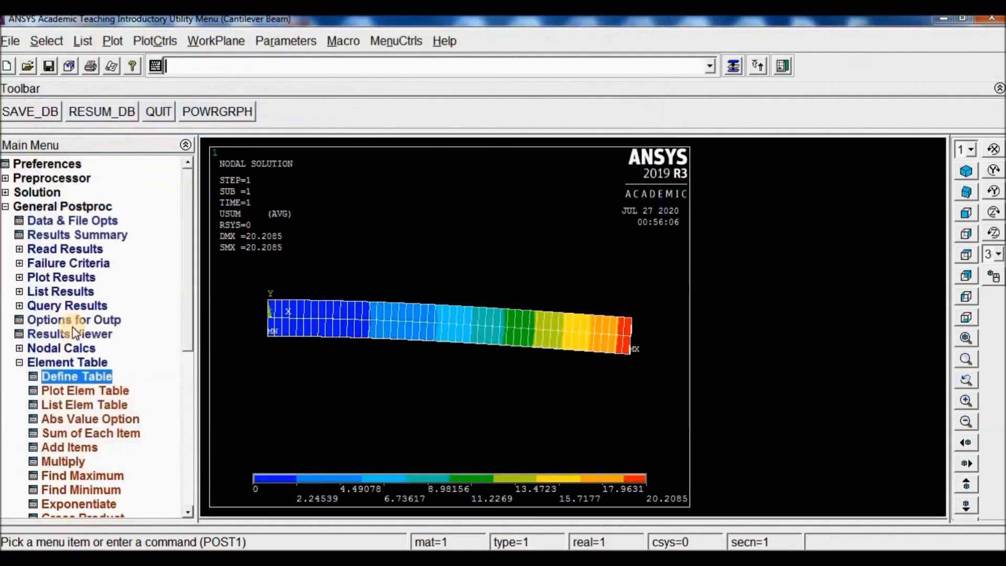
Plot line element results with LabI SMIS3 and LabJ SMIS16 as the bending moment diagram
click(60, 277)
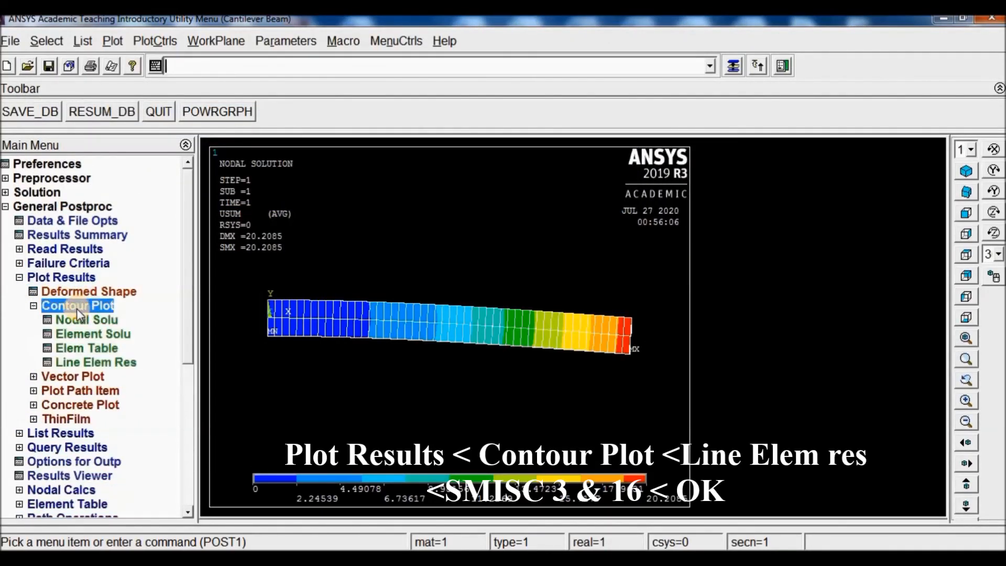
mouse_move(84, 367)
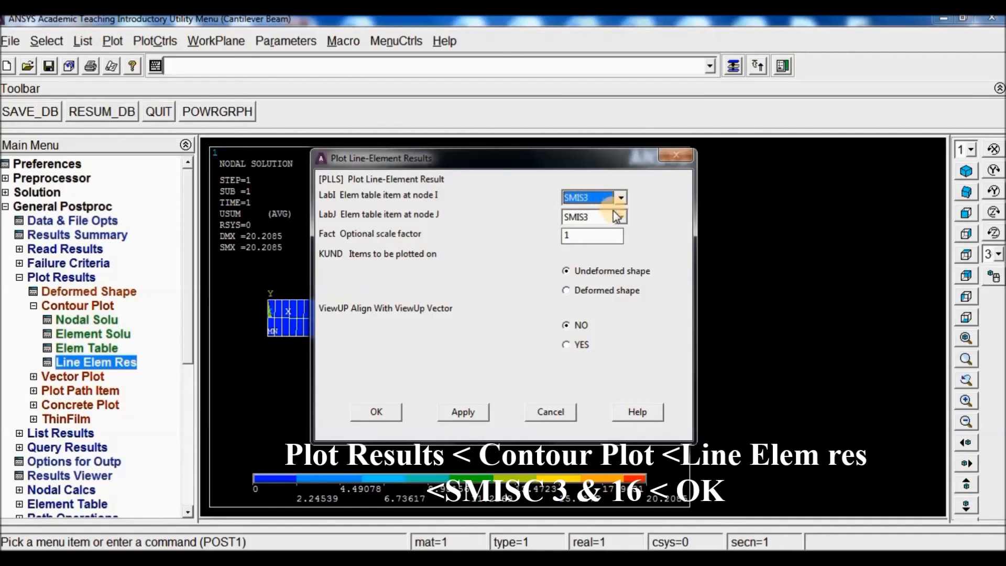
click(618, 217)
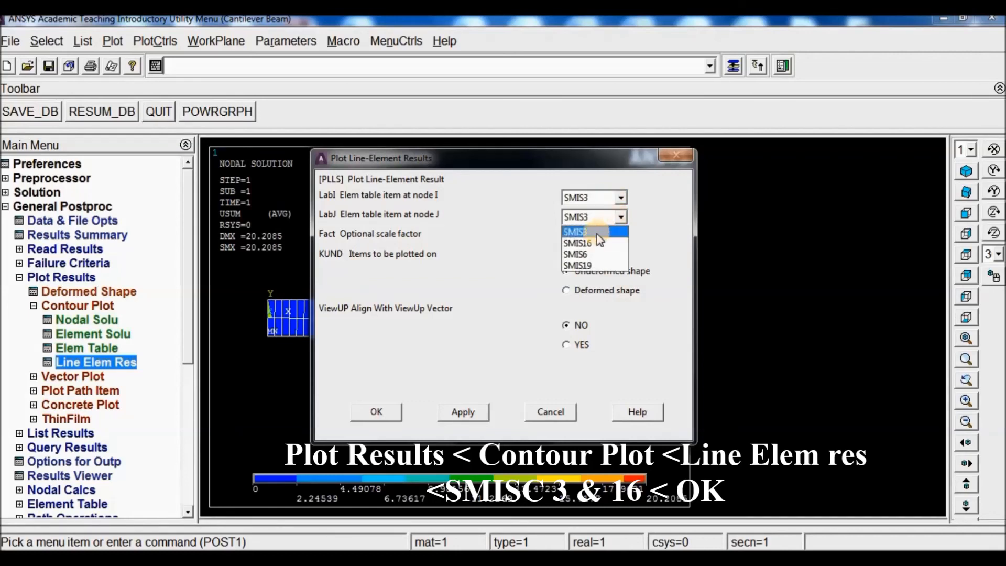
click(577, 242)
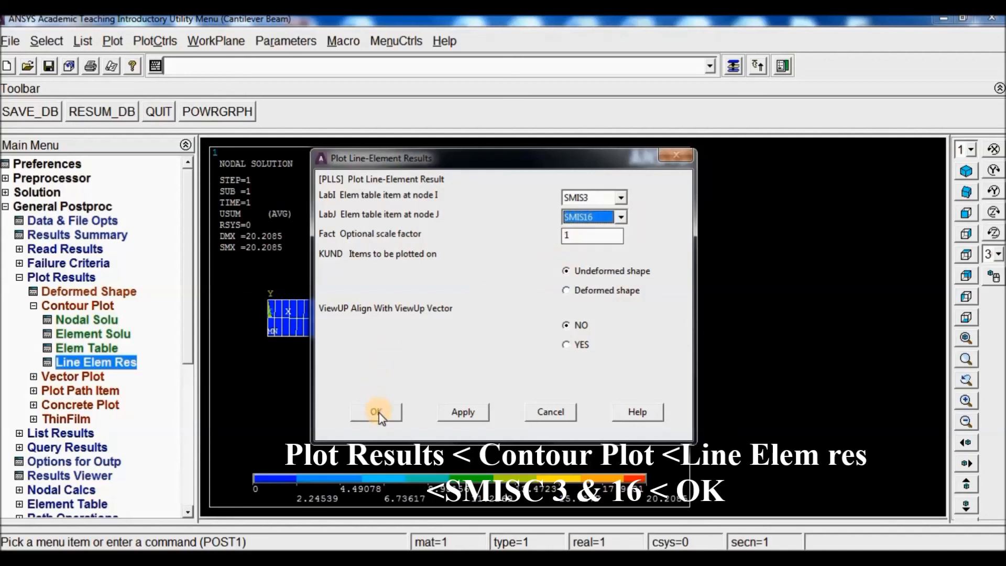
click(376, 411)
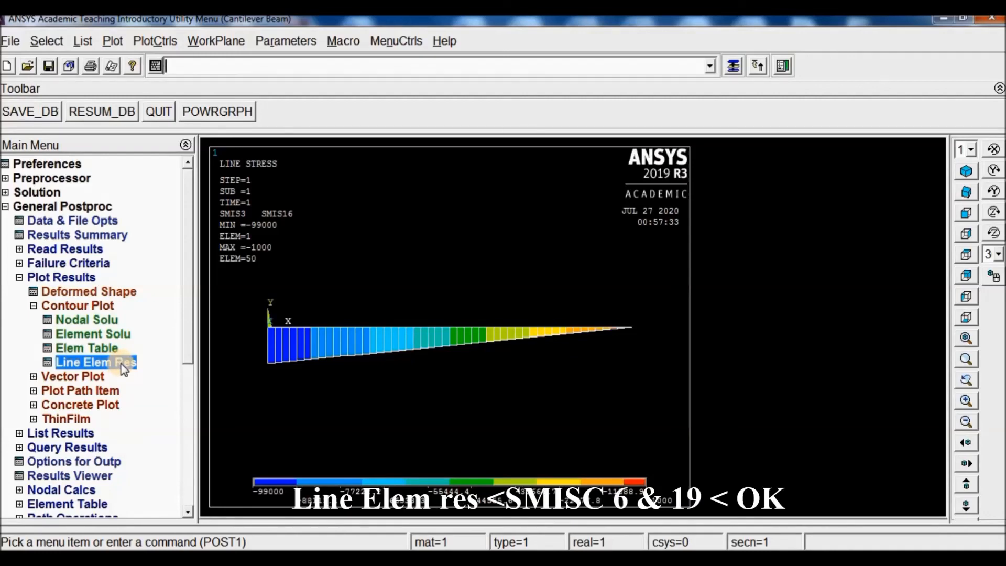
click(95, 362)
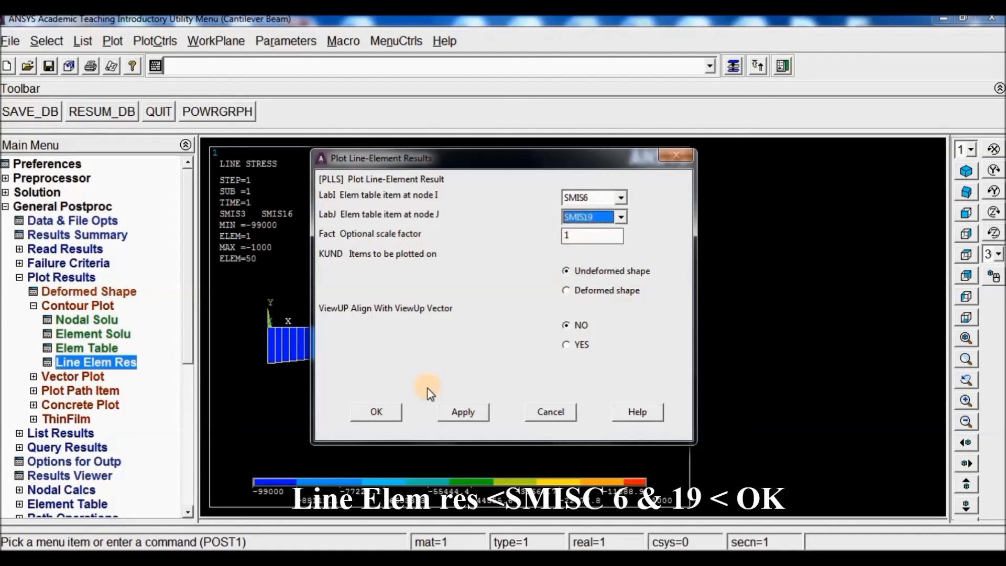
Plot line element results with LabI SMIS6 and LabJ SMIS19 as the shear force diagram
click(375, 411)
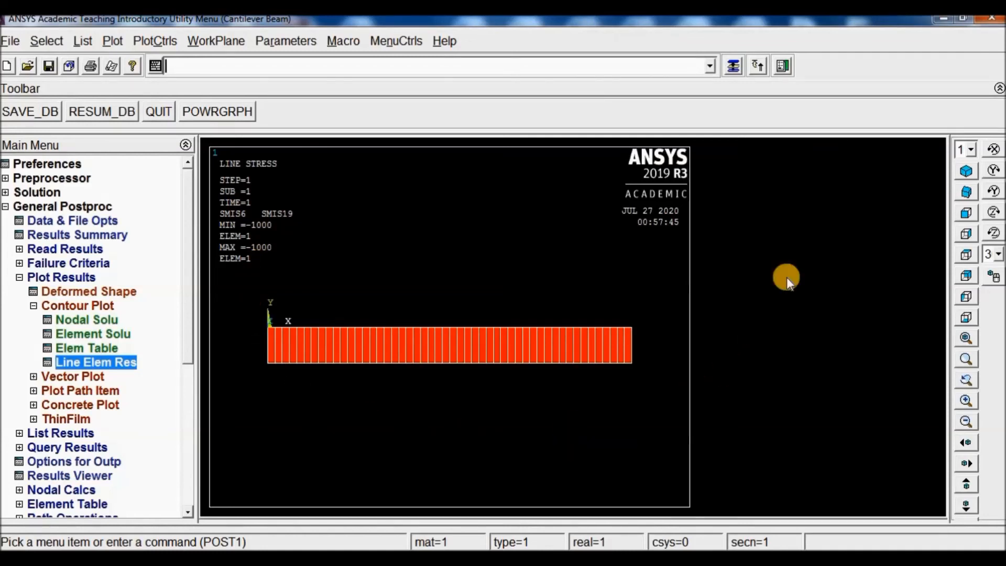
mouse_move(794, 267)
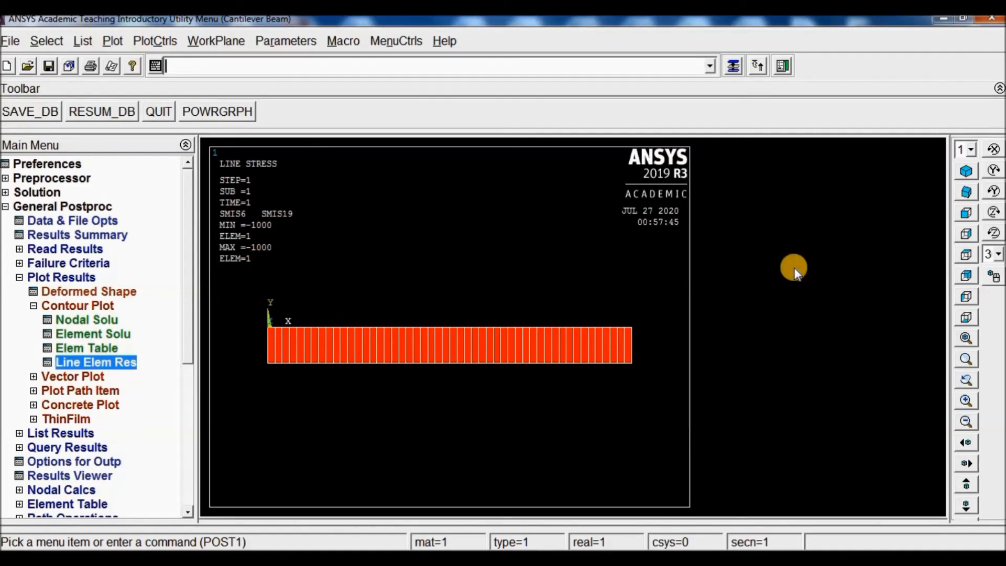